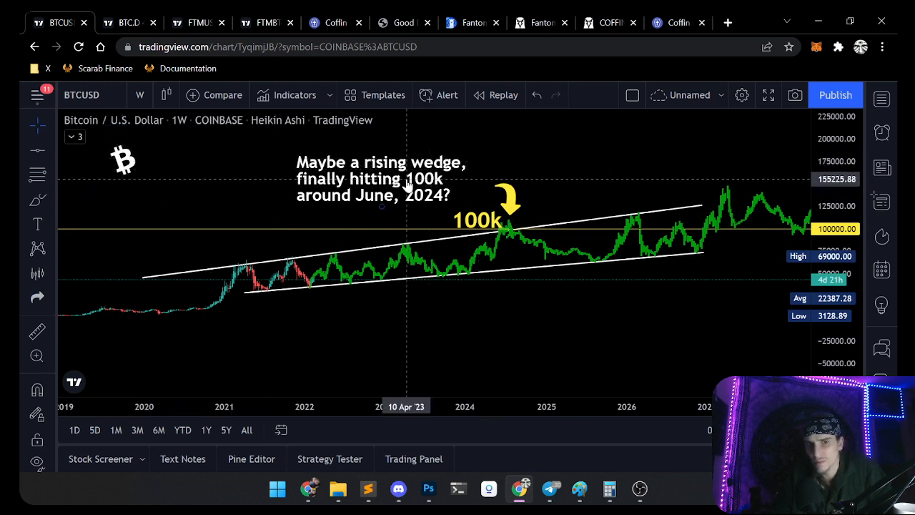
{"action": "mouse_move", "coordinate": [375, 201]}
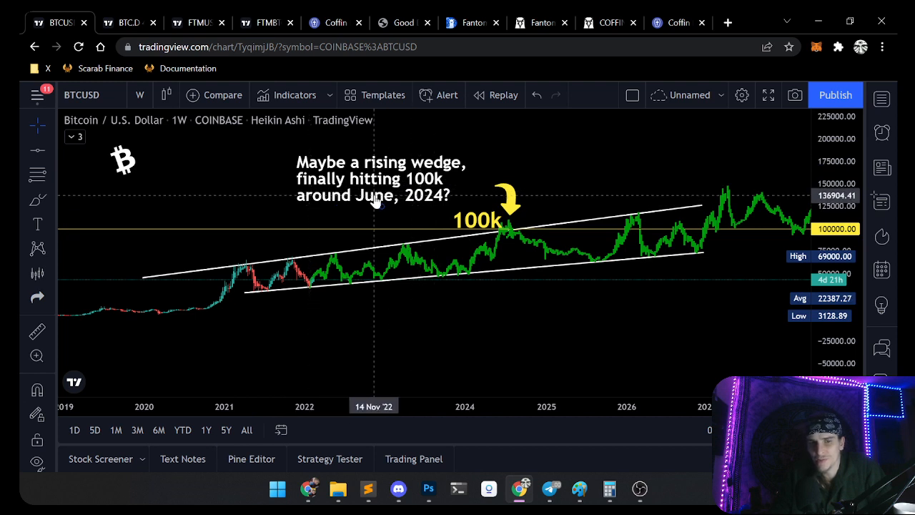
{"action": "mouse_move", "coordinate": [483, 228]}
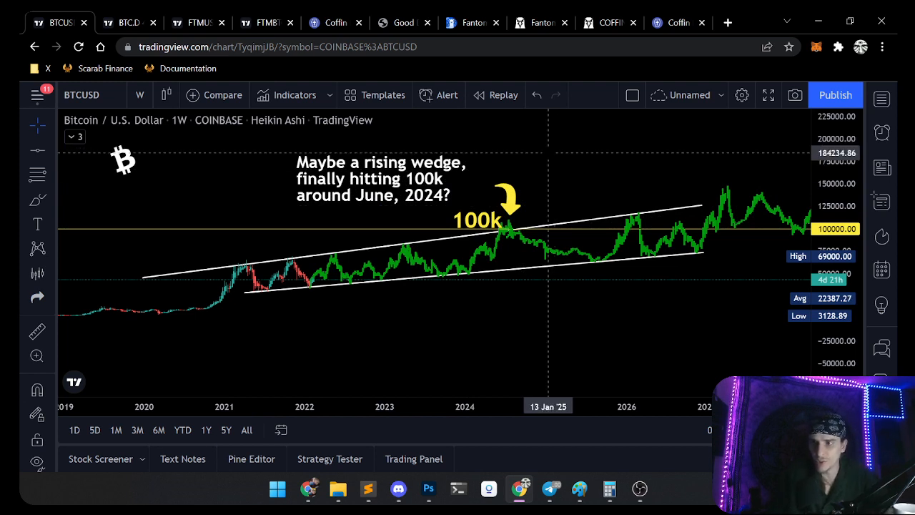
{"action": "mouse_move", "coordinate": [514, 284]}
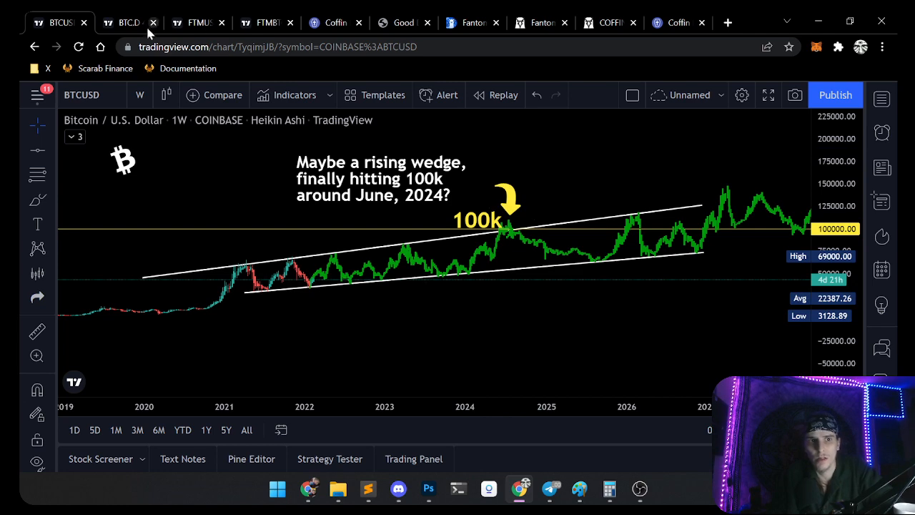
{"action": "mouse_move", "coordinate": [537, 28]}
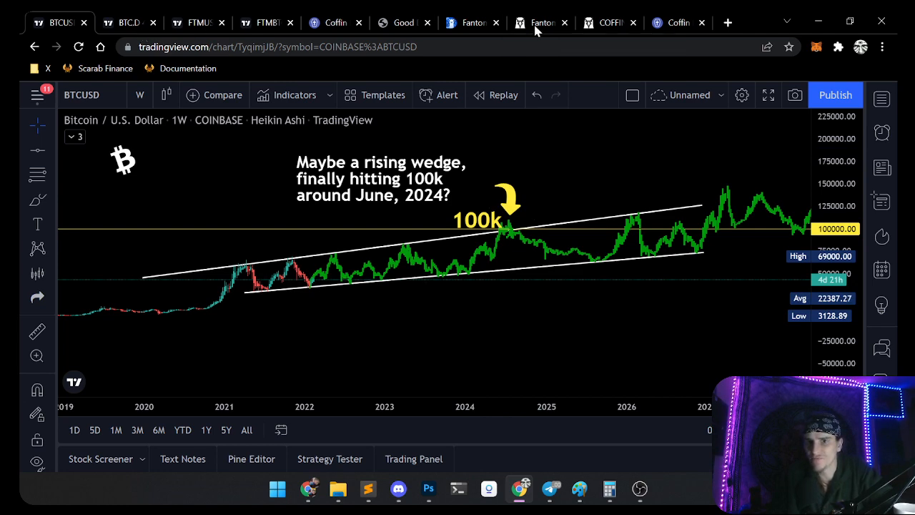
Step: Sort Fantom pairs by 24H change and scroll past rank 30 to TOMB, TSHARE and Atlas Cloud
{"action": "left_click", "coordinate": [536, 22]}
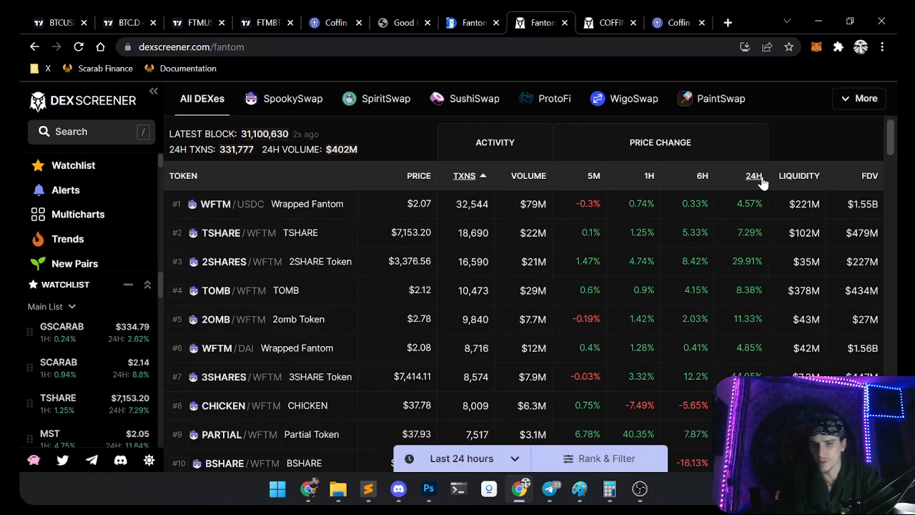
{"action": "left_click", "coordinate": [744, 175]}
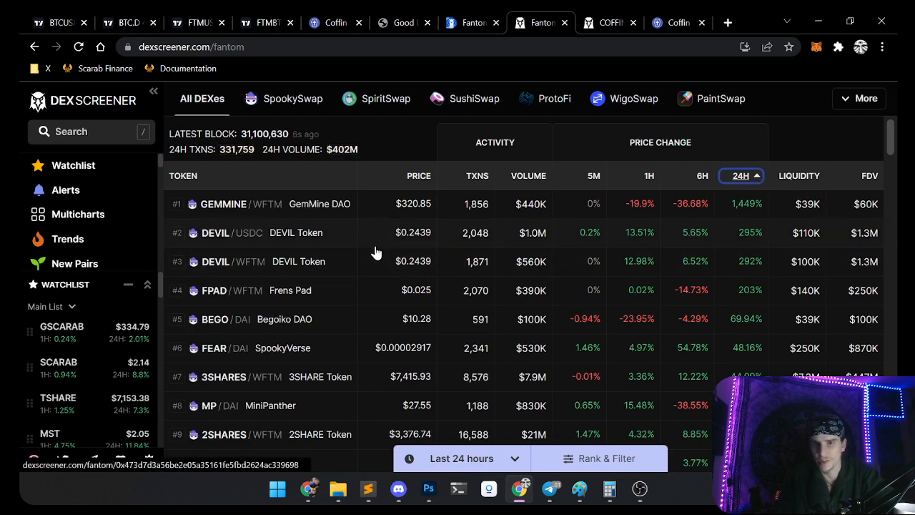
{"action": "scroll", "scroll_direction": "down", "scroll_amount": 3}
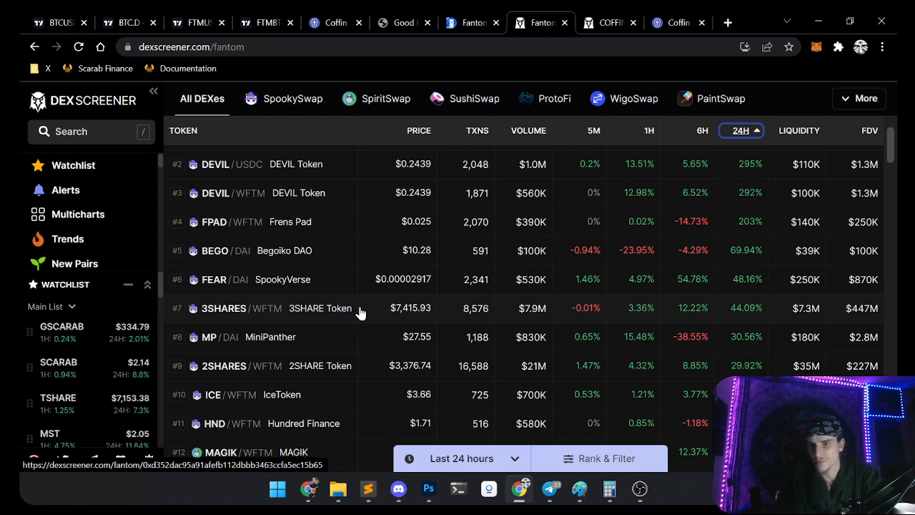
{"action": "mouse_move", "coordinate": [756, 314]}
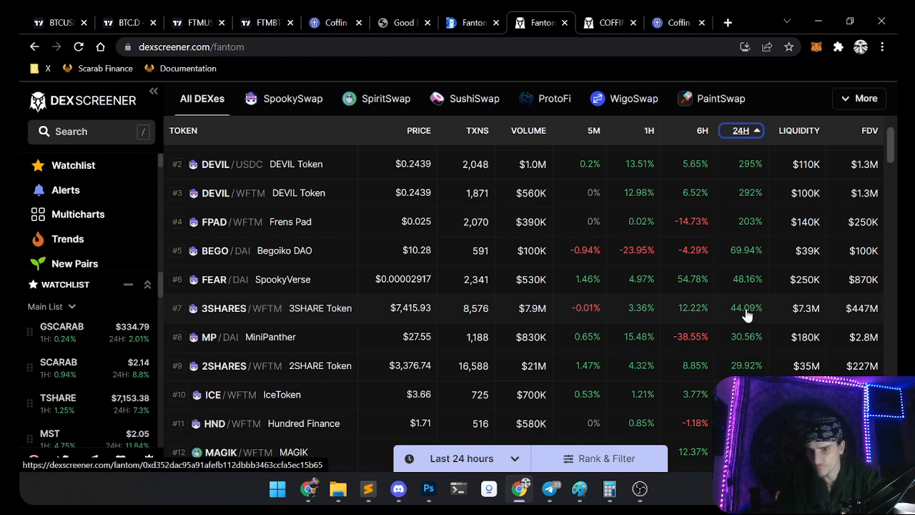
{"action": "mouse_move", "coordinate": [695, 312]}
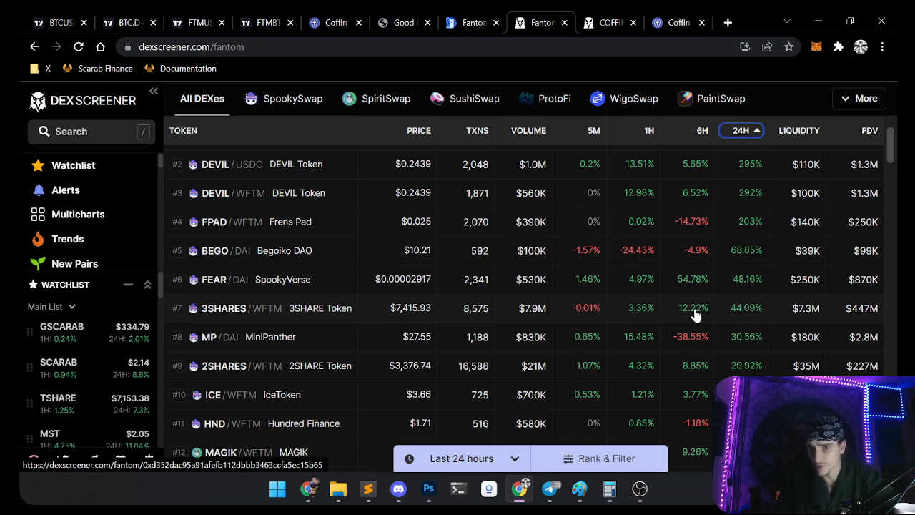
{"action": "mouse_move", "coordinate": [634, 316]}
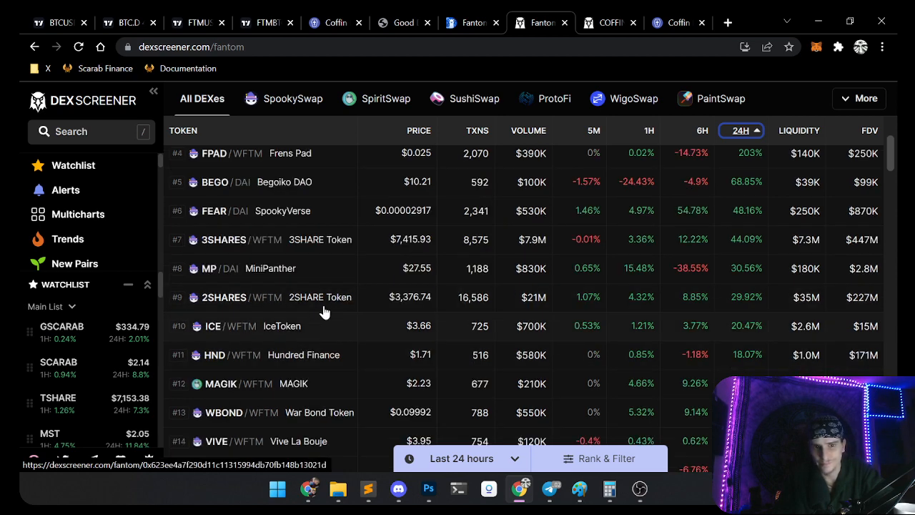
{"action": "mouse_move", "coordinate": [758, 301]}
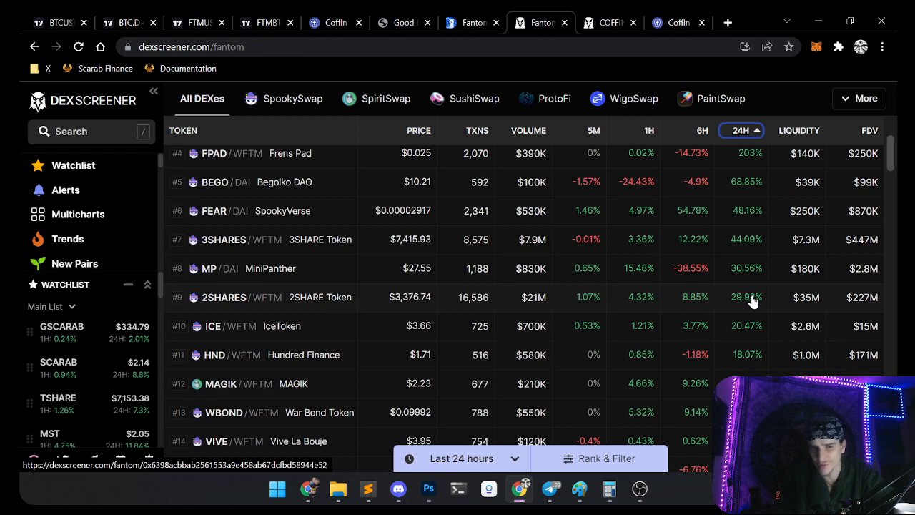
{"action": "mouse_move", "coordinate": [335, 388]}
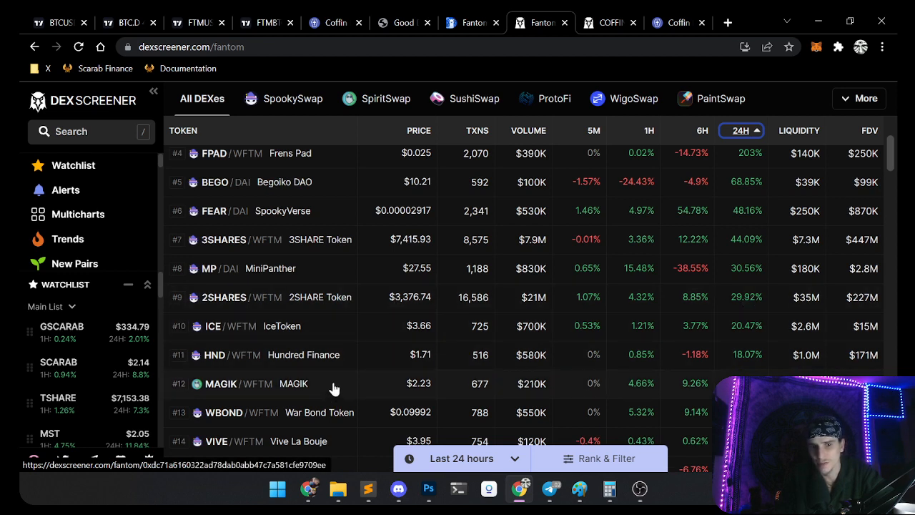
{"action": "mouse_move", "coordinate": [335, 418]}
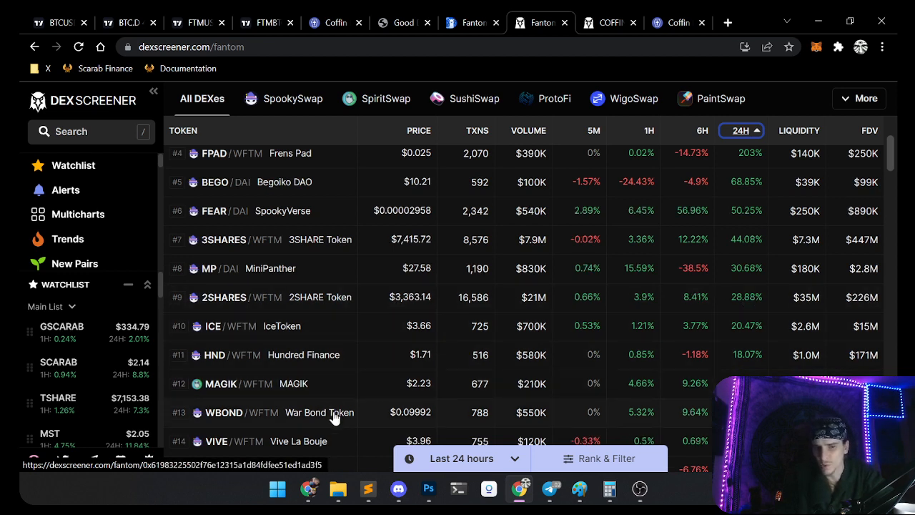
{"action": "scroll", "scroll_direction": "down", "scroll_amount": 3}
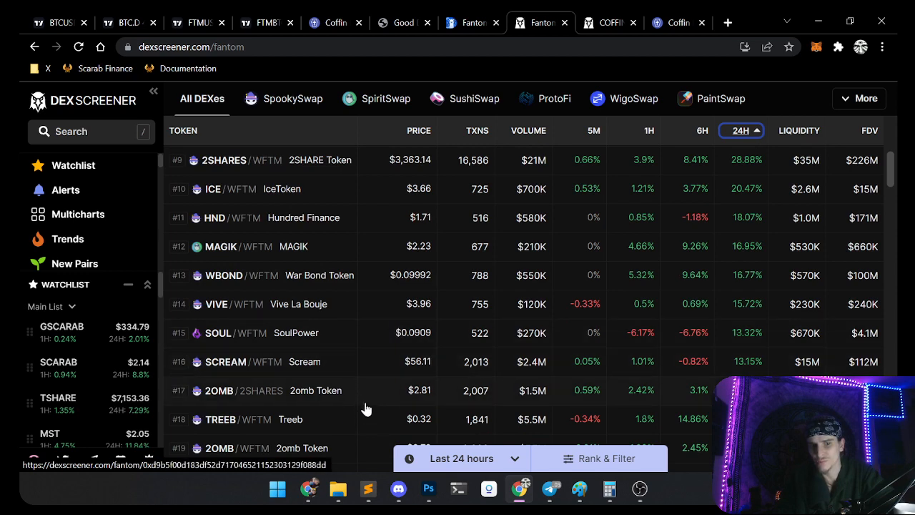
{"action": "scroll", "scroll_direction": "down", "scroll_amount": 3}
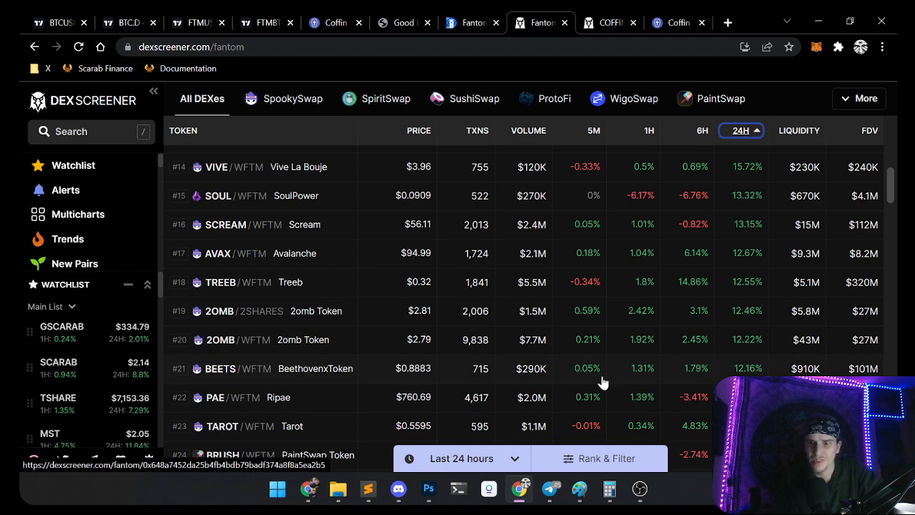
{"action": "scroll", "scroll_direction": "down", "scroll_amount": 3}
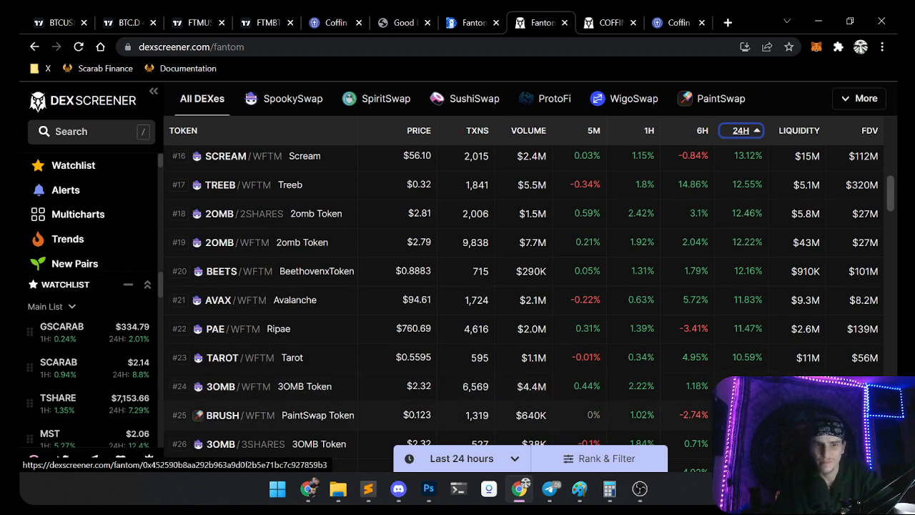
{"action": "scroll", "scroll_direction": "down", "scroll_amount": 3}
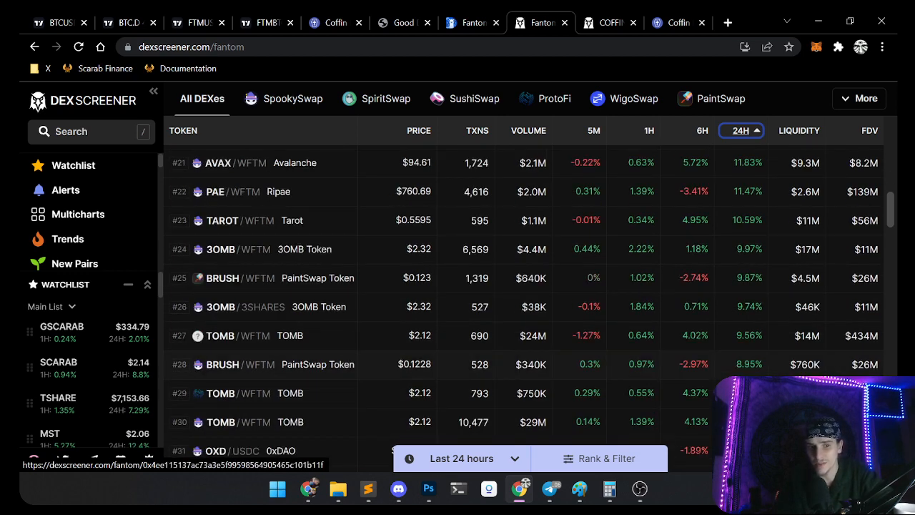
{"action": "scroll", "scroll_direction": "down", "scroll_amount": 3}
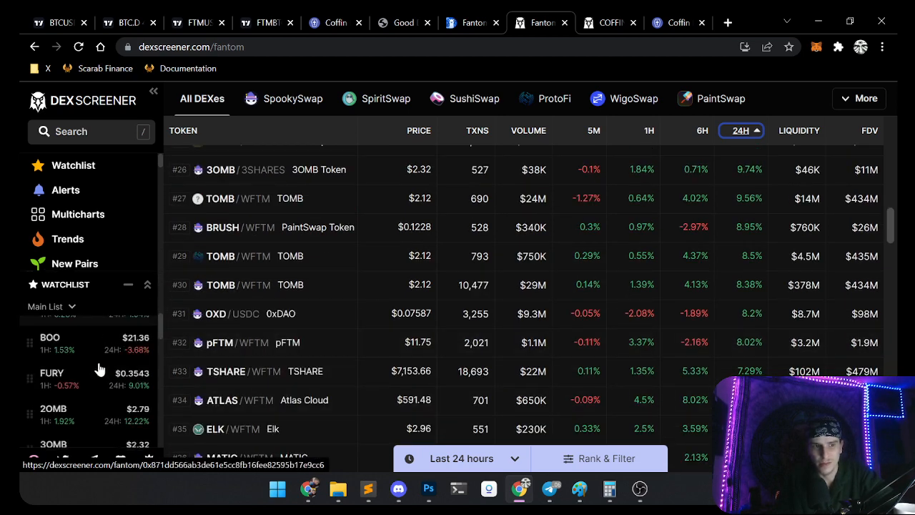
Step: In the other window, switch the watchlist to Owned and scroll to ENERGY, ELCT, Shiba, VIVE
{"action": "left_click", "coordinate": [50, 307]}
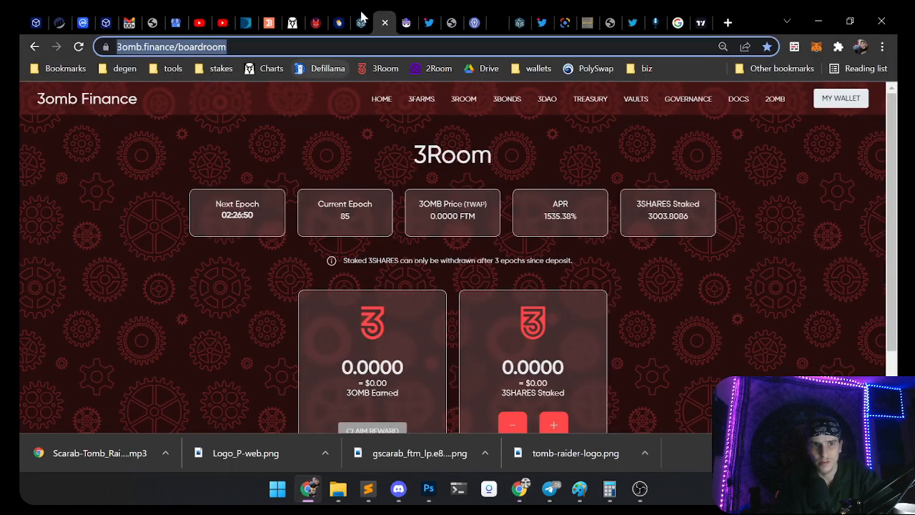
{"action": "left_click", "coordinate": [727, 22]}
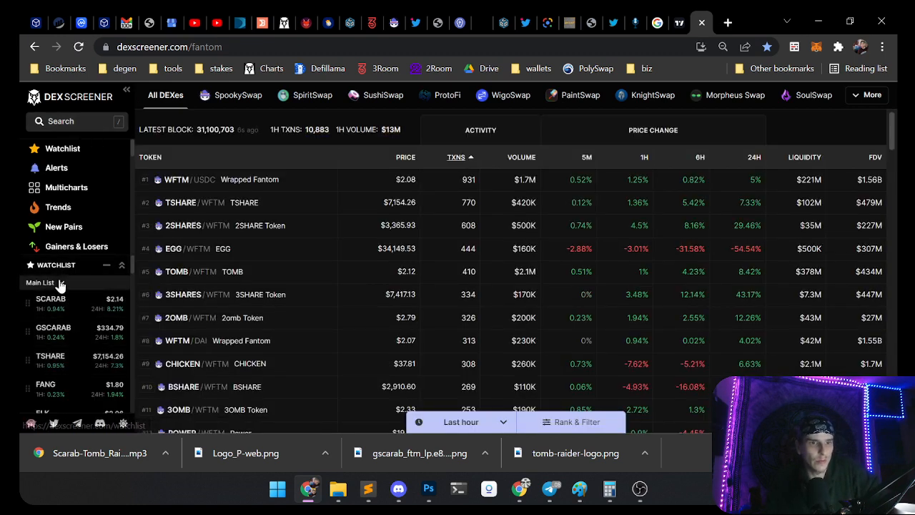
{"action": "left_click", "coordinate": [61, 283]}
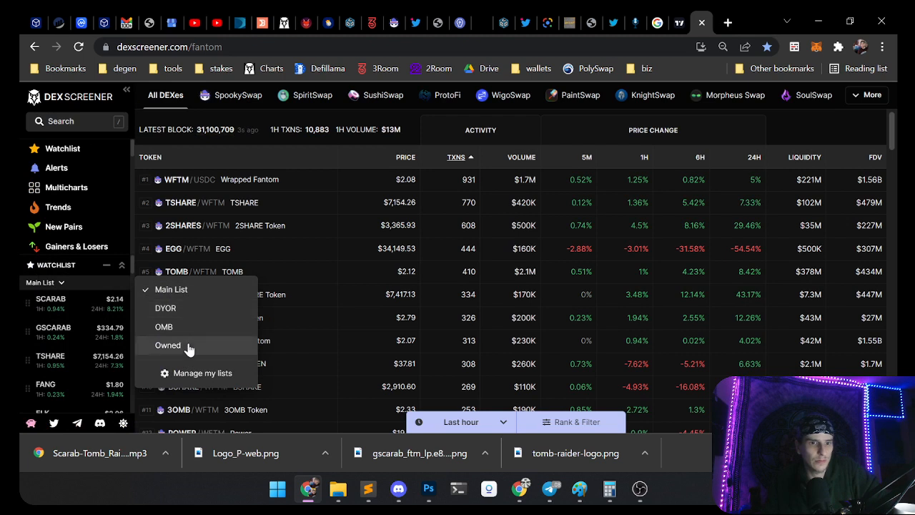
{"action": "left_click", "coordinate": [167, 345]}
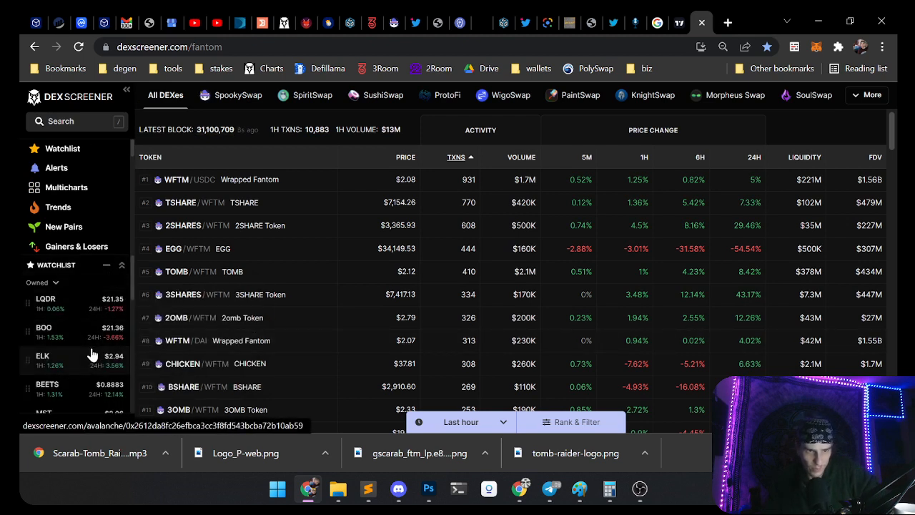
{"action": "mouse_move", "coordinate": [102, 334]}
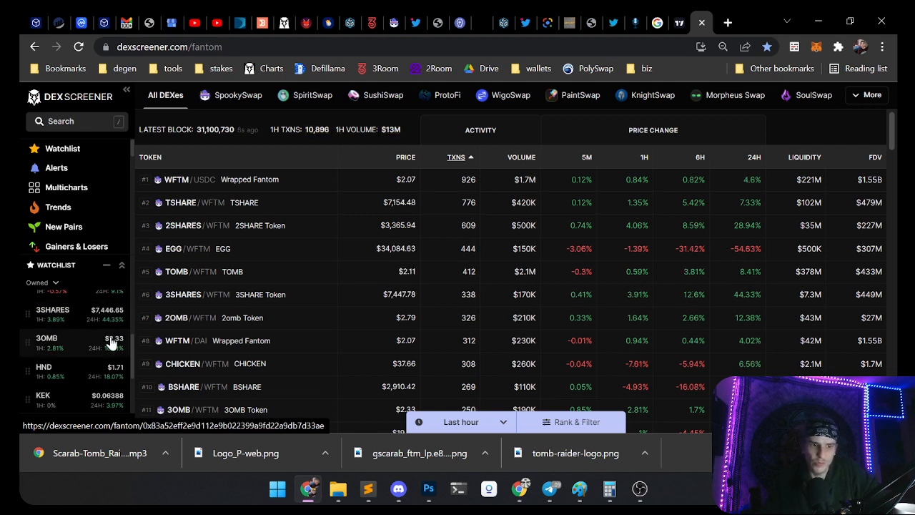
{"action": "scroll", "scroll_direction": "down", "scroll_amount": 3}
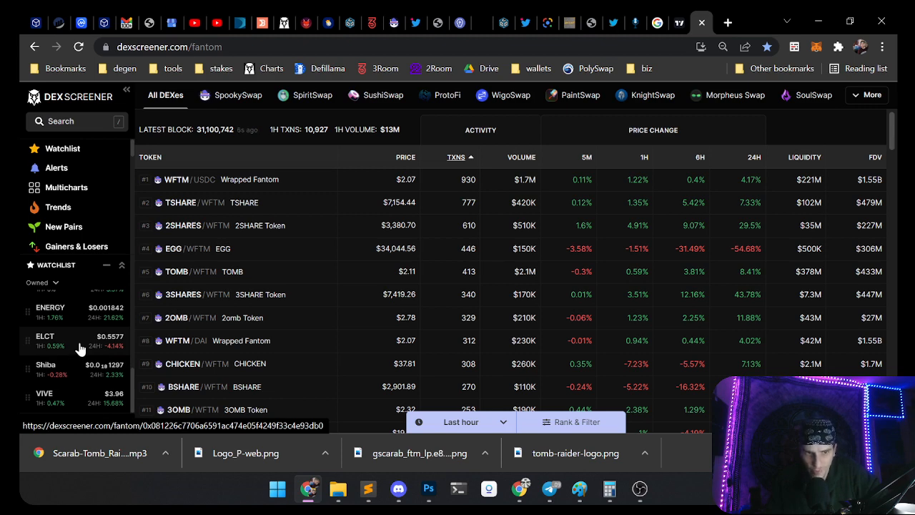
Step: View the ELCT/WFTM chart, then search 'IB' to reach the IB/WFTM SpookySwap pair
{"action": "left_click", "coordinate": [44, 337]}
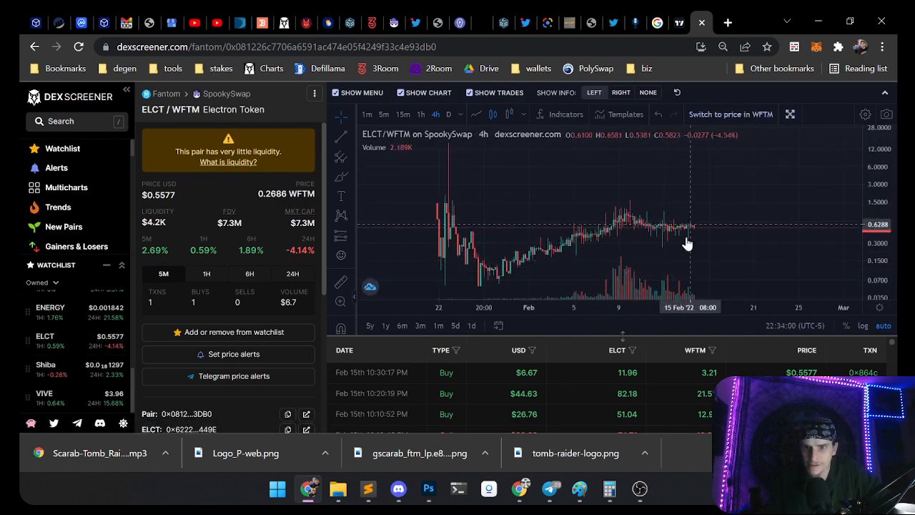
{"action": "mouse_move", "coordinate": [697, 234]}
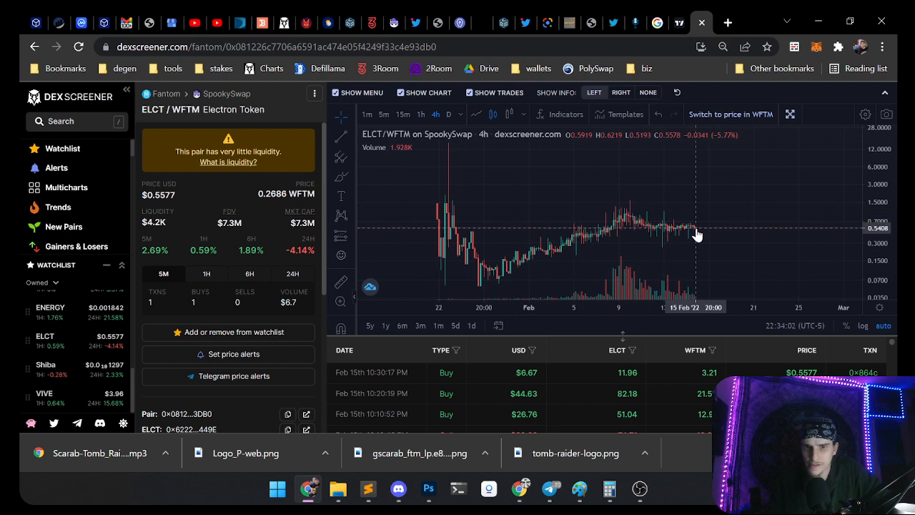
{"action": "mouse_move", "coordinate": [97, 375]}
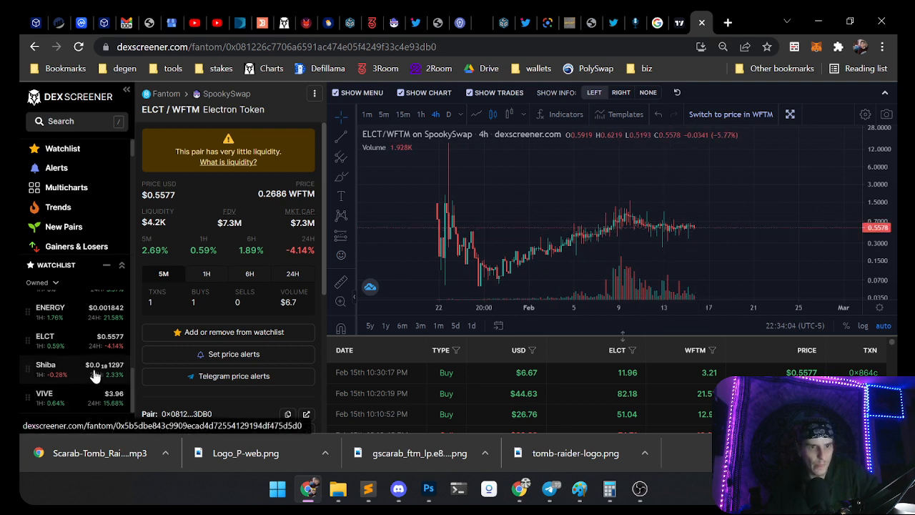
{"action": "scroll", "scroll_direction": "down", "scroll_amount": 3}
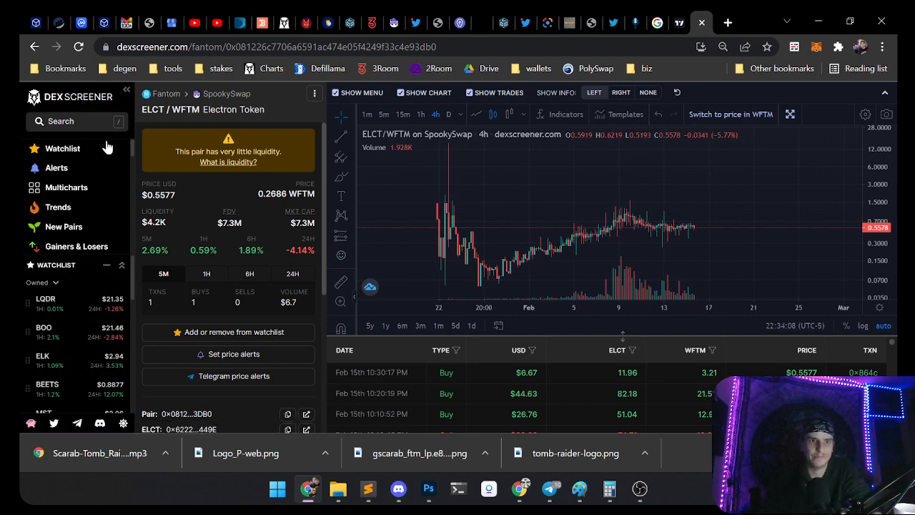
{"action": "left_click", "coordinate": [72, 121]}
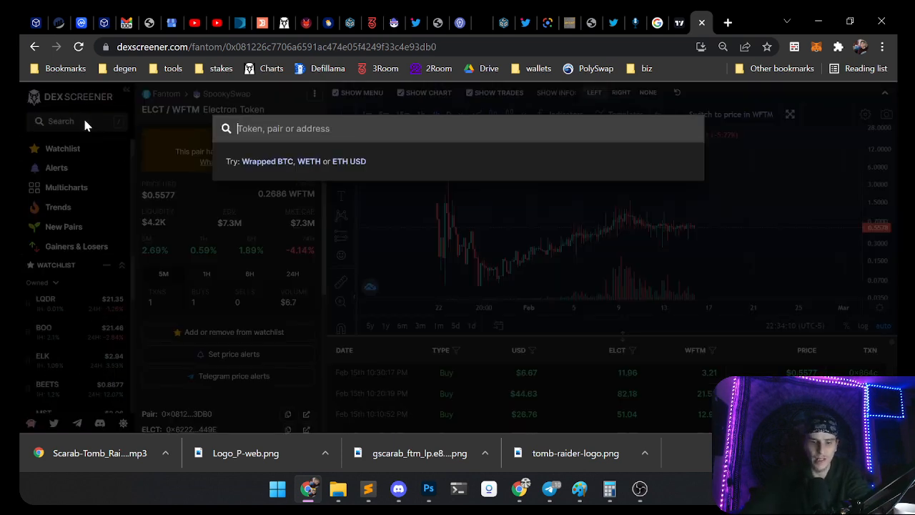
{"action": "type", "text": "IB"}
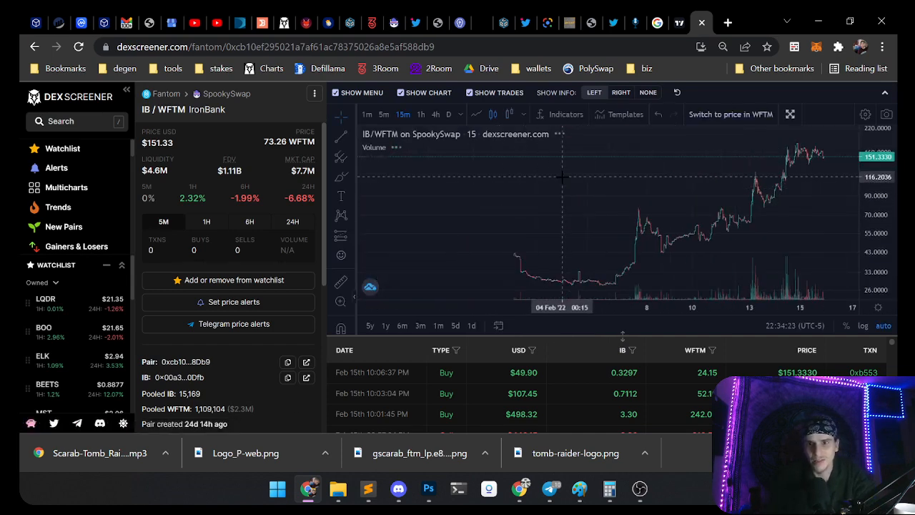
Step: Switch the IB/WFTM chart to a 1-hour timeframe
{"action": "left_click", "coordinate": [447, 114]}
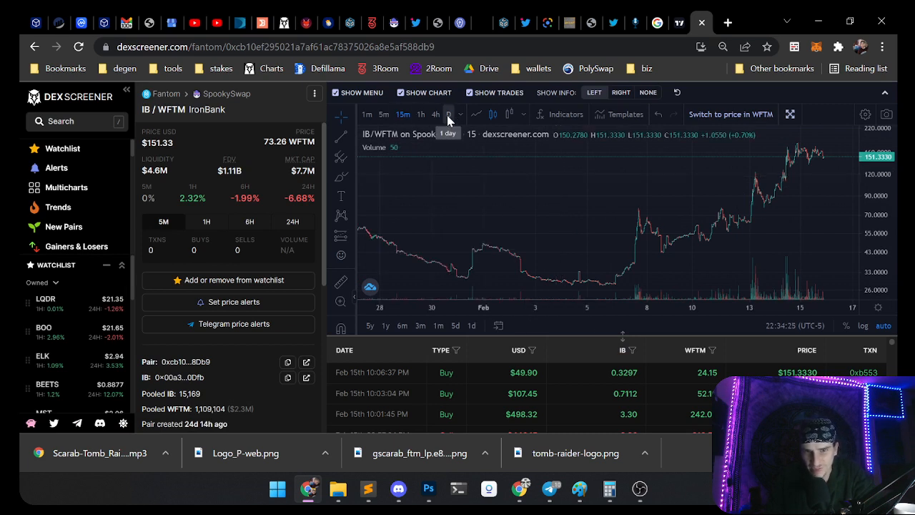
{"action": "left_click", "coordinate": [420, 114]}
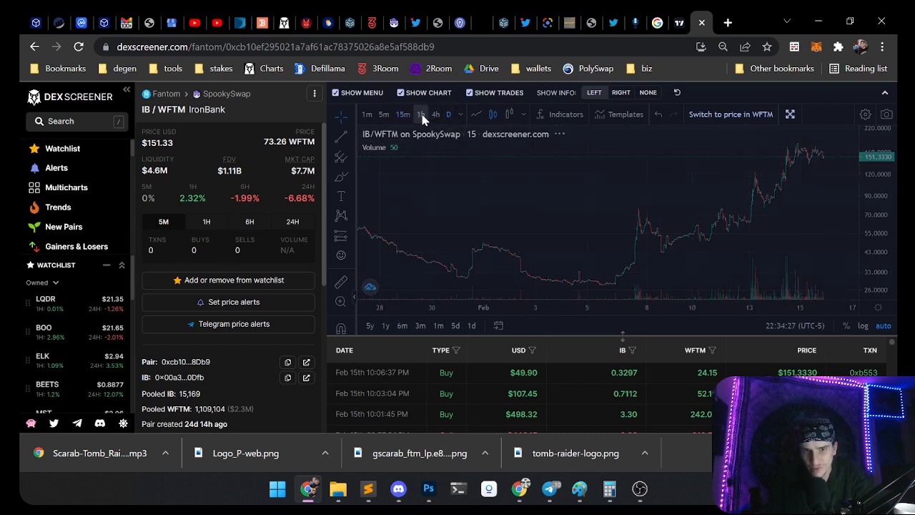
{"action": "left_click", "coordinate": [436, 114]}
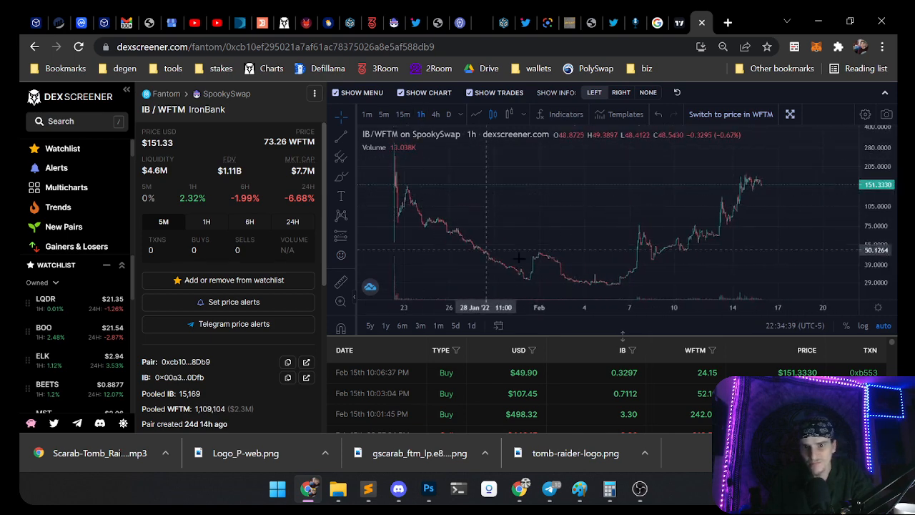
Step: Measure the roughly 202% rise from 10 Feb to the 15 Feb peak
{"action": "left_click", "coordinate": [341, 236]}
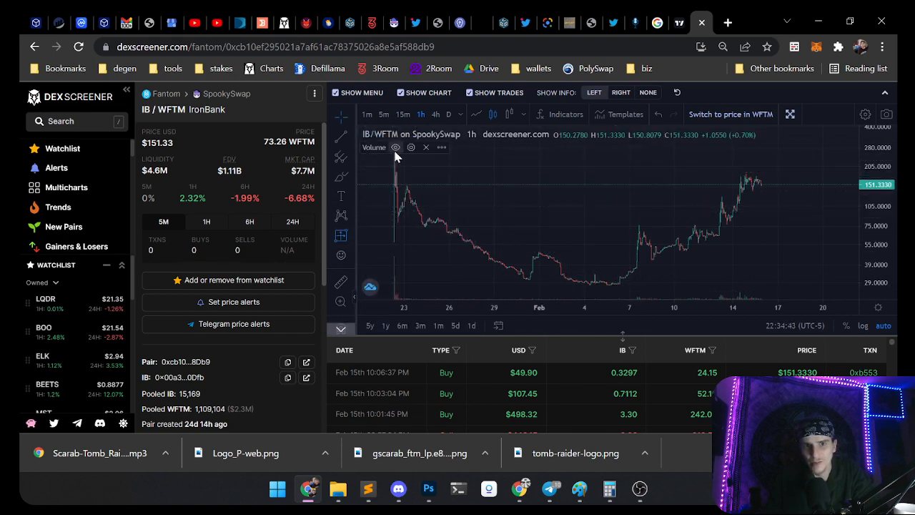
{"action": "left_click_drag", "start_coordinate": [394, 154], "coordinate": [608, 289]}
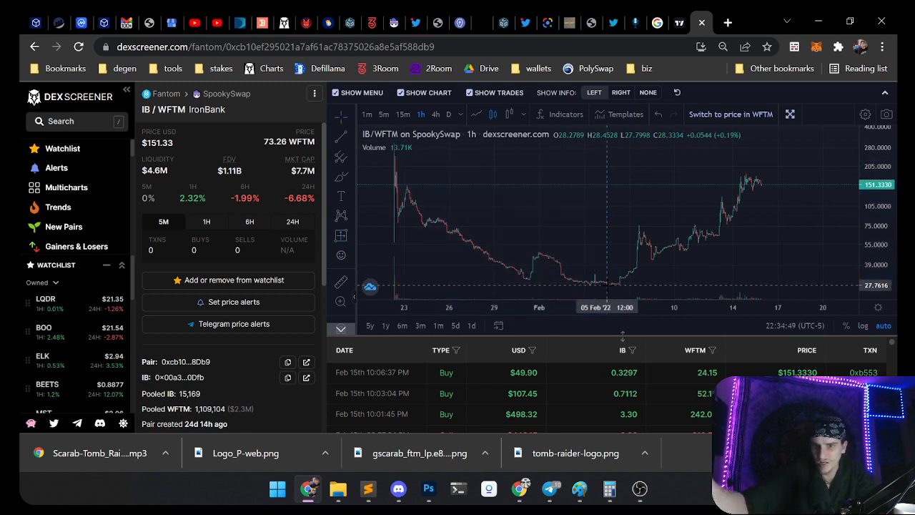
{"action": "mouse_move", "coordinate": [607, 297]}
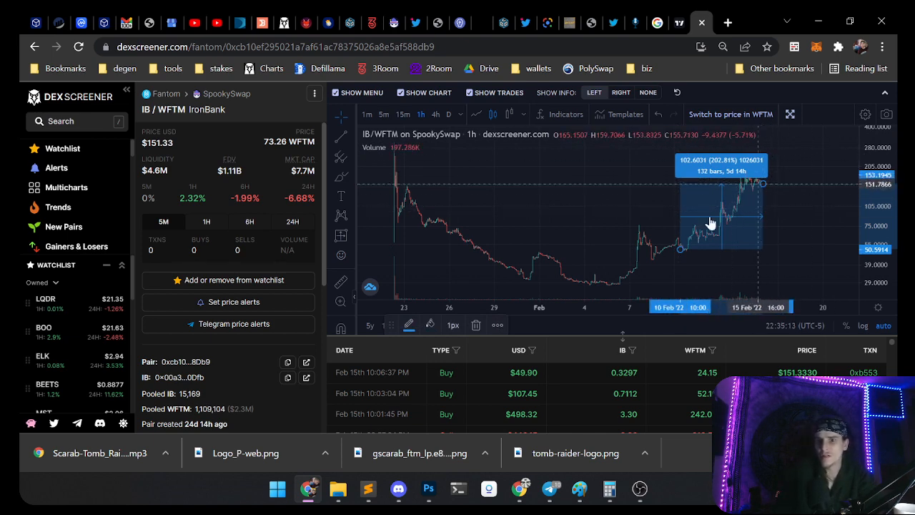
{"action": "mouse_move", "coordinate": [767, 191]}
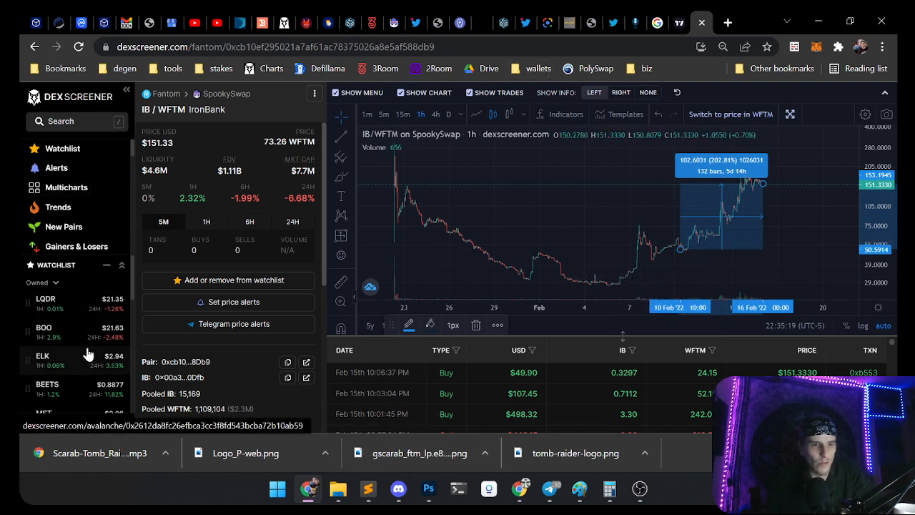
{"action": "scroll", "scroll_direction": "down", "scroll_amount": 3}
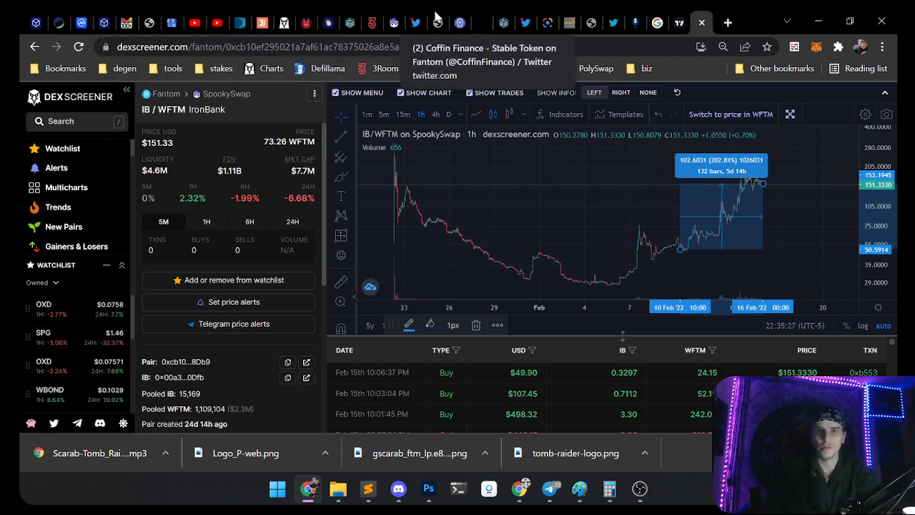
Step: Check the Iron Bank lending site, then load yearn.finance/#/ironbank in a new tab
{"action": "left_click", "coordinate": [729, 22]}
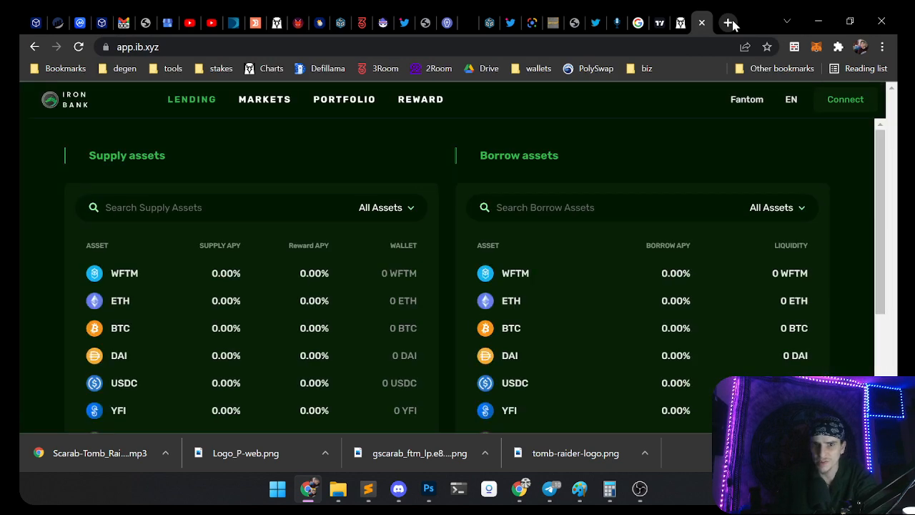
{"action": "left_click", "coordinate": [727, 23]}
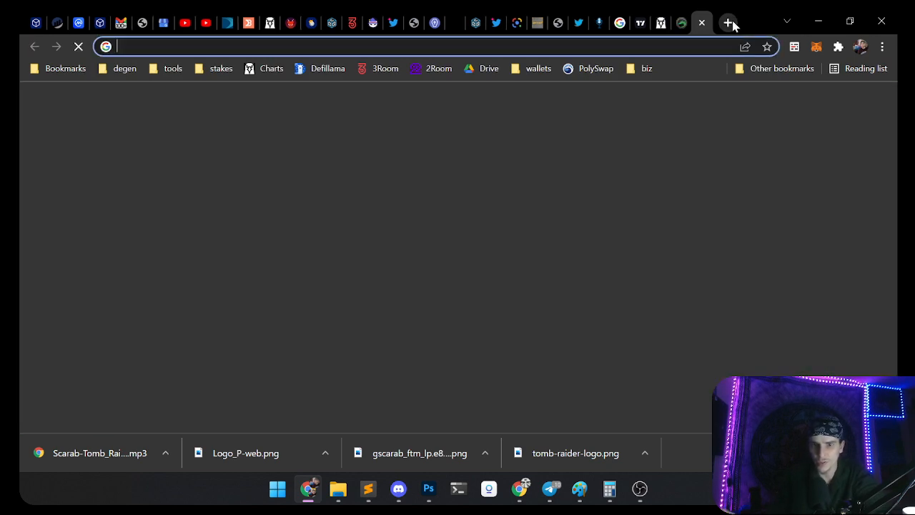
{"action": "type", "text": "yearn."}
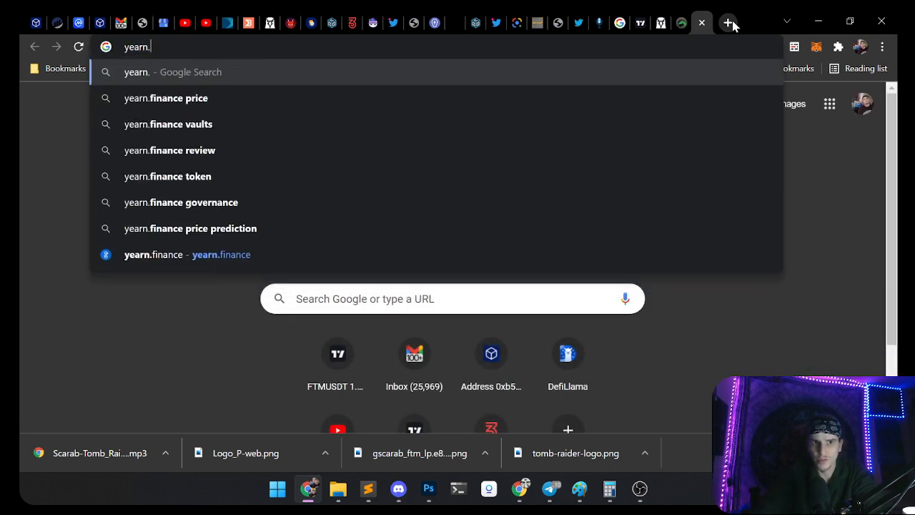
{"action": "type", "text": "finance"}
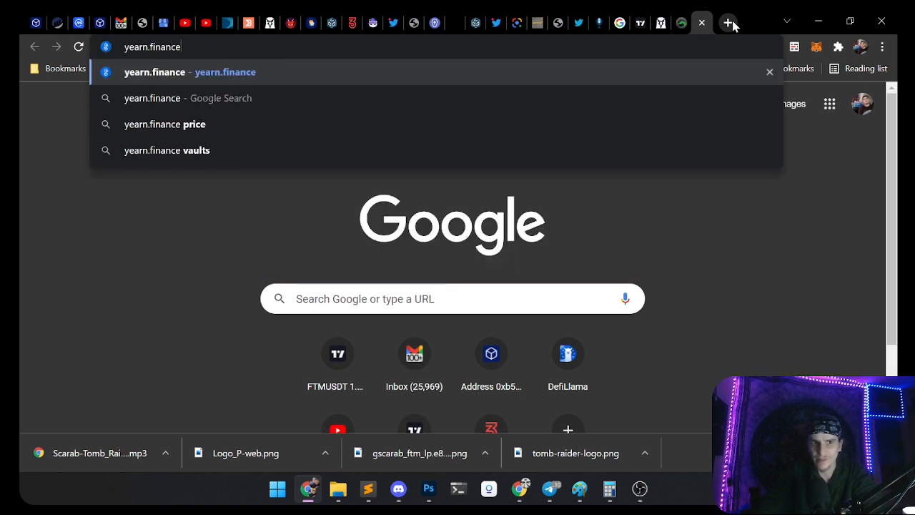
{"action": "type", "text": "/#/ironb"}
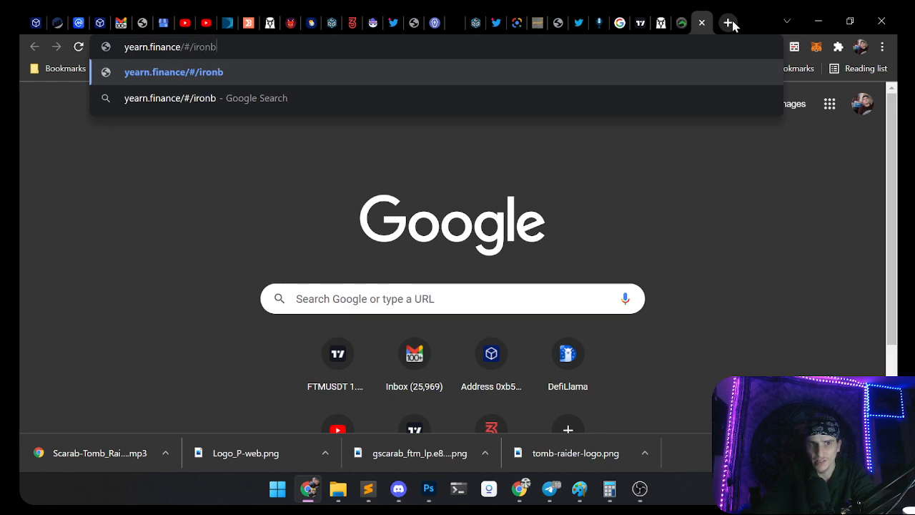
{"action": "key", "text": "Enter"}
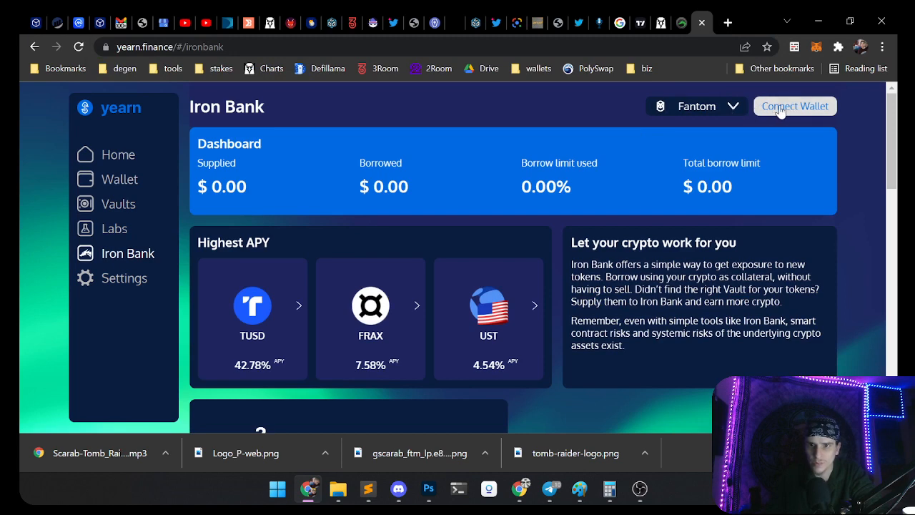
Step: Connect MetaMask with a second account selected to the Iron Bank dashboard
{"action": "left_click", "coordinate": [795, 106]}
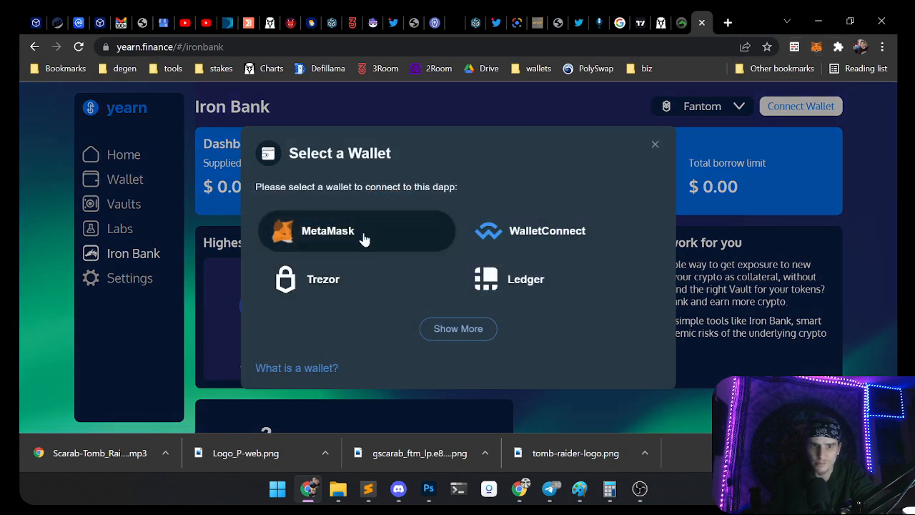
{"action": "left_click", "coordinate": [327, 230]}
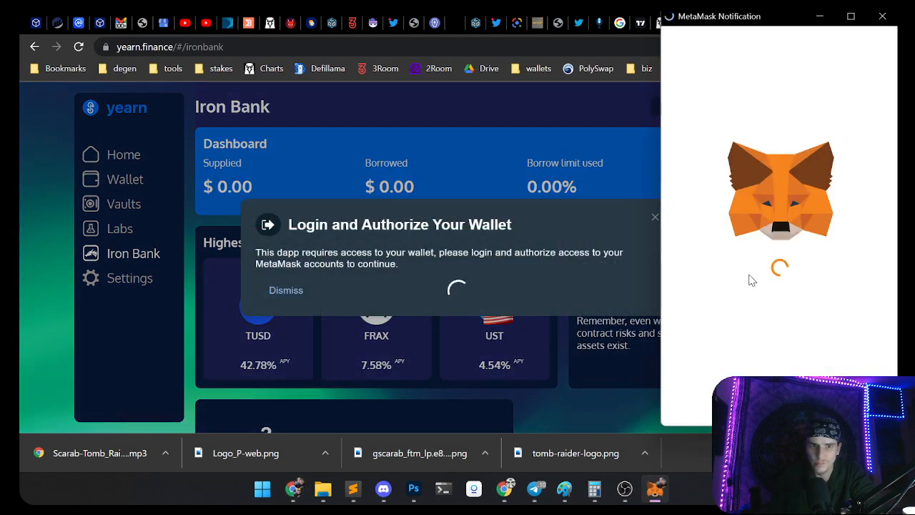
{"action": "mouse_move", "coordinate": [670, 288]}
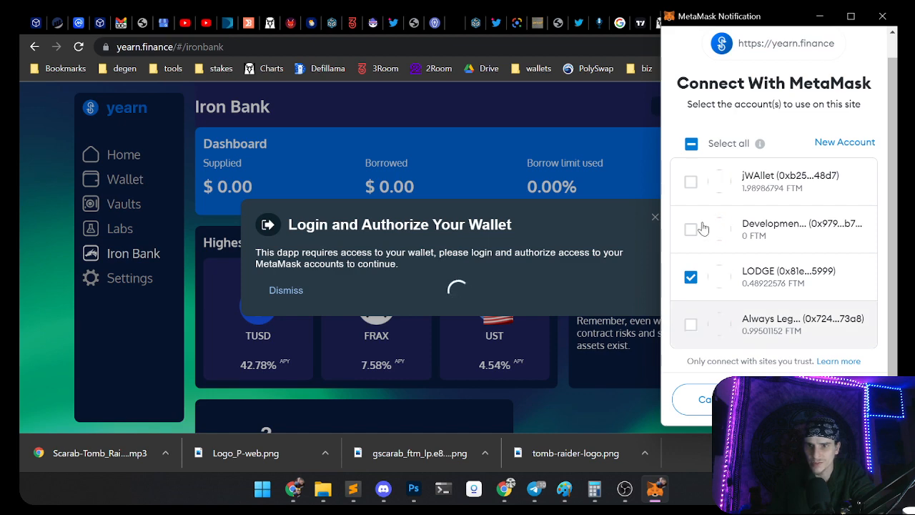
{"action": "left_click", "coordinate": [691, 182]}
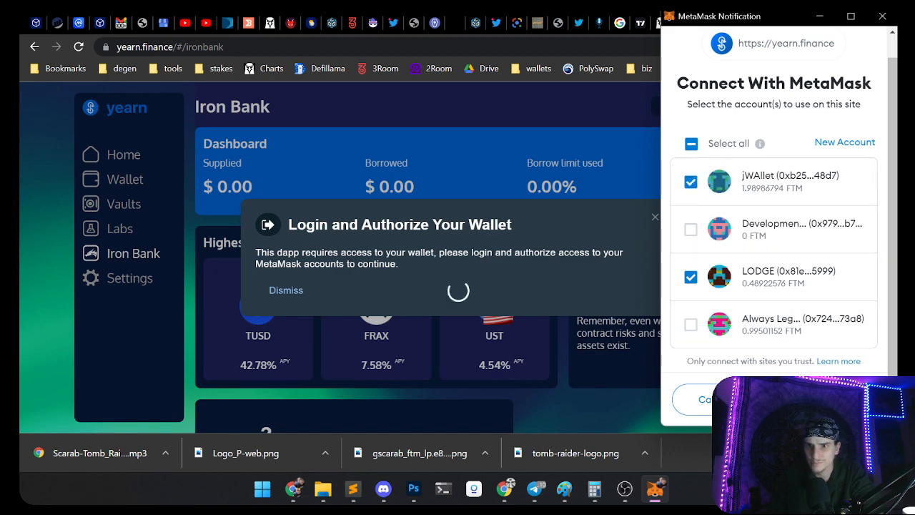
{"action": "left_click", "coordinate": [704, 399]}
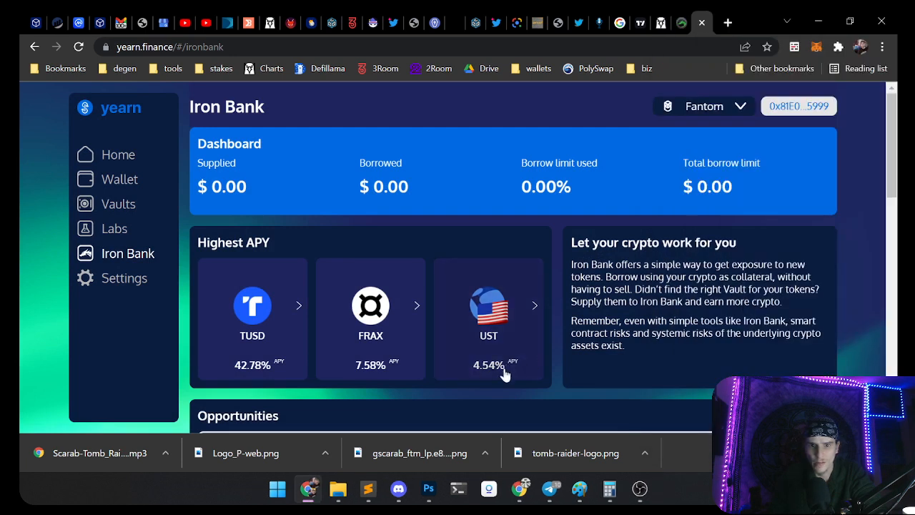
{"action": "mouse_move", "coordinate": [486, 379]}
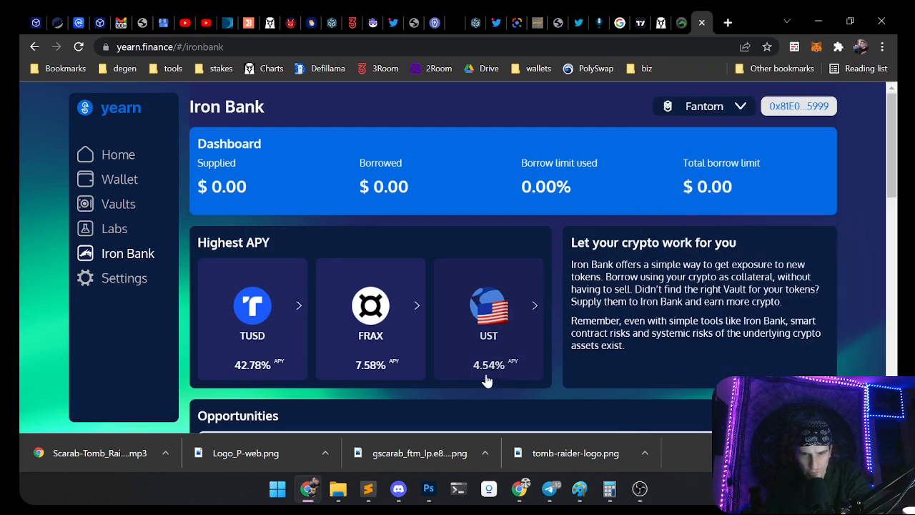
{"action": "mouse_move", "coordinate": [443, 325]}
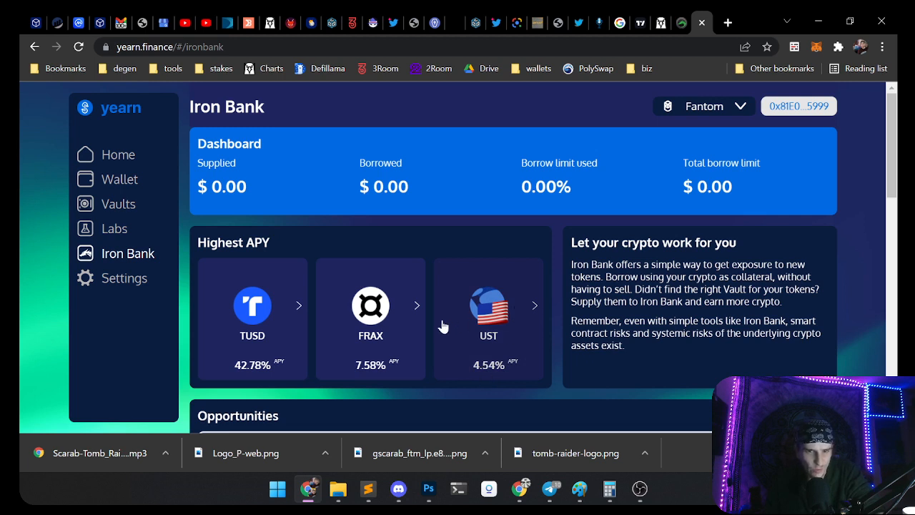
{"action": "mouse_move", "coordinate": [254, 321]}
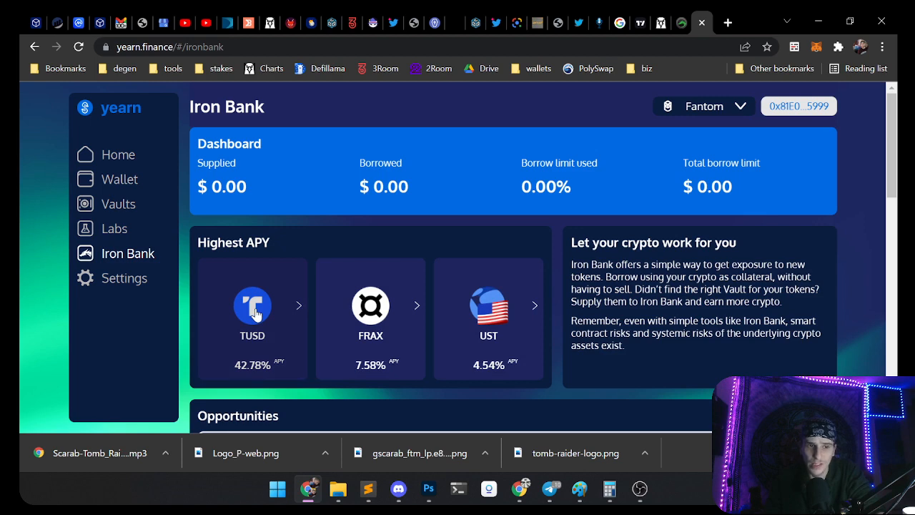
{"action": "mouse_move", "coordinate": [107, 229]}
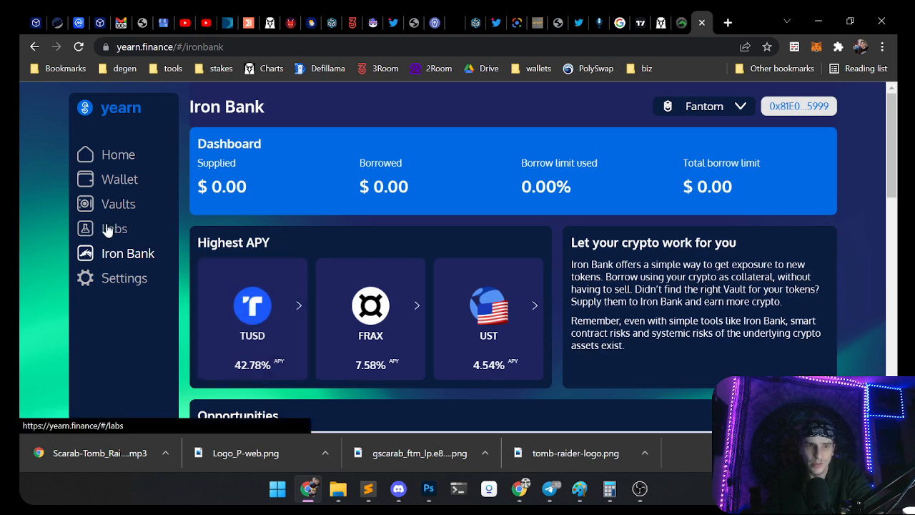
Step: Visit Labs, then open the Vaults page listing BOO, SPELL and DOLA
{"action": "left_click", "coordinate": [115, 228]}
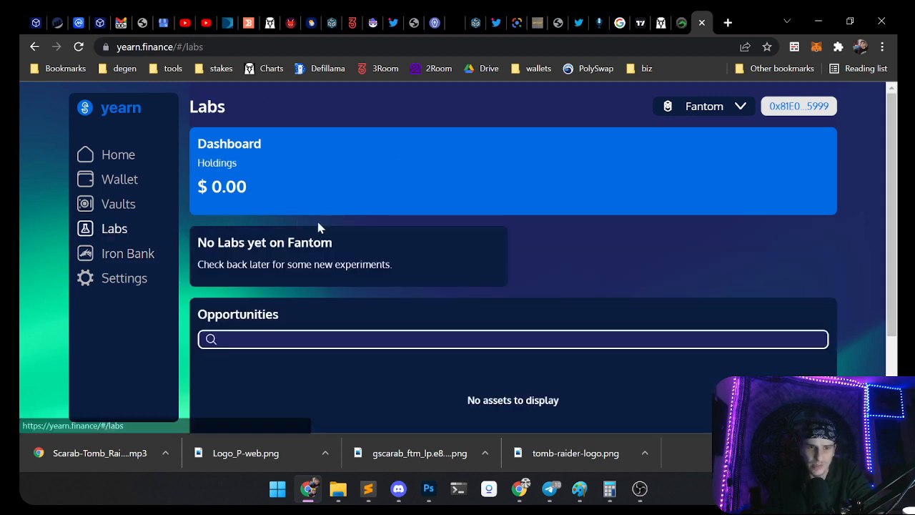
{"action": "left_click", "coordinate": [118, 204]}
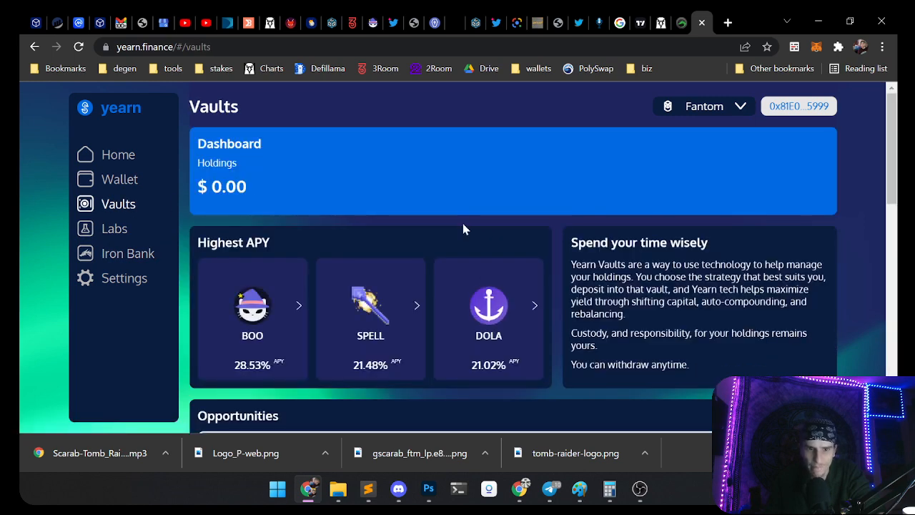
Step: Scroll the BOO vault details: 28.53% APY, $58,887 assets, 0xDAO Reinvest strategy
{"action": "scroll", "scroll_direction": "down", "scroll_amount": 3}
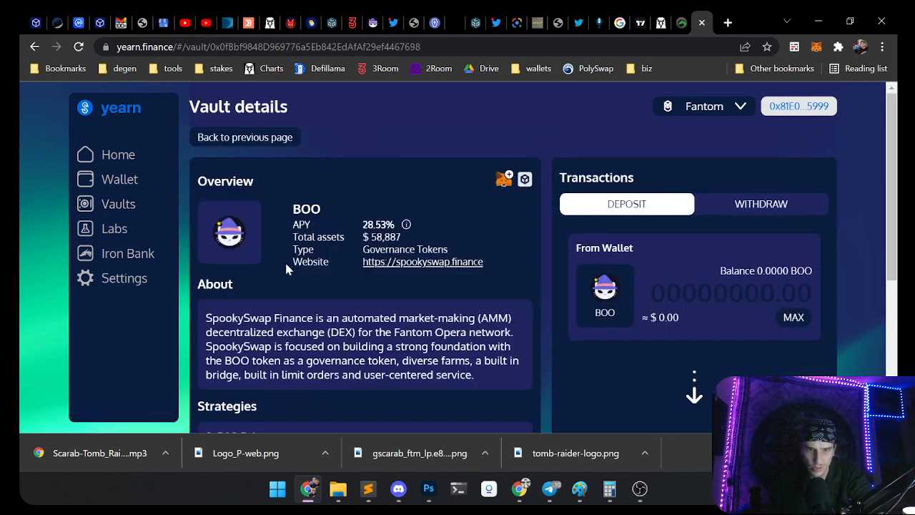
{"action": "mouse_move", "coordinate": [284, 289]}
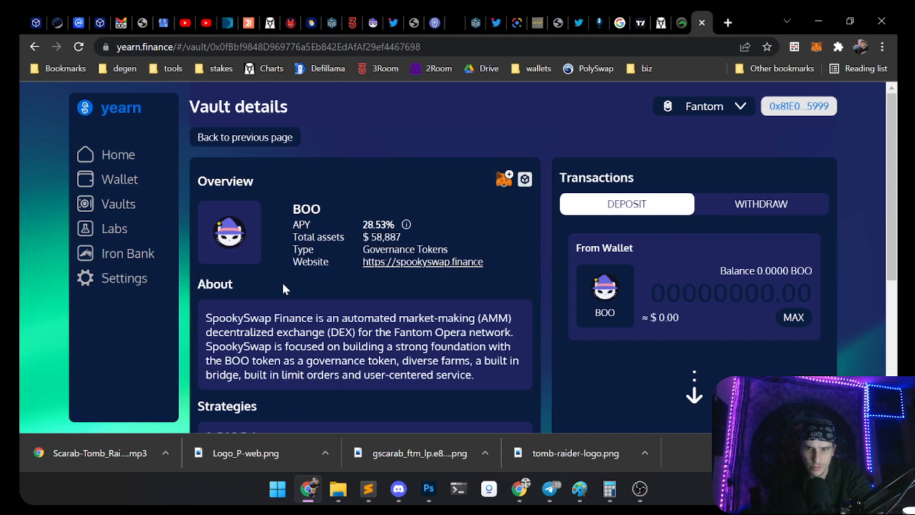
{"action": "mouse_move", "coordinate": [746, 317]}
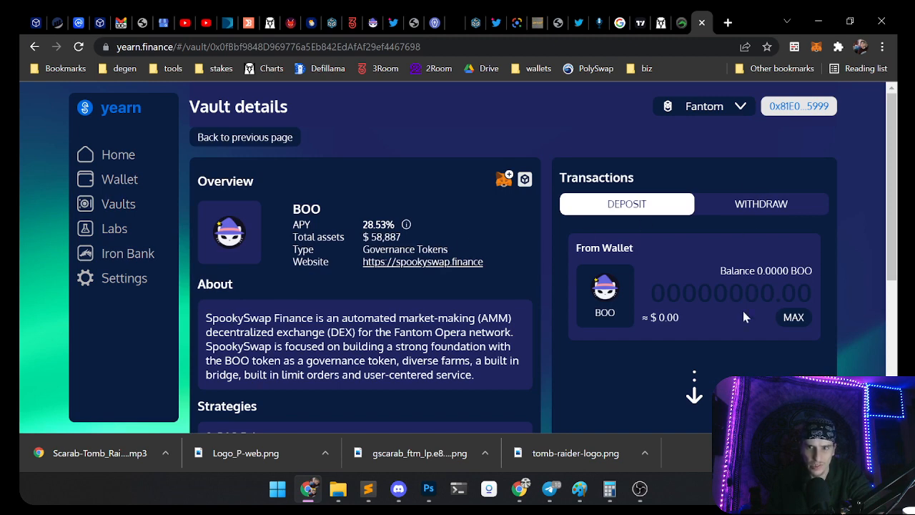
{"action": "scroll", "scroll_direction": "down", "scroll_amount": 3}
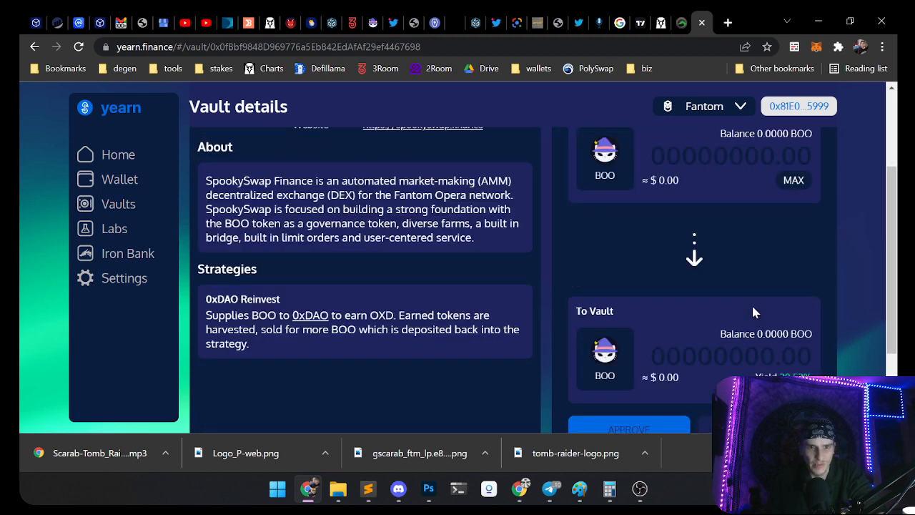
{"action": "scroll", "scroll_direction": "down", "scroll_amount": 3}
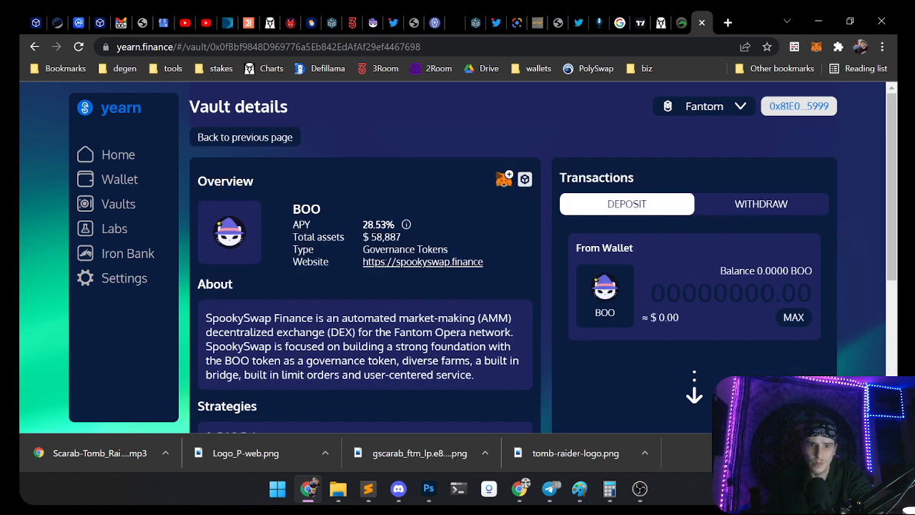
{"action": "scroll", "scroll_direction": "down", "scroll_amount": 3}
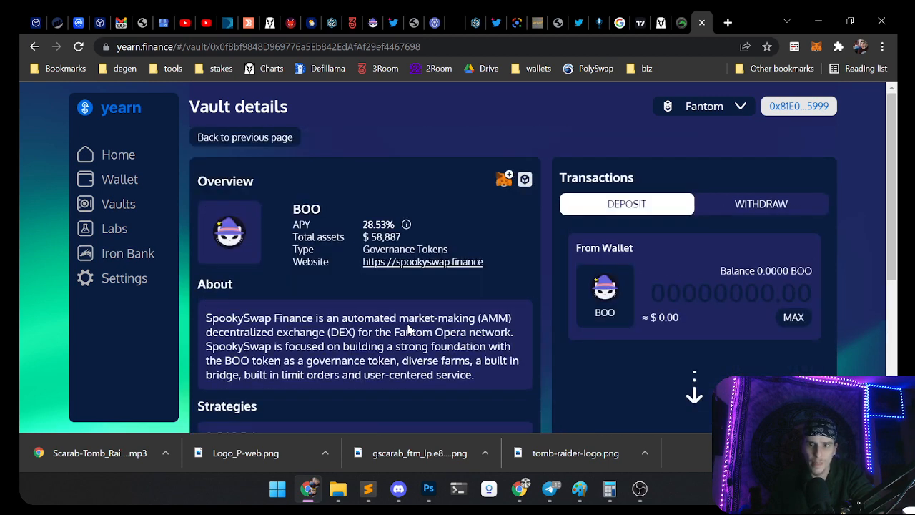
{"action": "mouse_move", "coordinate": [514, 236]}
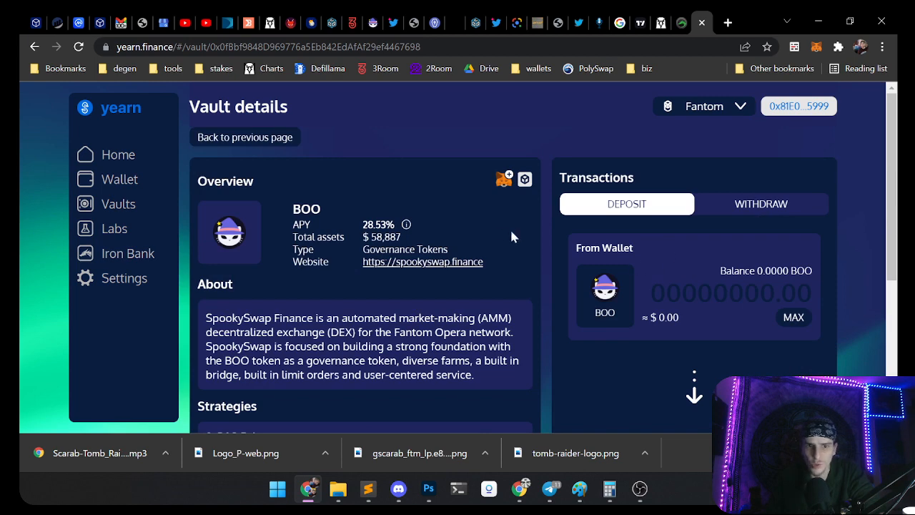
{"action": "mouse_move", "coordinate": [514, 236]}
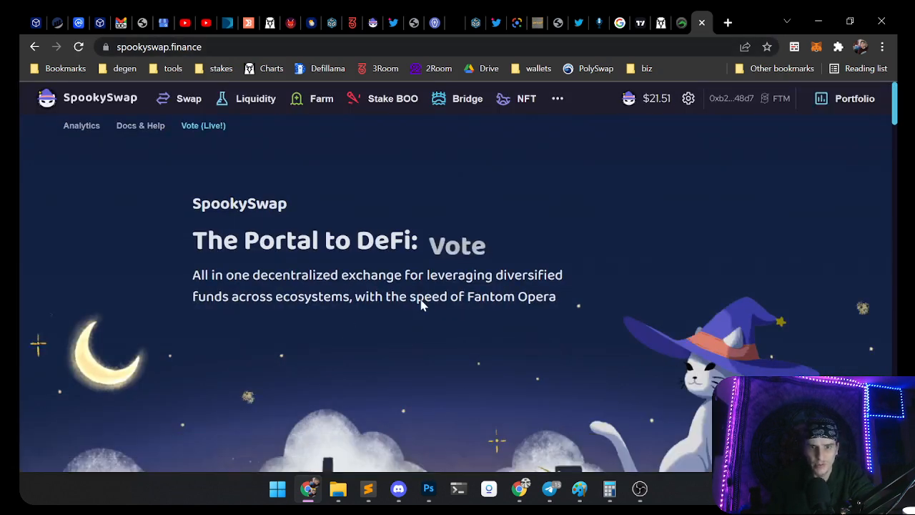
Step: Open Stake BOO, scroll the xBOO pools and expand the Earn MST pool at 42.61% APR
{"action": "left_click", "coordinate": [392, 99]}
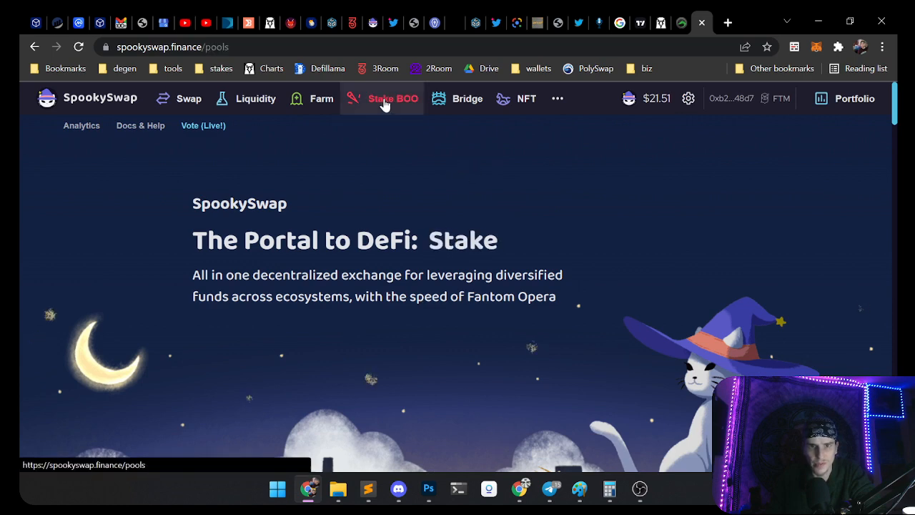
{"action": "left_click", "coordinate": [392, 98]}
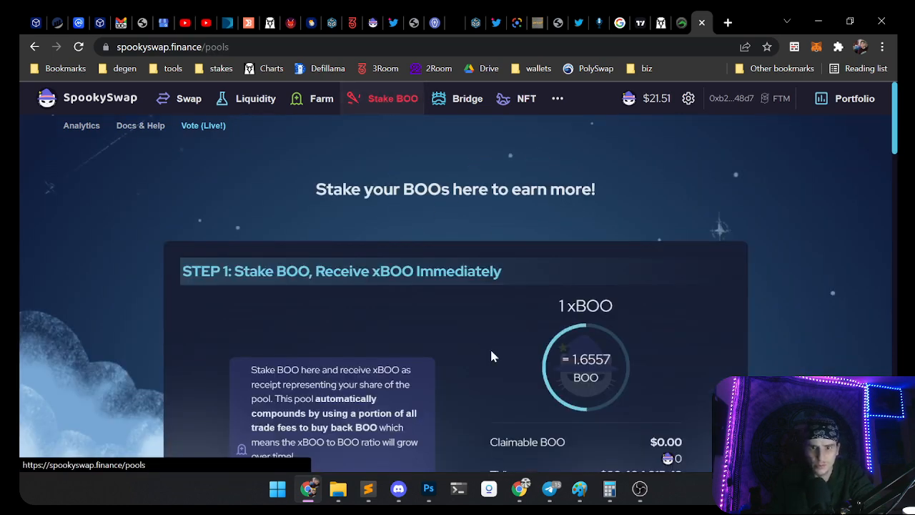
{"action": "scroll", "scroll_direction": "down", "scroll_amount": 3}
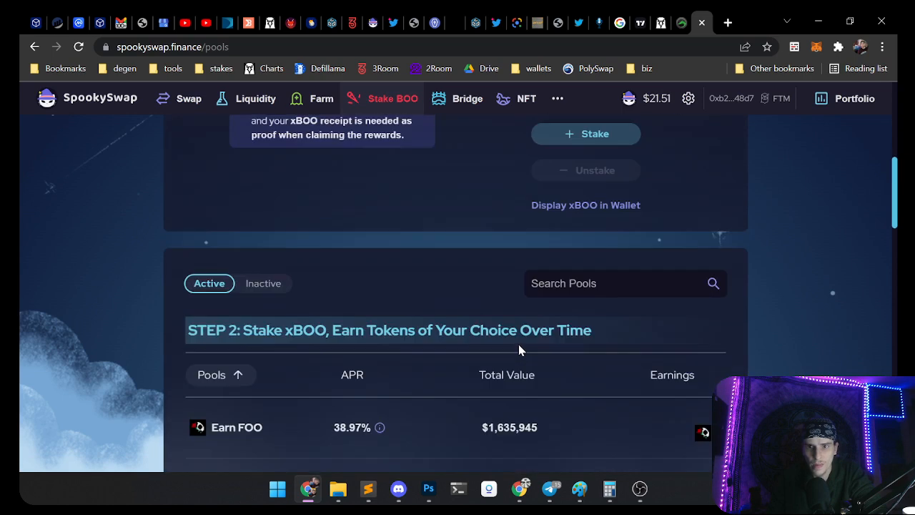
{"action": "scroll", "scroll_direction": "down", "scroll_amount": 3}
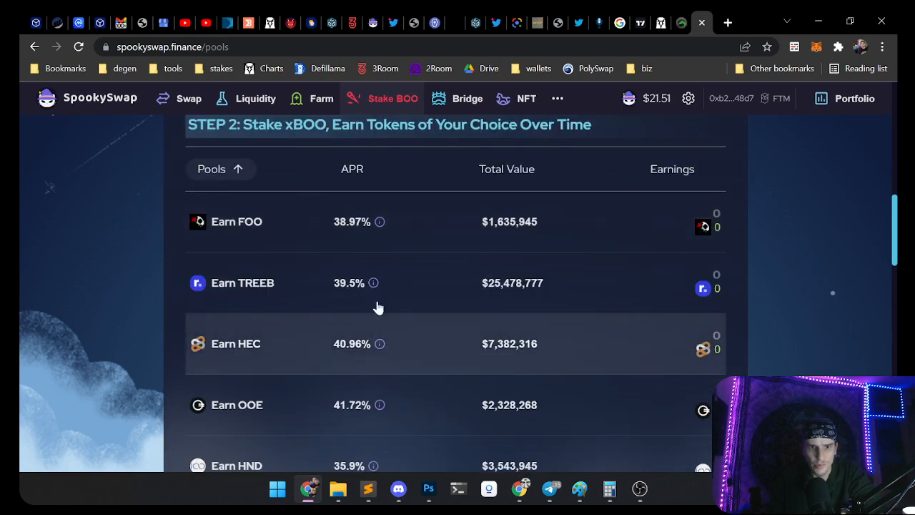
{"action": "mouse_move", "coordinate": [285, 401]}
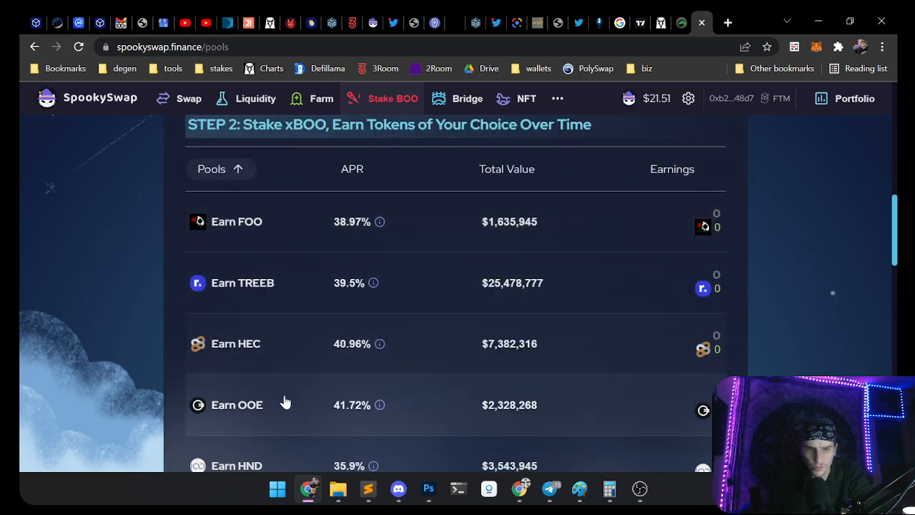
{"action": "mouse_move", "coordinate": [318, 218]}
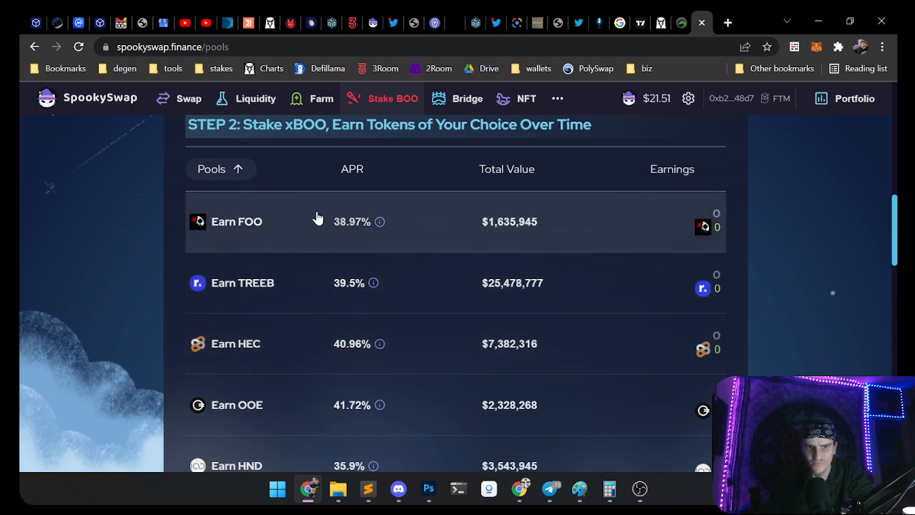
{"action": "scroll", "scroll_direction": "down", "scroll_amount": 3}
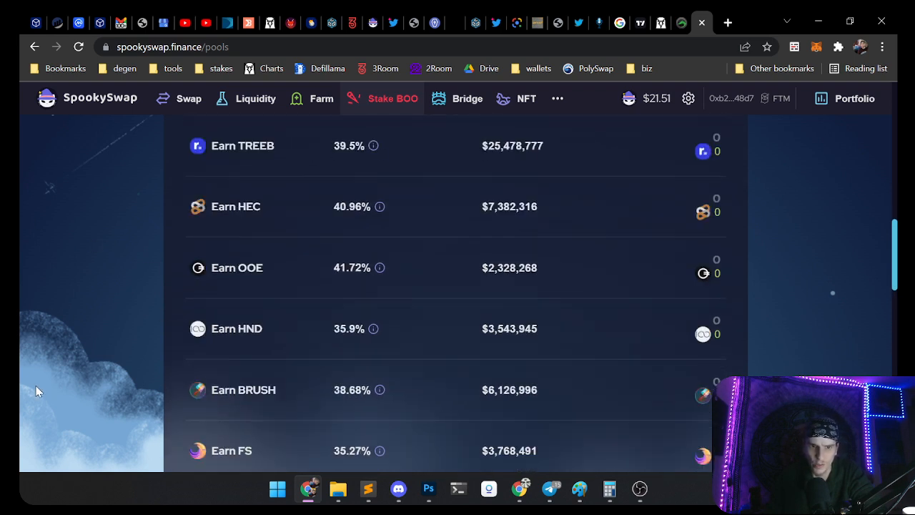
{"action": "mouse_move", "coordinate": [255, 338]}
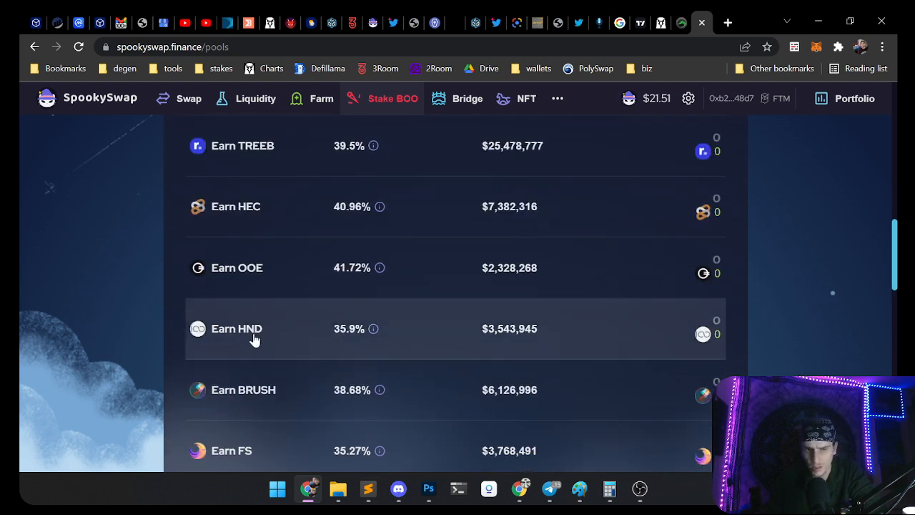
{"action": "mouse_move", "coordinate": [237, 417]}
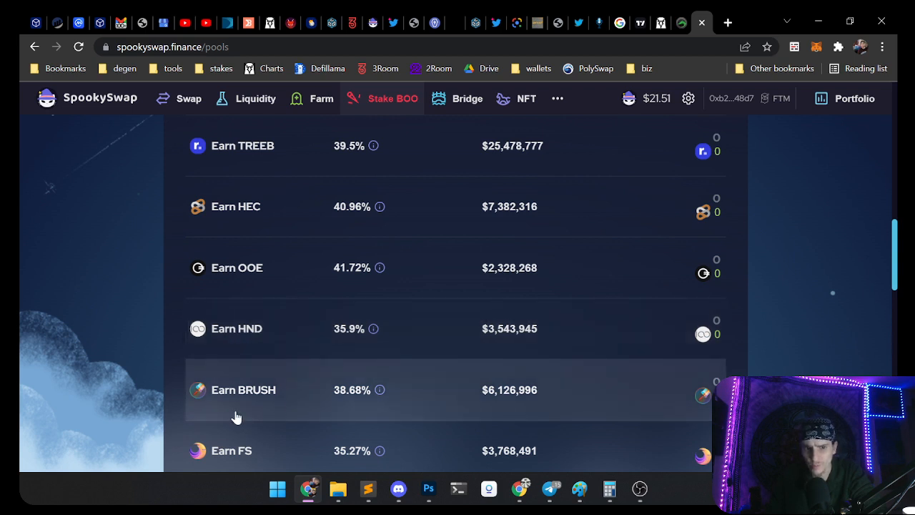
{"action": "scroll", "scroll_direction": "down", "scroll_amount": 3}
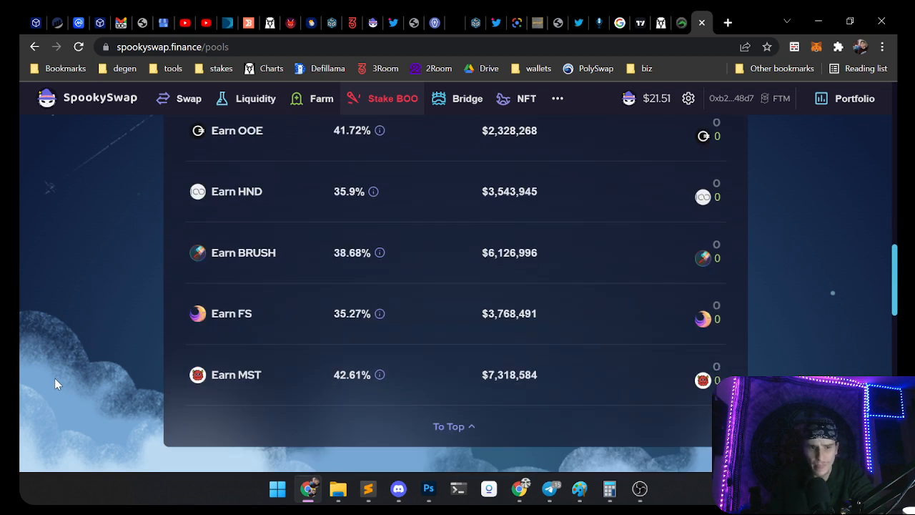
{"action": "mouse_move", "coordinate": [250, 374]}
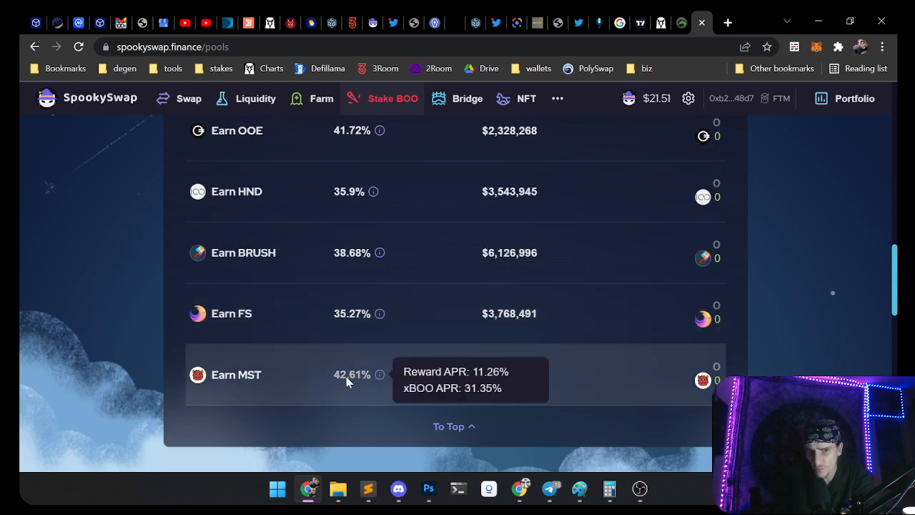
{"action": "scroll", "scroll_direction": "up", "scroll_amount": 3}
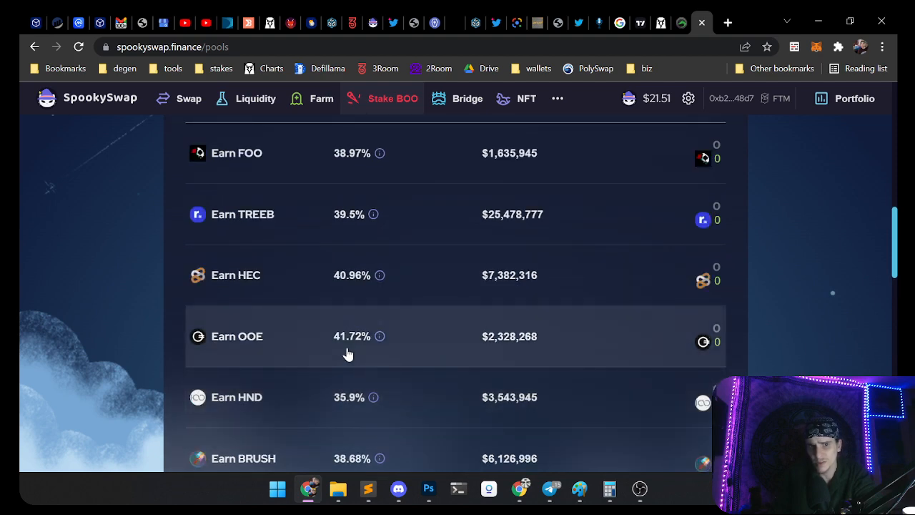
{"action": "scroll", "scroll_direction": "down", "scroll_amount": 3}
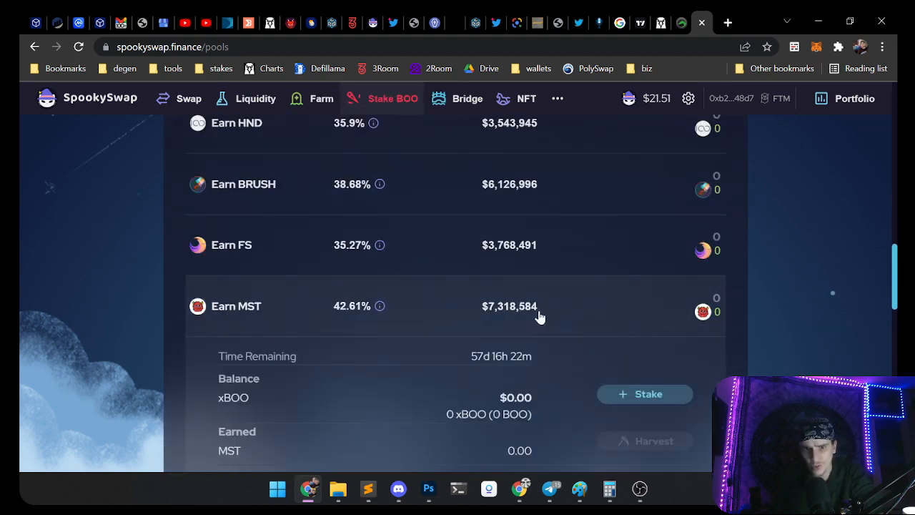
{"action": "scroll", "scroll_direction": "down", "scroll_amount": 3}
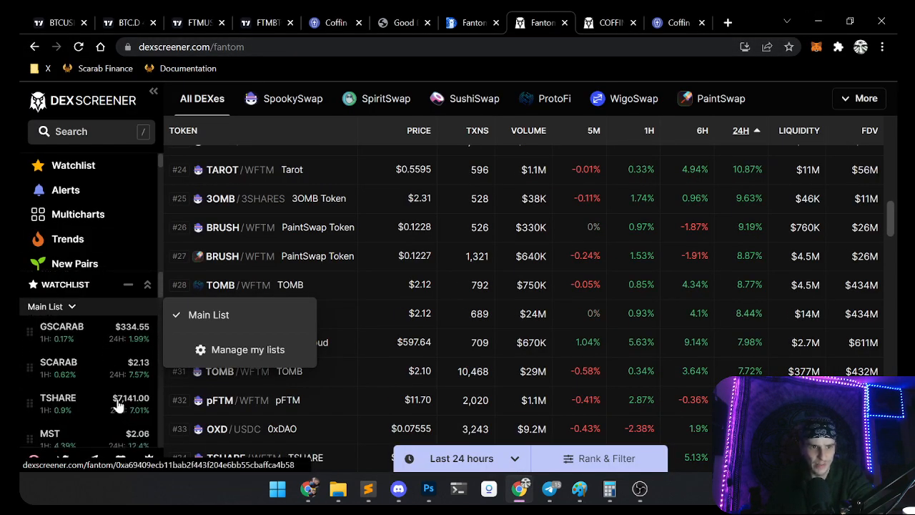
{"action": "mouse_move", "coordinate": [105, 420]}
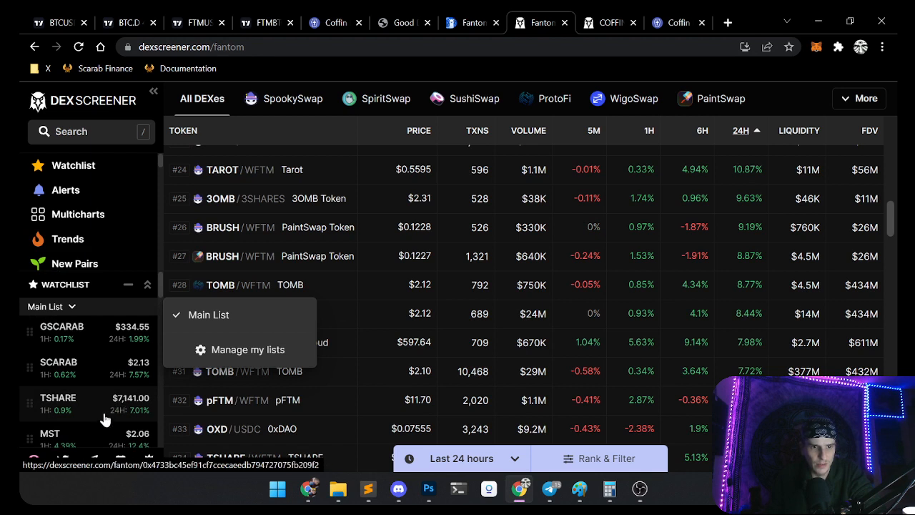
Step: Scroll down the Fantom 24-hour token rankings table
{"action": "scroll", "scroll_direction": "down", "scroll_amount": 3}
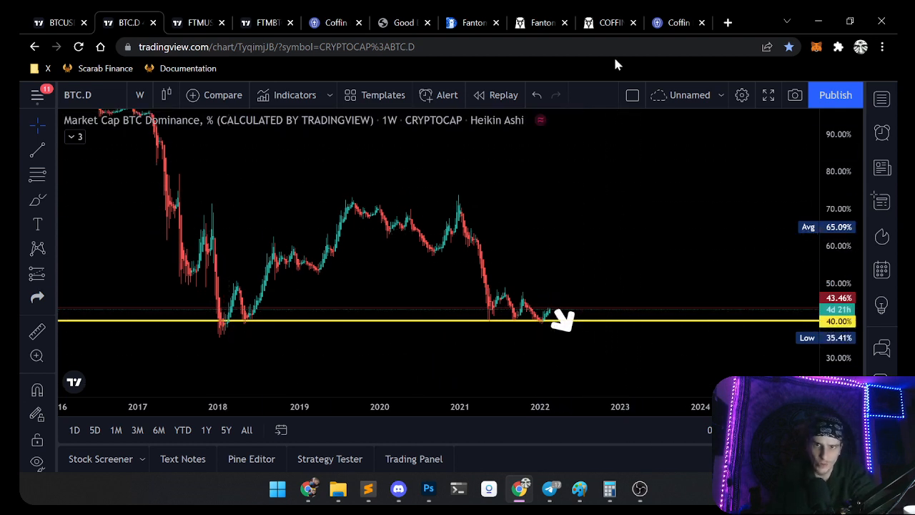
{"action": "mouse_move", "coordinate": [268, 28]}
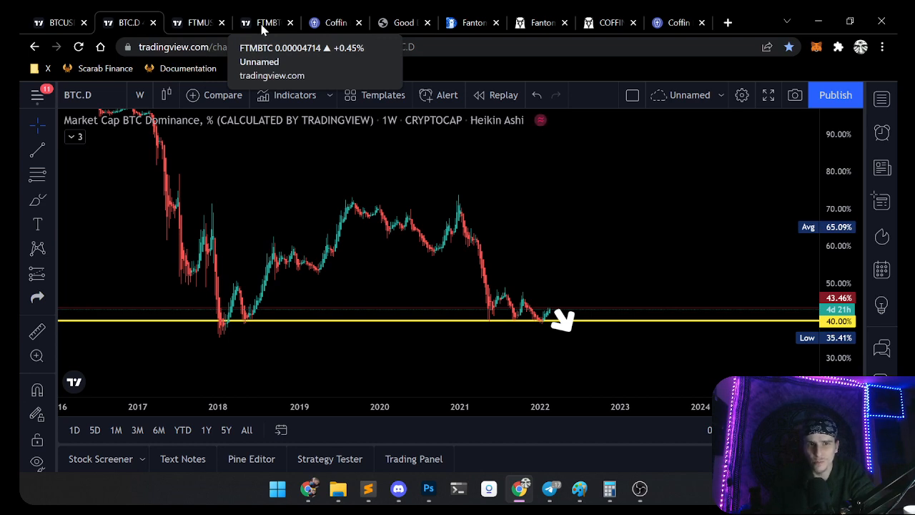
Step: Switch from the weekly BTC dominance chart to the Fantom/Bitcoin FTMBTC chart
{"action": "left_click", "coordinate": [267, 23]}
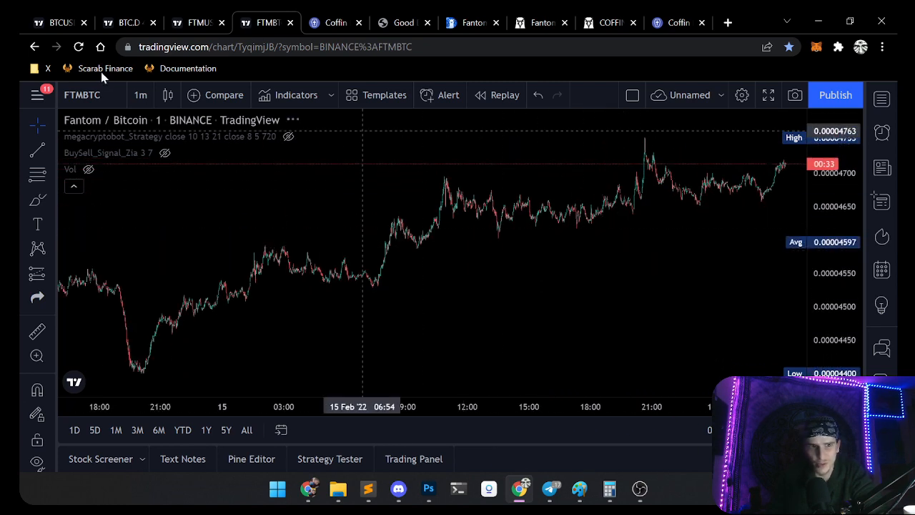
Step: Set the Fantom/Bitcoin chart to 1-hour candles and pan to recent February prices
{"action": "left_click", "coordinate": [140, 94]}
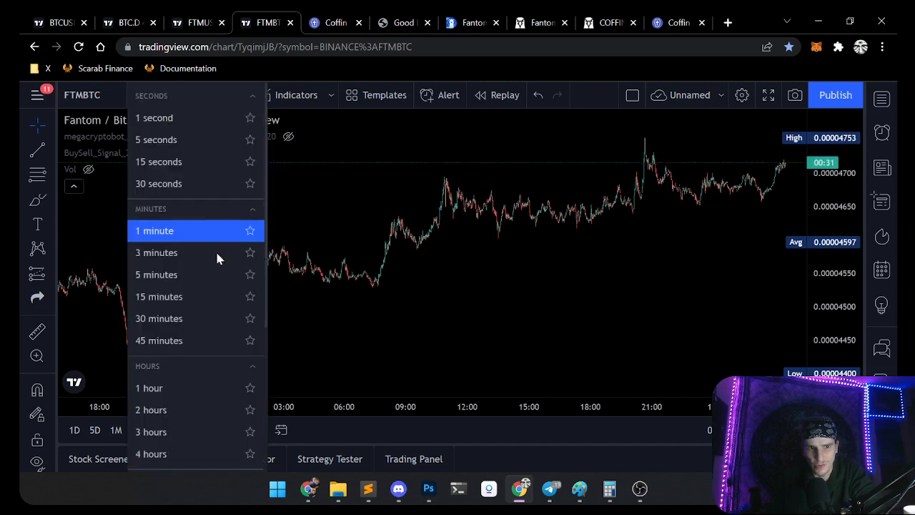
{"action": "left_click", "coordinate": [148, 387]}
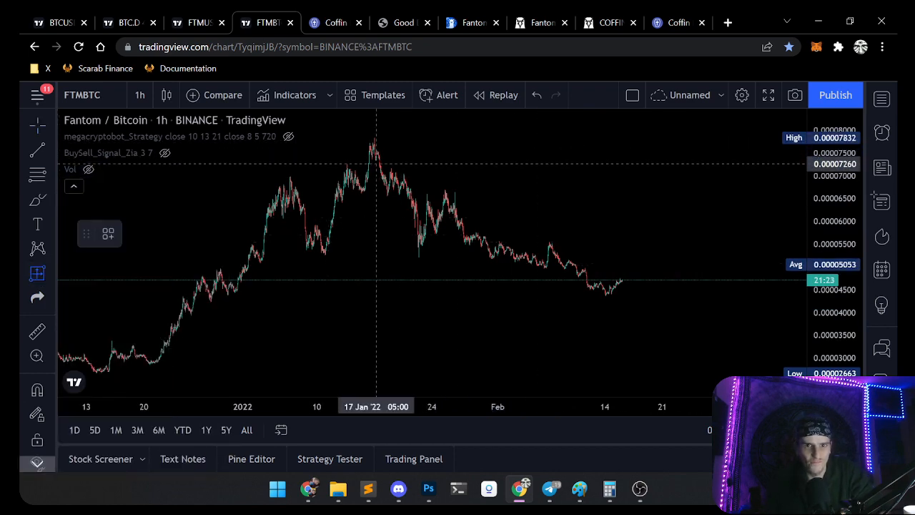
{"action": "left_click_drag", "start_coordinate": [373, 142], "coordinate": [531, 246]}
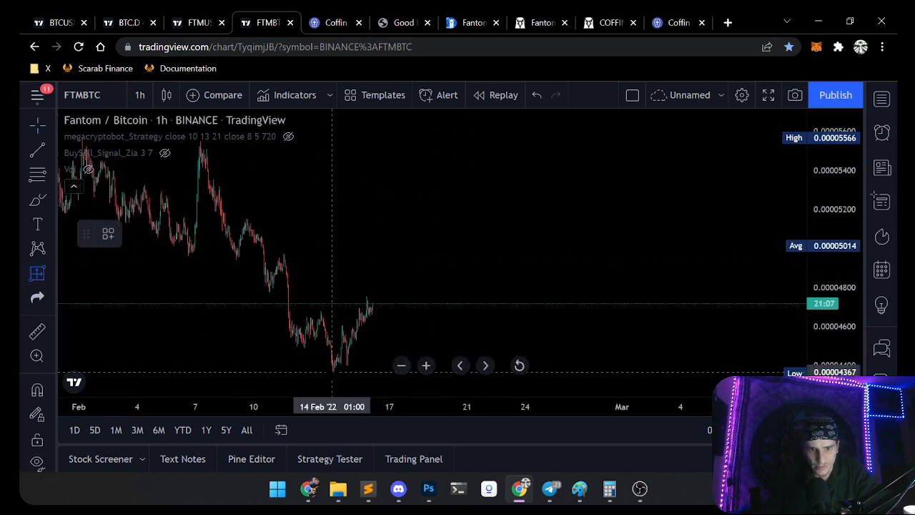
{"action": "left_click_drag", "start_coordinate": [332, 371], "coordinate": [371, 301]}
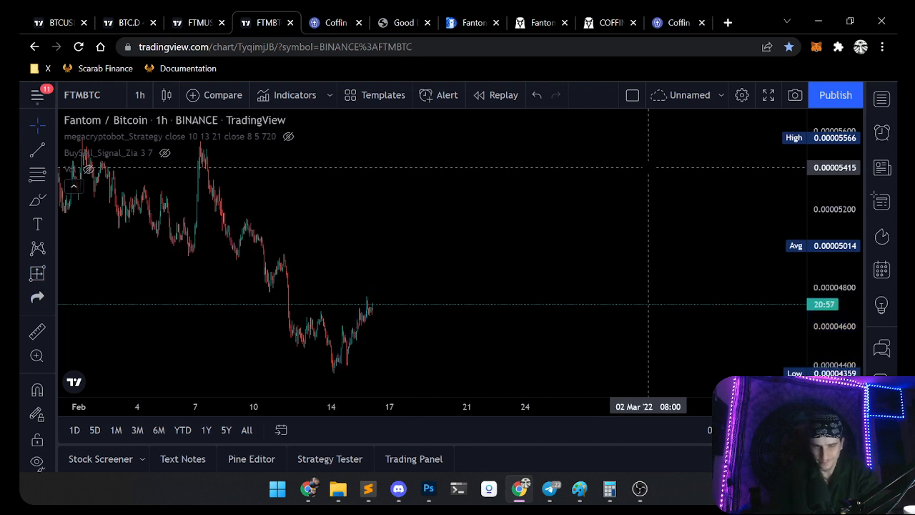
Step: Show the prices as Heikin Ashi candles, then move to the Fantom/TetherUS chart
{"action": "left_click", "coordinate": [166, 95]}
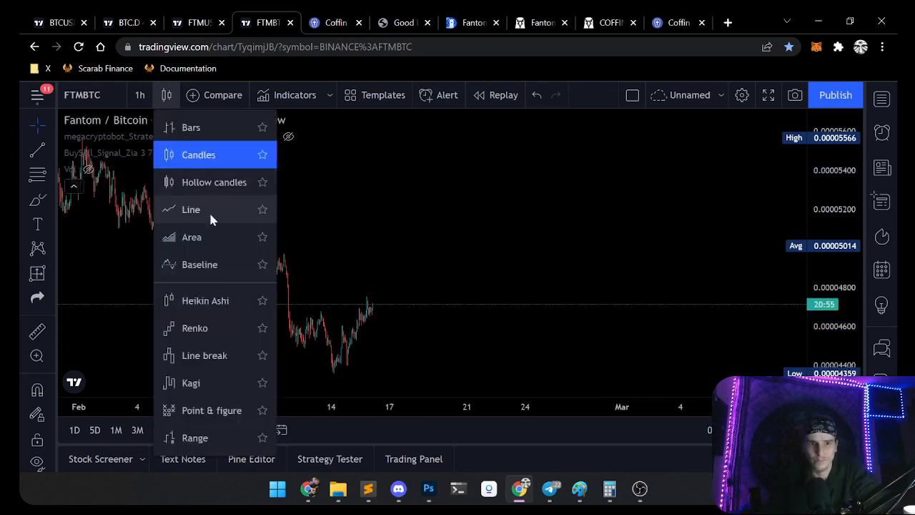
{"action": "left_click", "coordinate": [205, 301]}
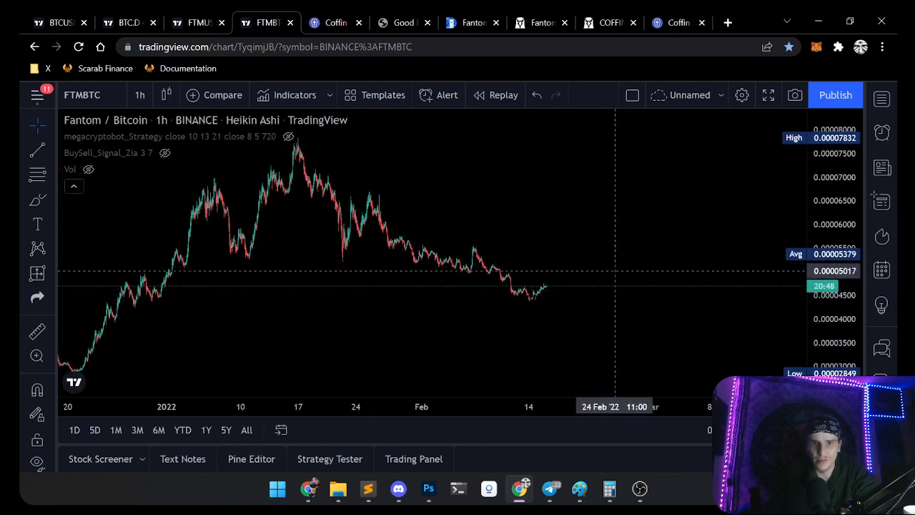
{"action": "left_click", "coordinate": [139, 94]}
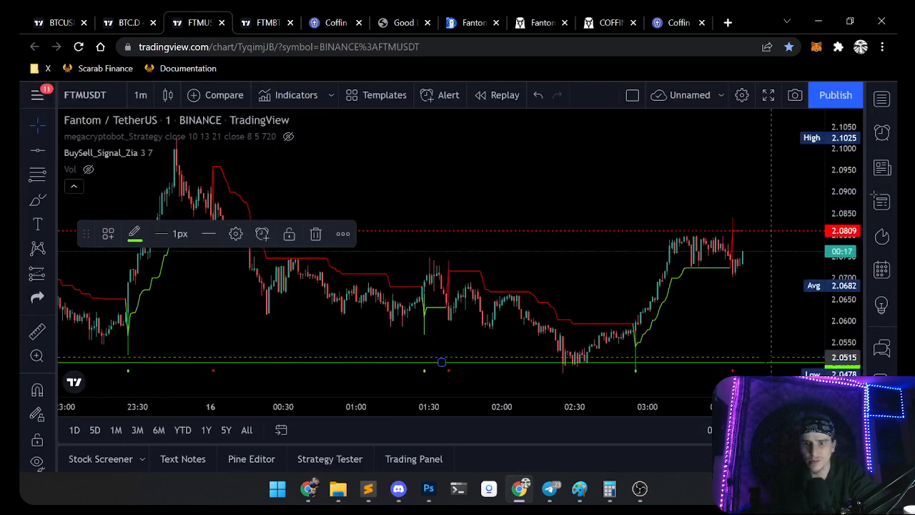
{"action": "mouse_move", "coordinate": [140, 96]}
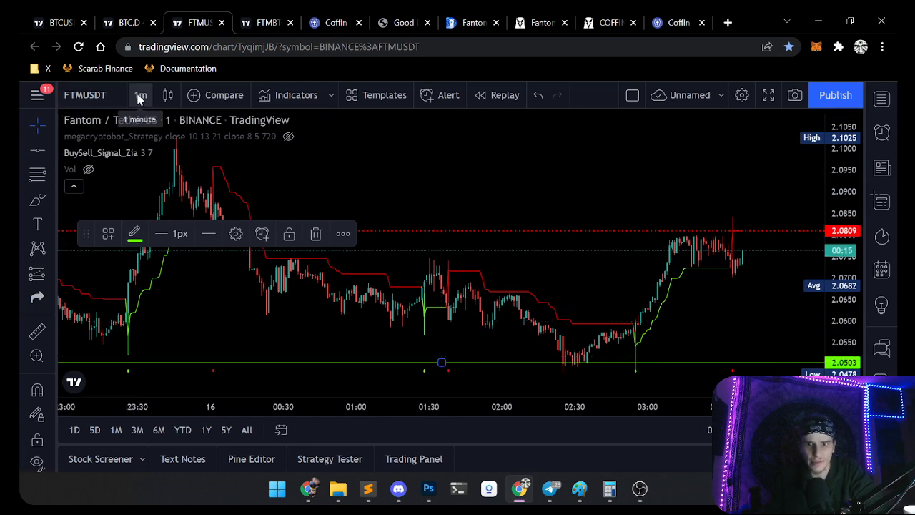
Step: Set the Fantom/TetherUS interval to 15 minutes, then to 1 hour
{"action": "left_click", "coordinate": [140, 94]}
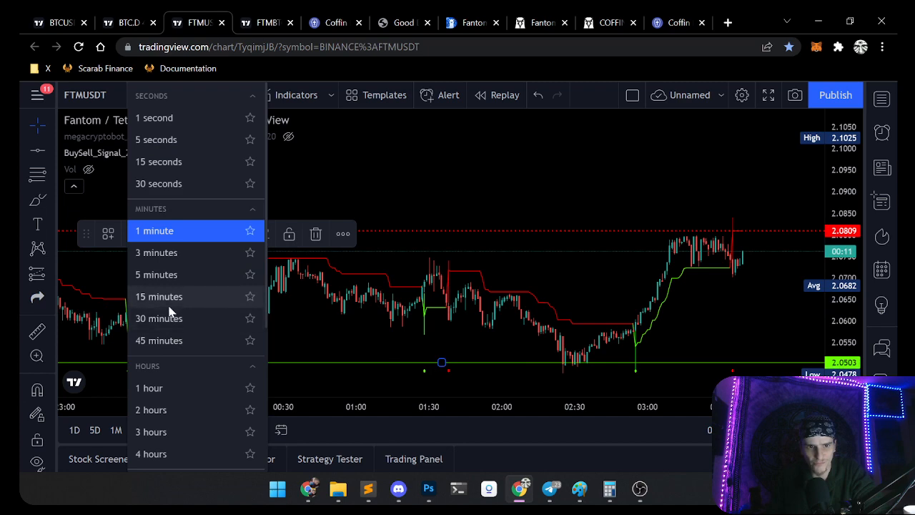
{"action": "left_click", "coordinate": [158, 297]}
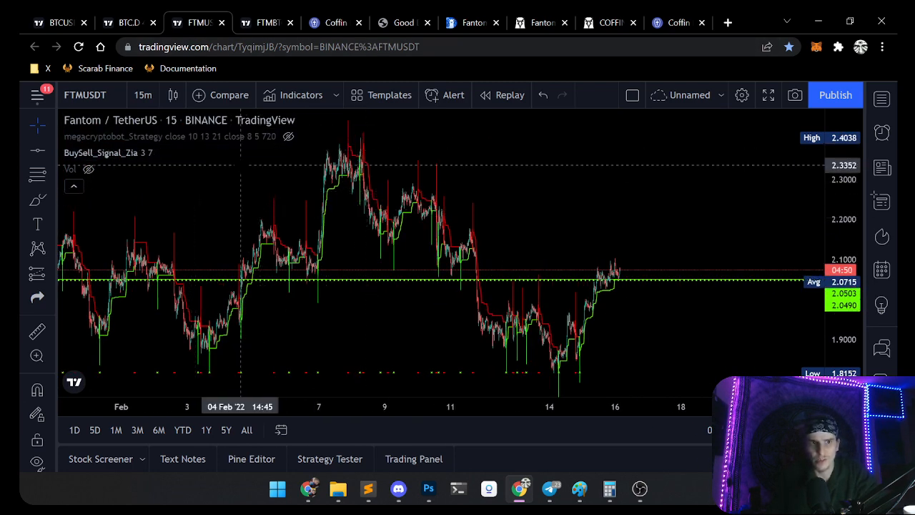
{"action": "left_click", "coordinate": [142, 94]}
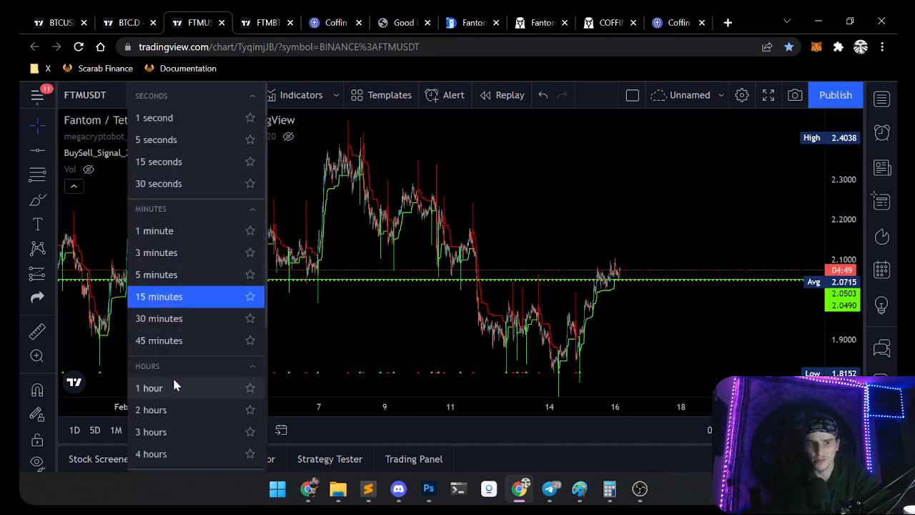
{"action": "left_click", "coordinate": [148, 388]}
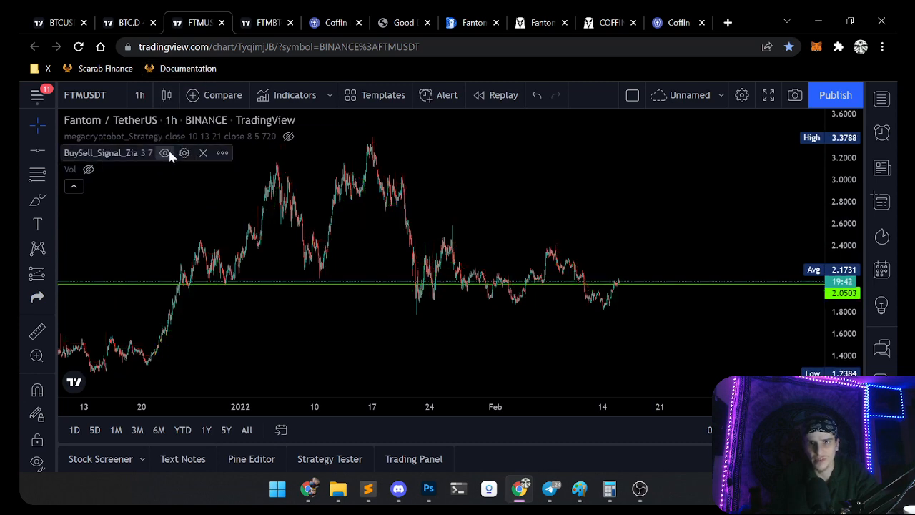
Step: Show the BuySell_Signal_Zia lines, switch to daily candles, and briefly check FTMBTC before returning
{"action": "left_click", "coordinate": [165, 153]}
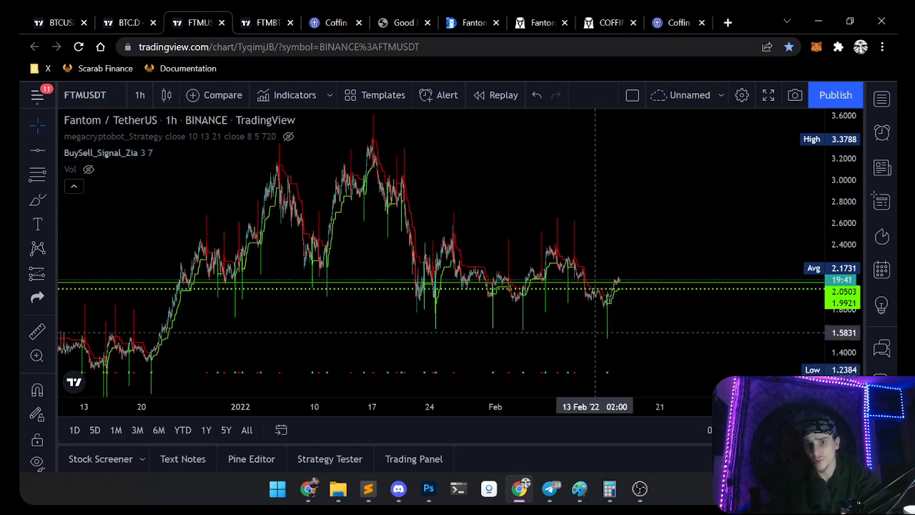
{"action": "mouse_move", "coordinate": [608, 311]}
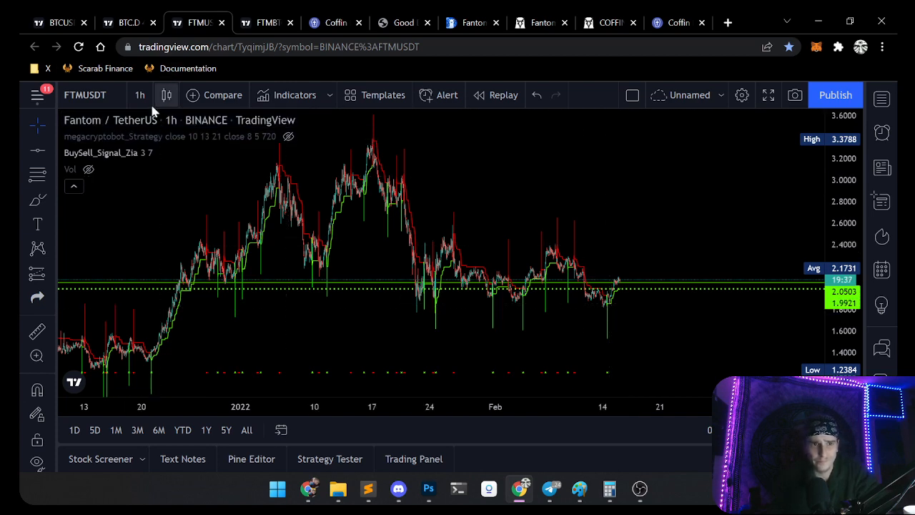
{"action": "left_click", "coordinate": [139, 95]}
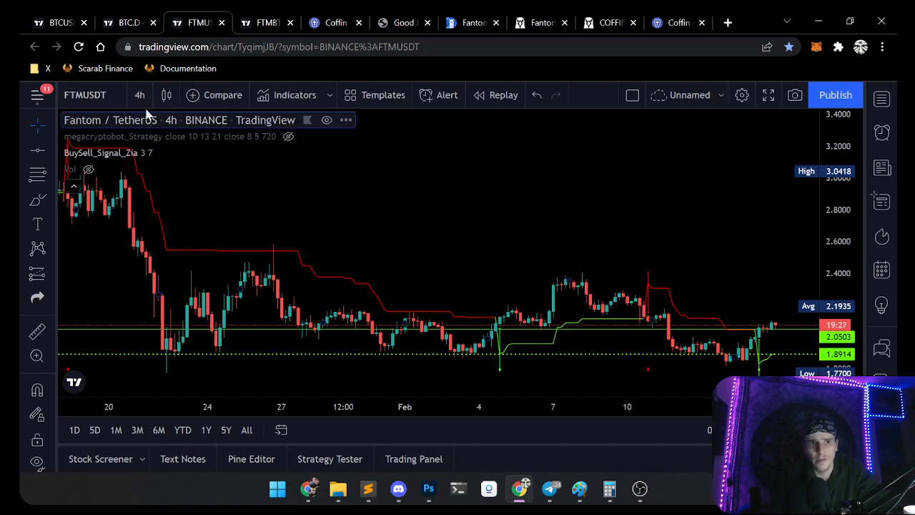
{"action": "left_click", "coordinate": [139, 95]}
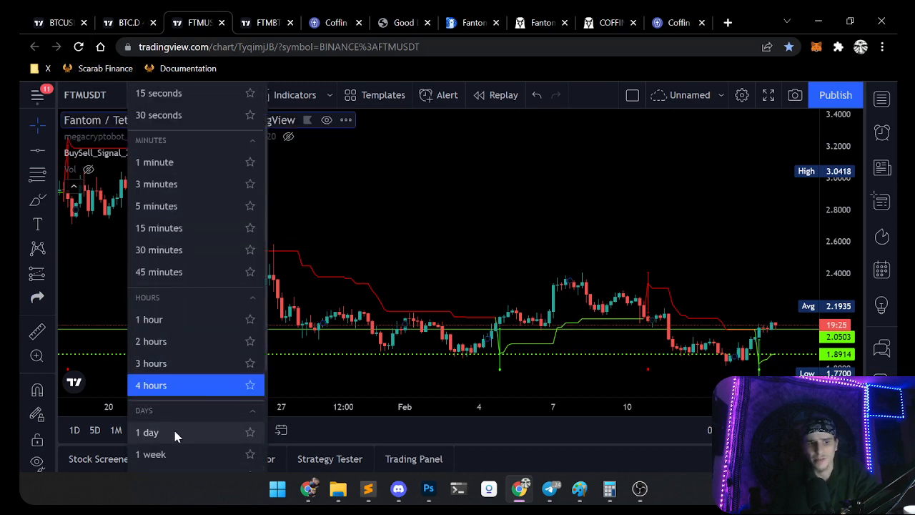
{"action": "left_click", "coordinate": [146, 433]}
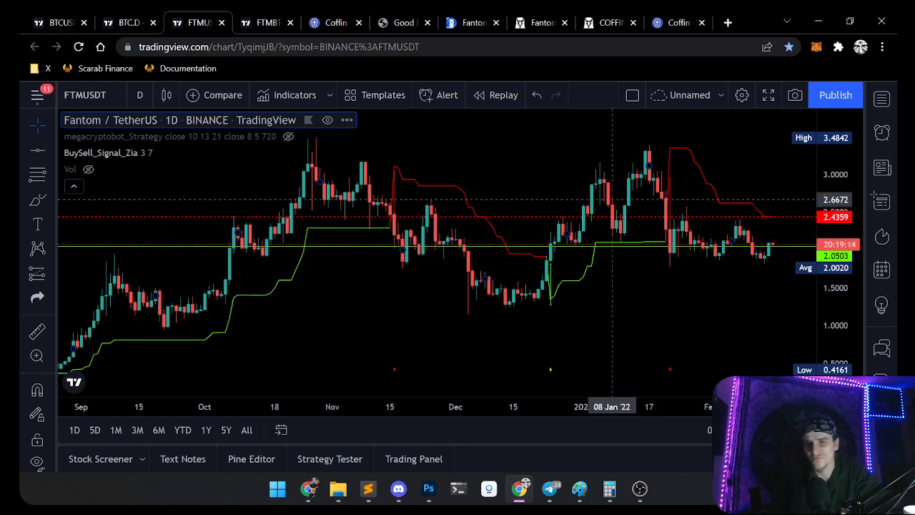
{"action": "mouse_move", "coordinate": [771, 247]}
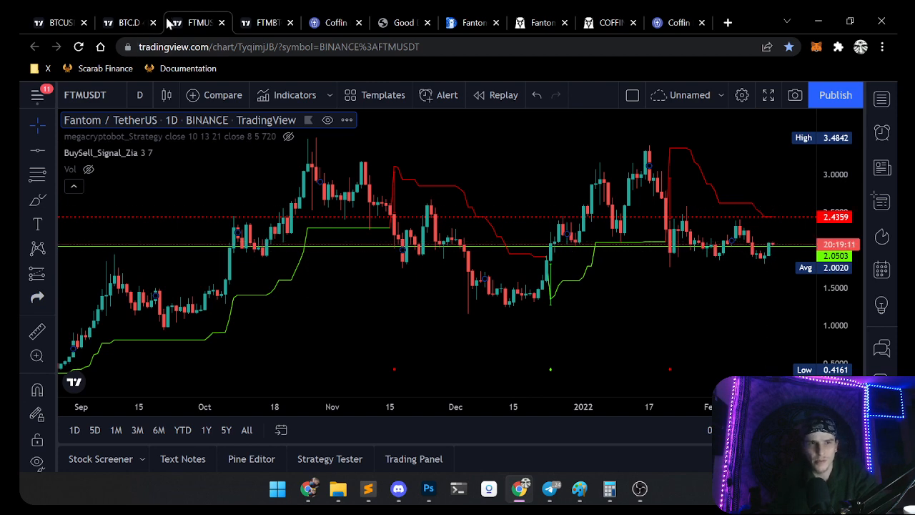
{"action": "mouse_move", "coordinate": [267, 22]}
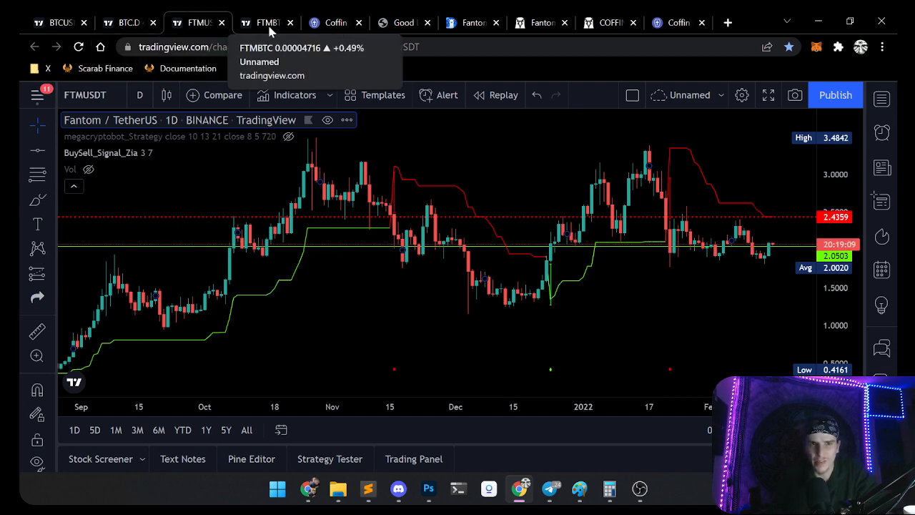
{"action": "left_click", "coordinate": [269, 22]}
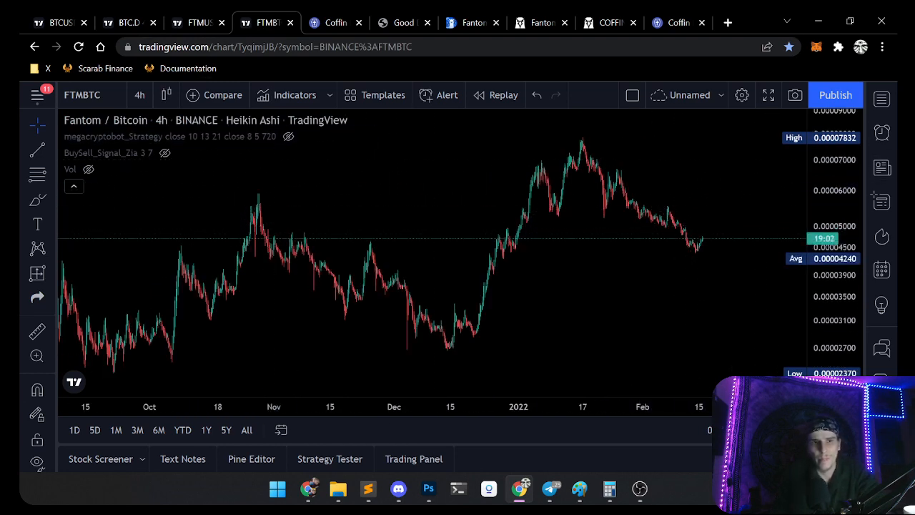
{"action": "left_click", "coordinate": [196, 23]}
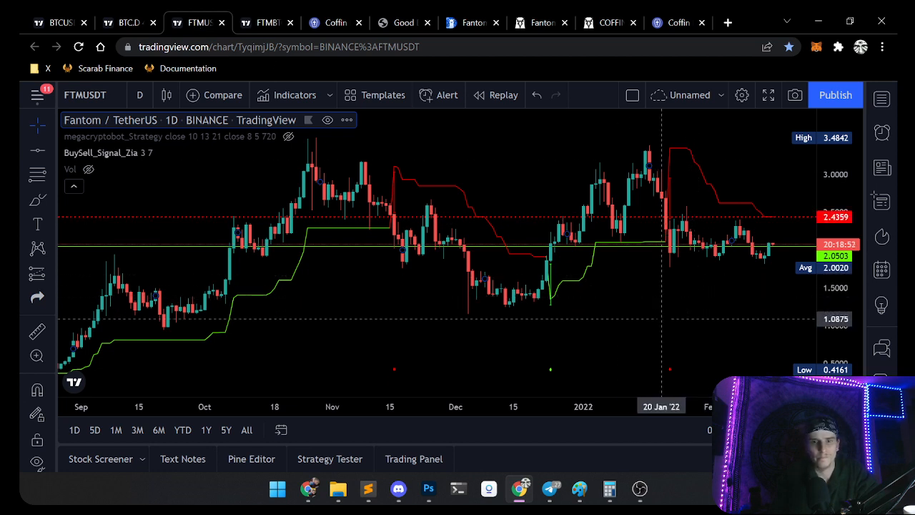
Step: Switch the Fantom/TetherUS chart to weekly candles
{"action": "left_click", "coordinate": [140, 95]}
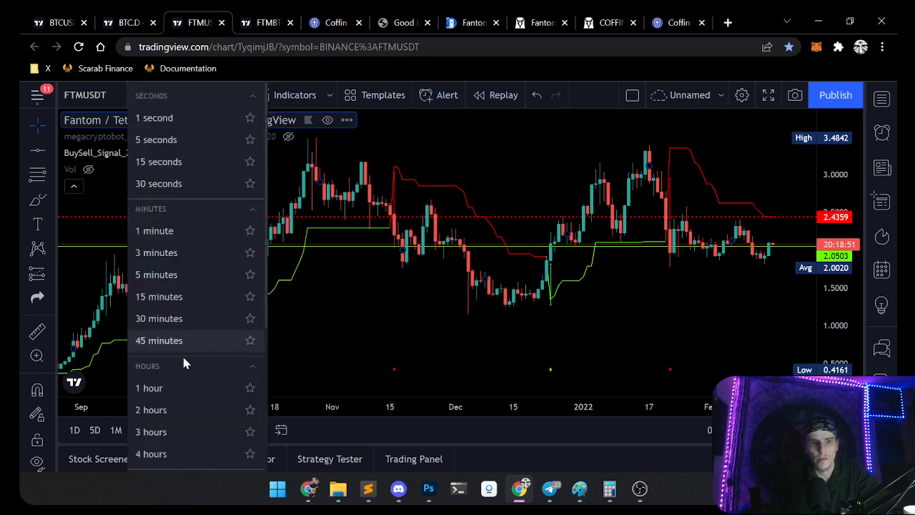
{"action": "scroll", "scroll_direction": "down", "scroll_amount": 3}
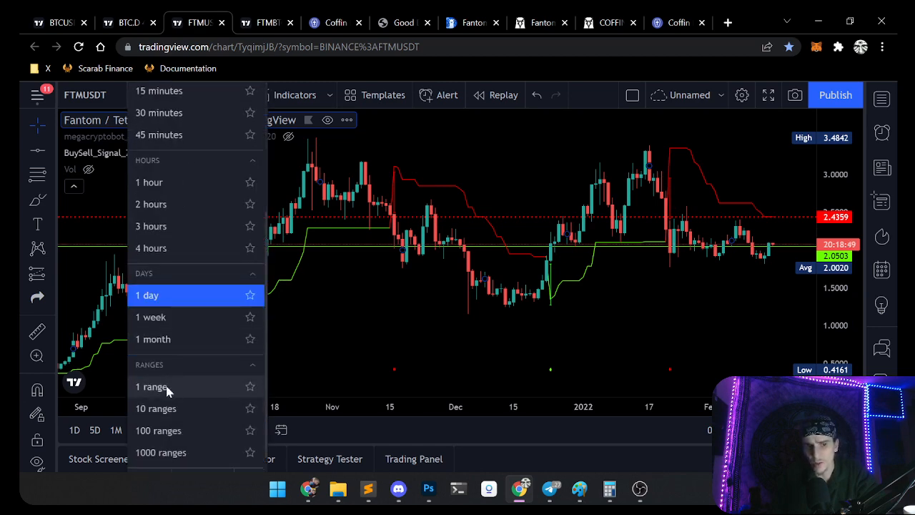
{"action": "left_click", "coordinate": [150, 316]}
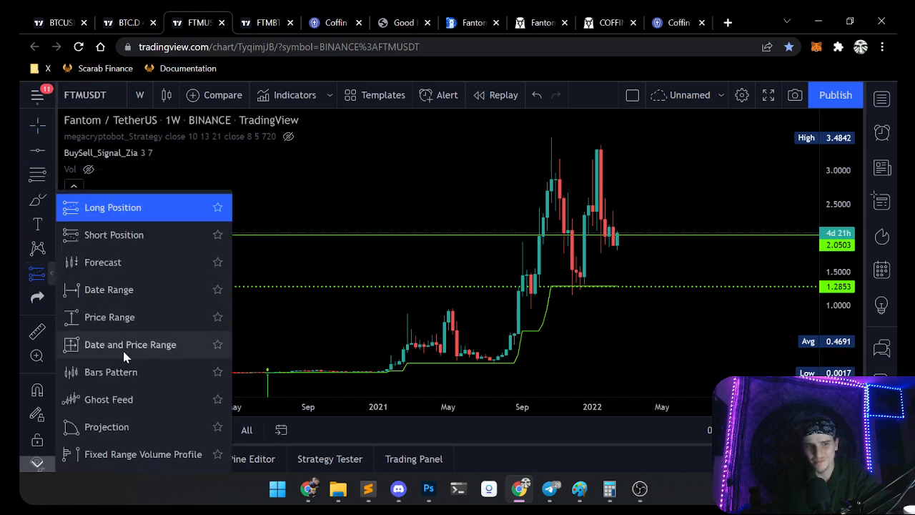
Step: Measure the June 2020–October 2021 rally, then compress the price scale to fit all history
{"action": "left_click", "coordinate": [130, 345]}
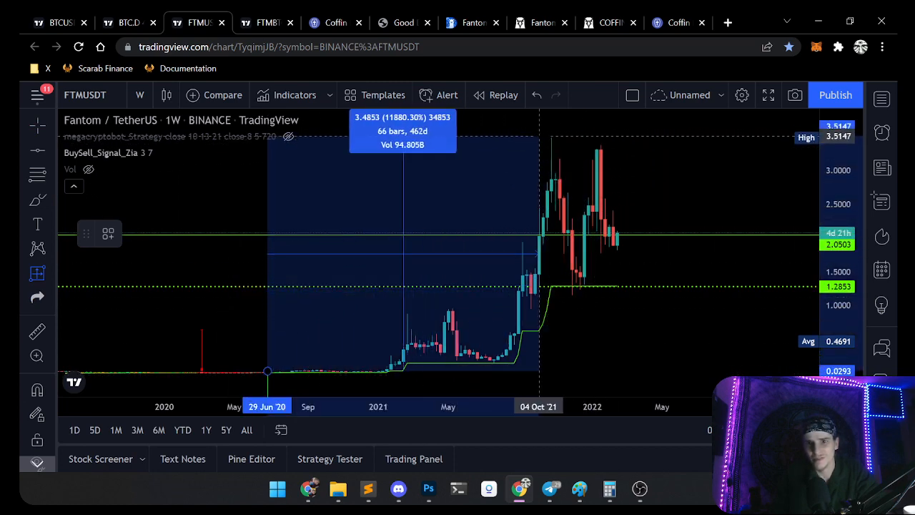
{"action": "left_click_drag", "start_coordinate": [540, 254], "coordinate": [550, 254]}
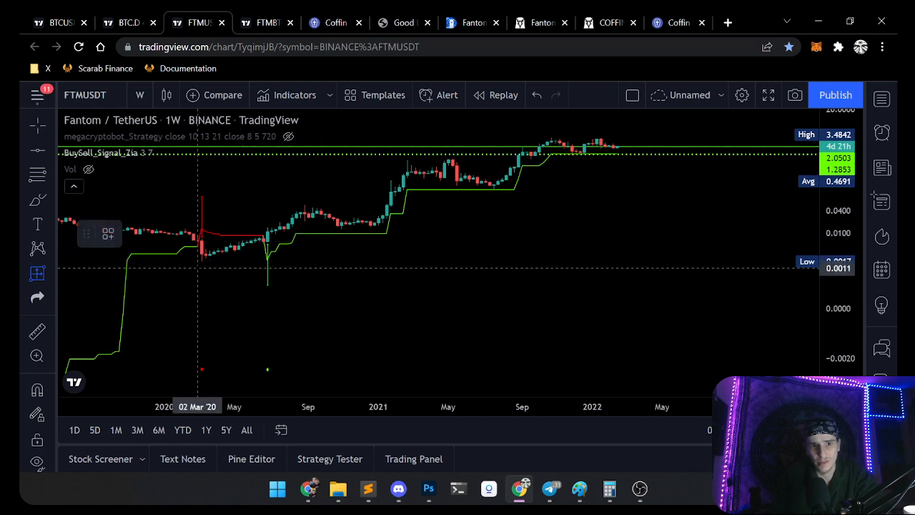
{"action": "left_click_drag", "start_coordinate": [201, 261], "coordinate": [607, 208]}
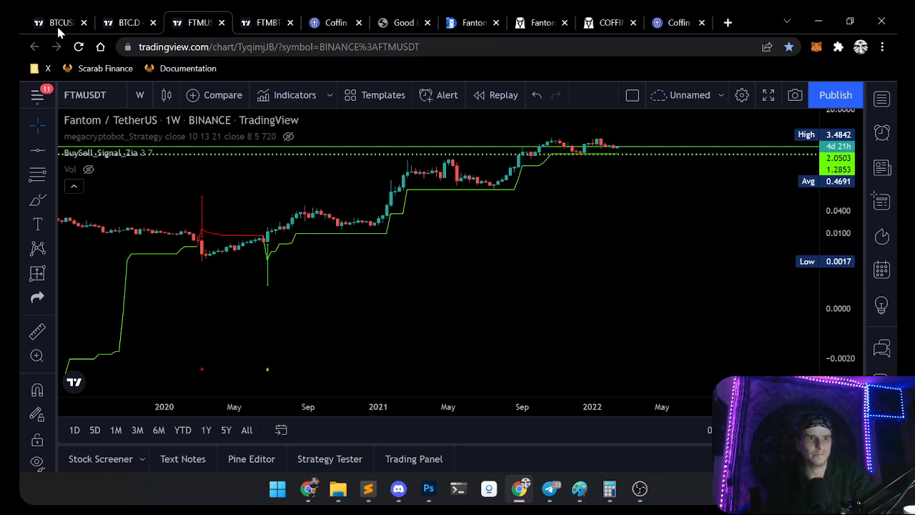
Step: Open the weekly Bitcoin/US Dollar chart with its rising-wedge projection toward 100k
{"action": "left_click", "coordinate": [61, 21]}
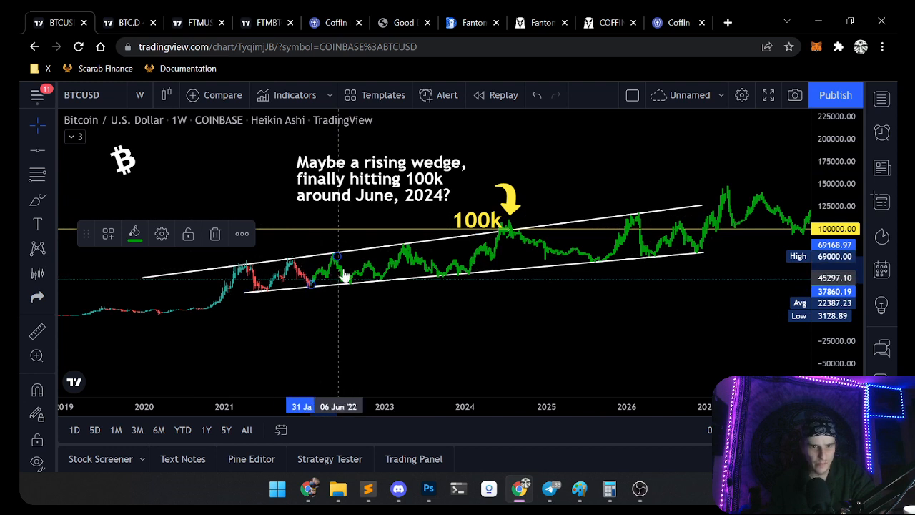
{"action": "mouse_move", "coordinate": [333, 262]}
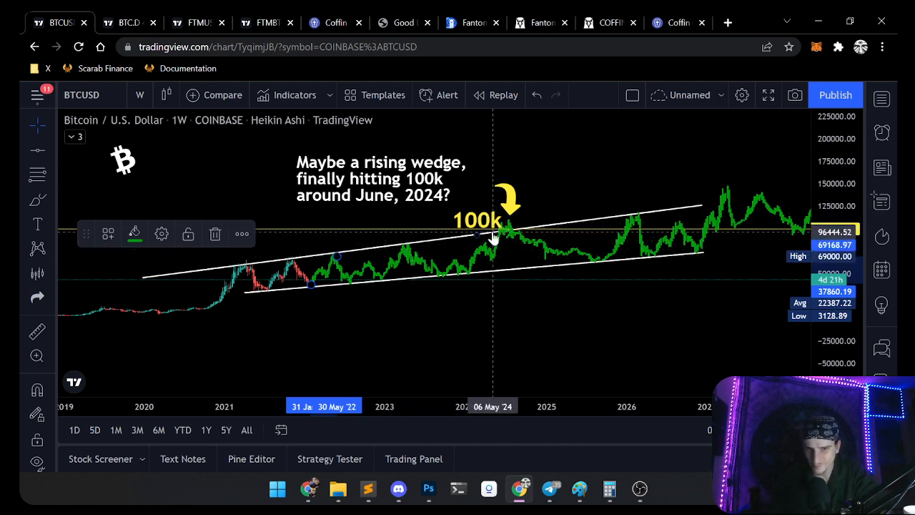
{"action": "mouse_move", "coordinate": [502, 236]}
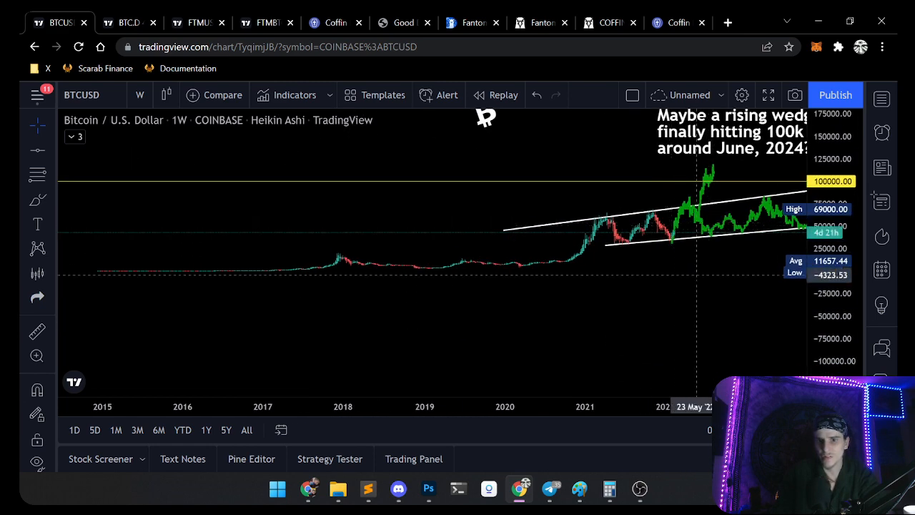
{"action": "mouse_move", "coordinate": [681, 221]}
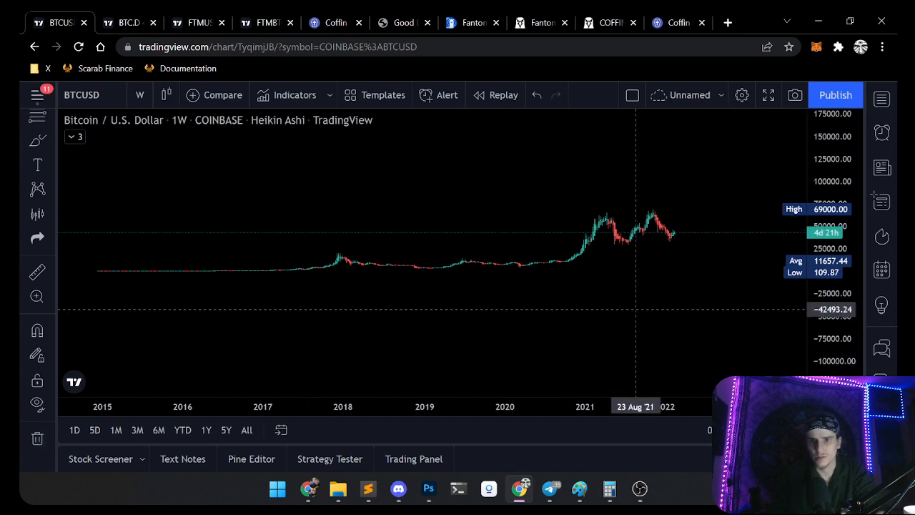
Step: Put Bitcoin/USD on daily candles, reset the chart view, then open the BTC dominance chart
{"action": "left_click", "coordinate": [139, 94]}
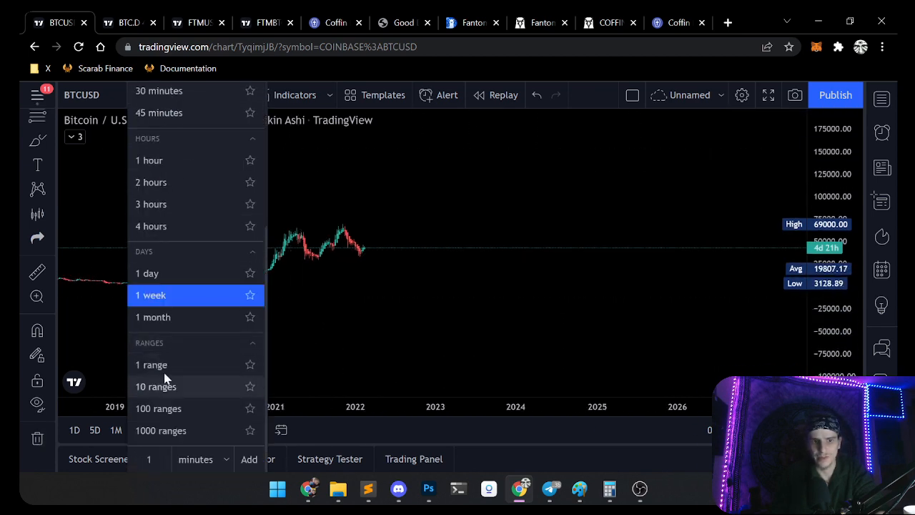
{"action": "left_click", "coordinate": [150, 296]}
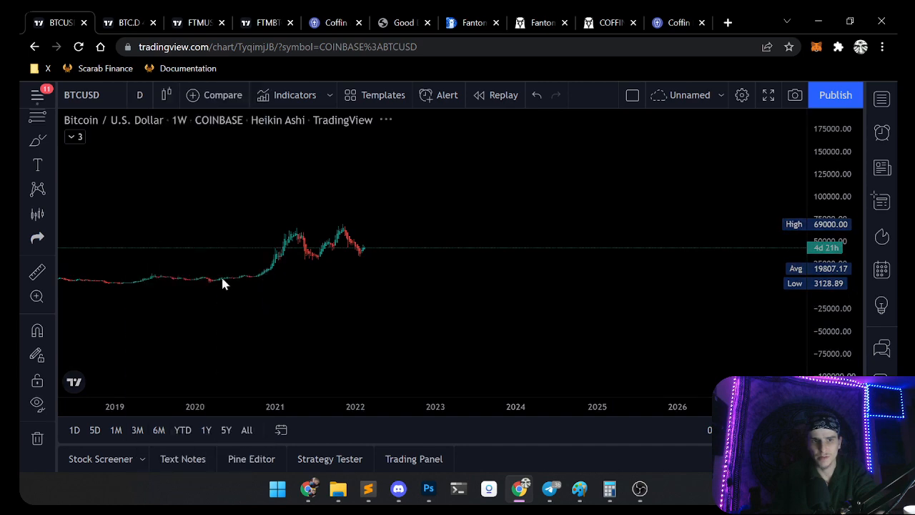
{"action": "right_click", "coordinate": [223, 284]}
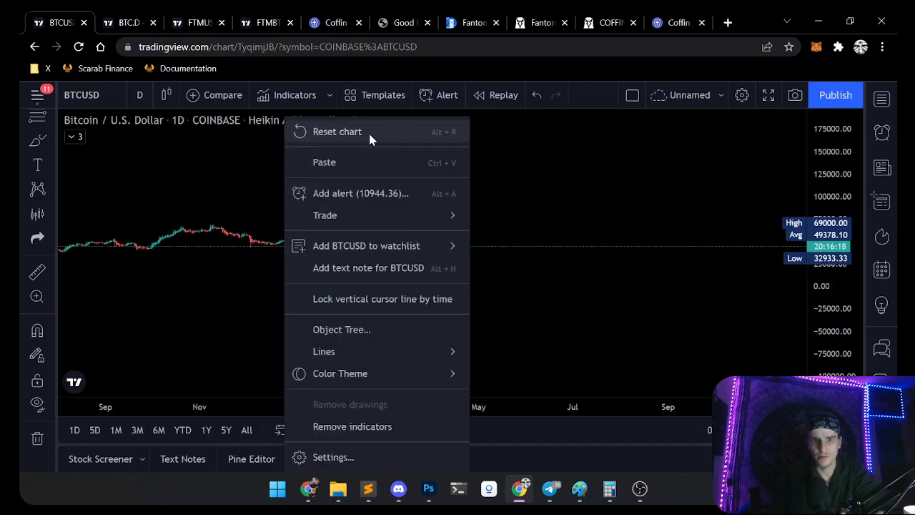
{"action": "left_click", "coordinate": [336, 132]}
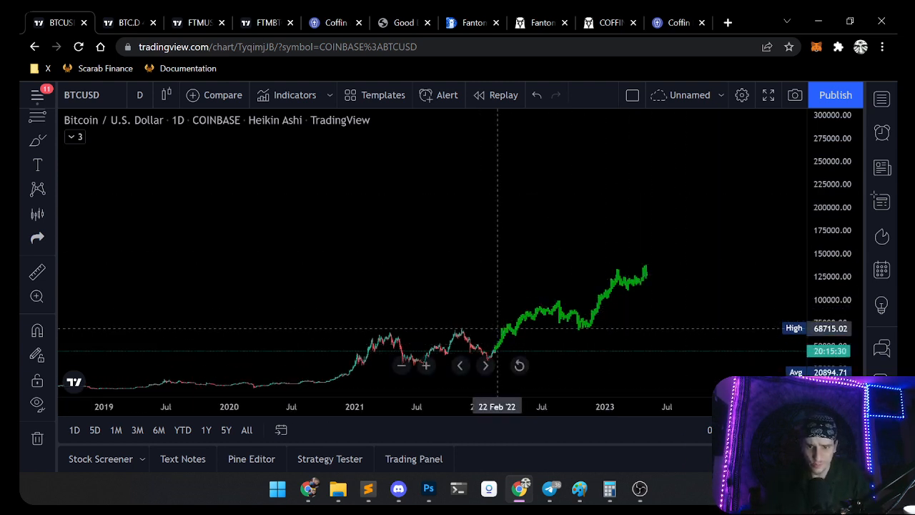
{"action": "mouse_move", "coordinate": [559, 307]}
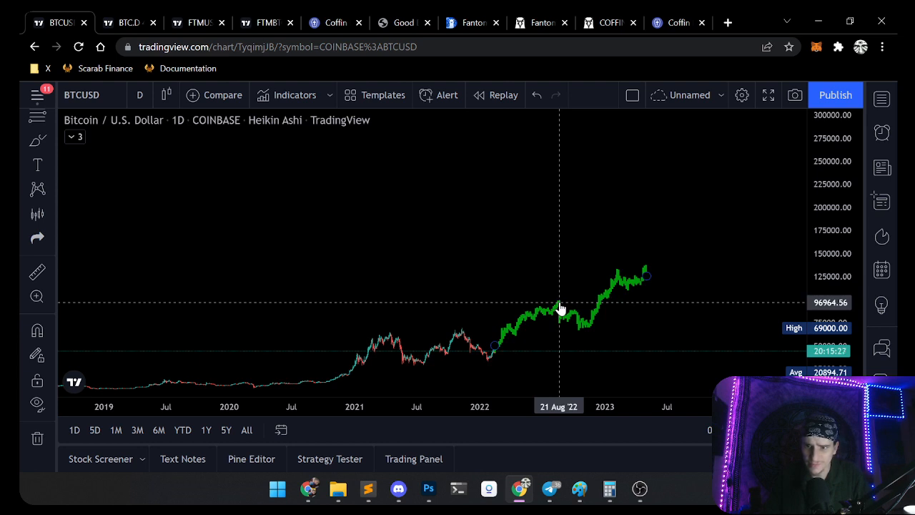
{"action": "mouse_move", "coordinate": [557, 306]}
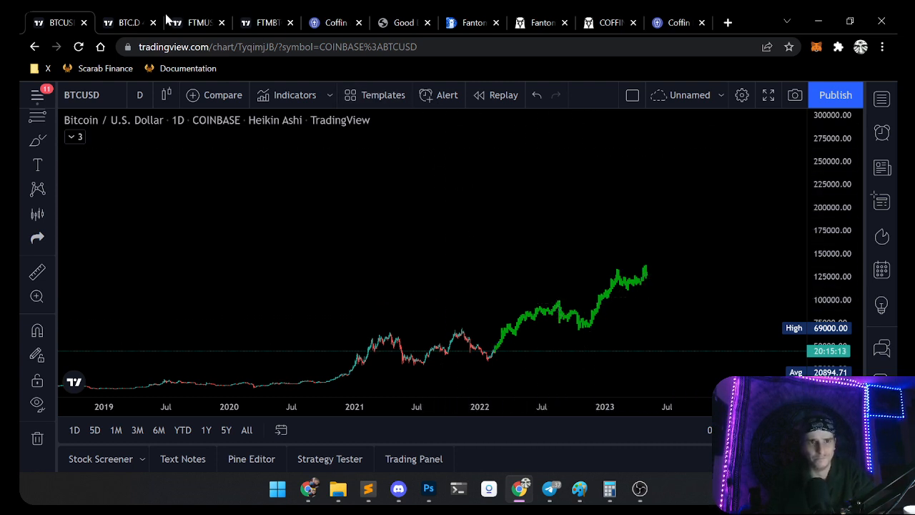
{"action": "left_click", "coordinate": [122, 22]}
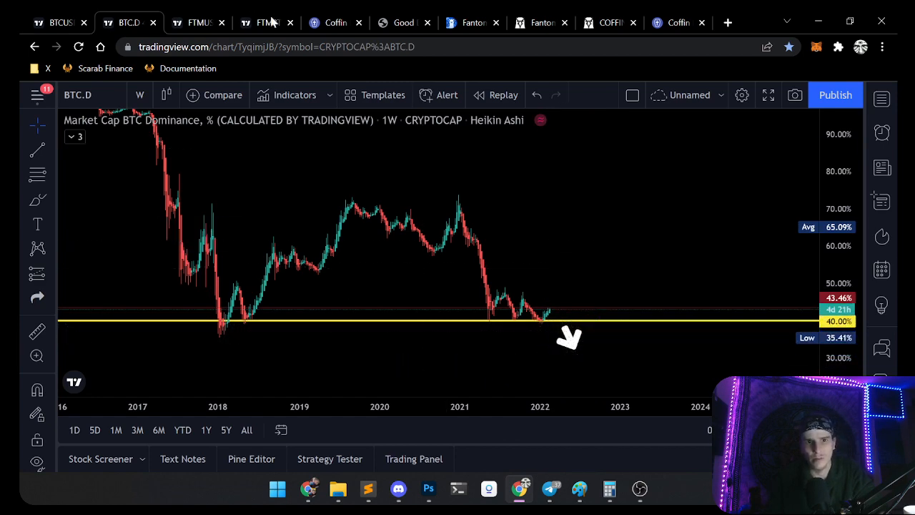
{"action": "left_click", "coordinate": [261, 23]}
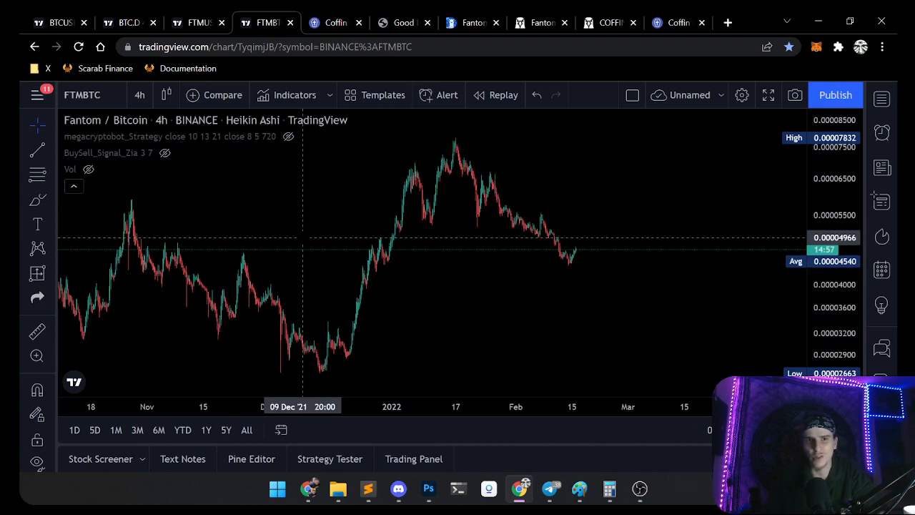
{"action": "left_click", "coordinate": [132, 16]}
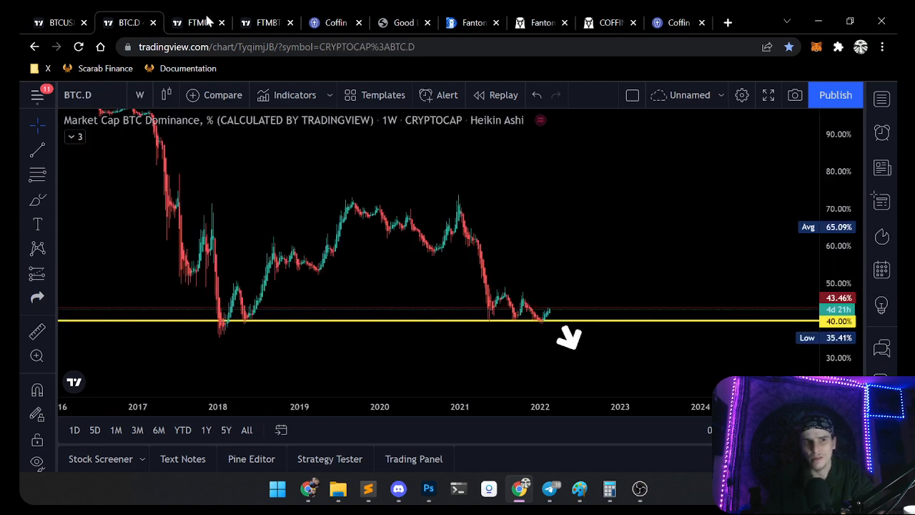
{"action": "left_click", "coordinate": [267, 22]}
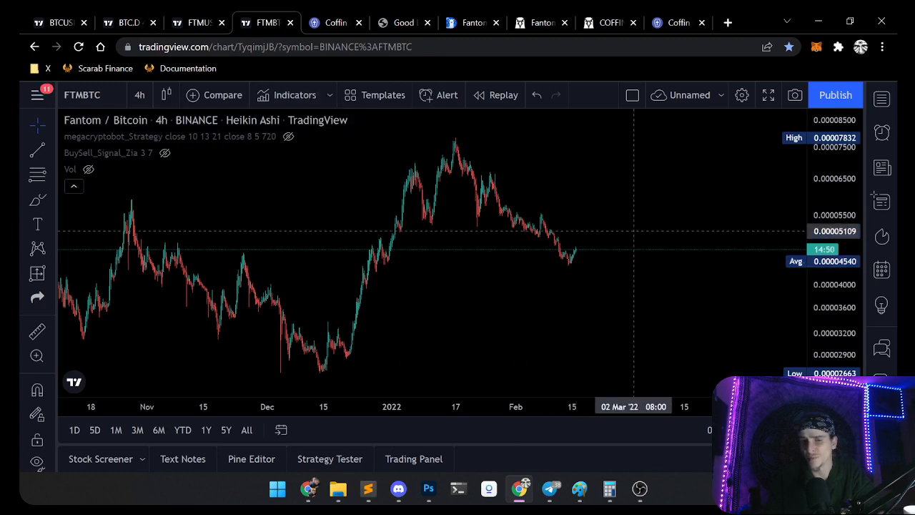
{"action": "left_click", "coordinate": [55, 20]}
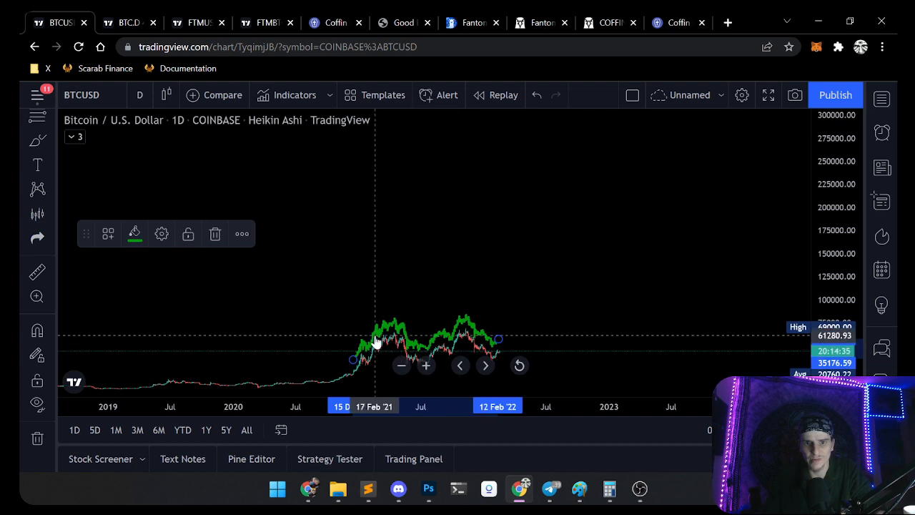
Step: Drag the green projected Bitcoin path so it starts at the latest March 2022 candles
{"action": "left_click_drag", "start_coordinate": [375, 336], "coordinate": [520, 327]}
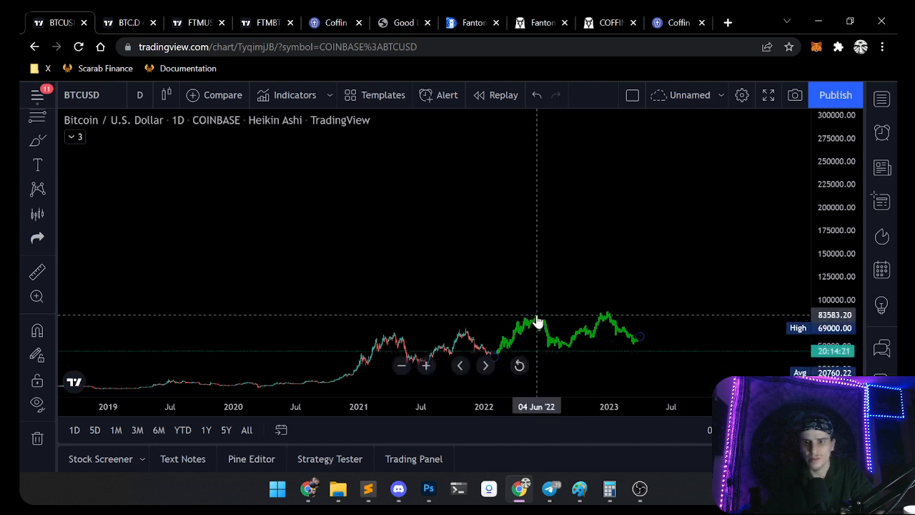
{"action": "mouse_move", "coordinate": [609, 319]}
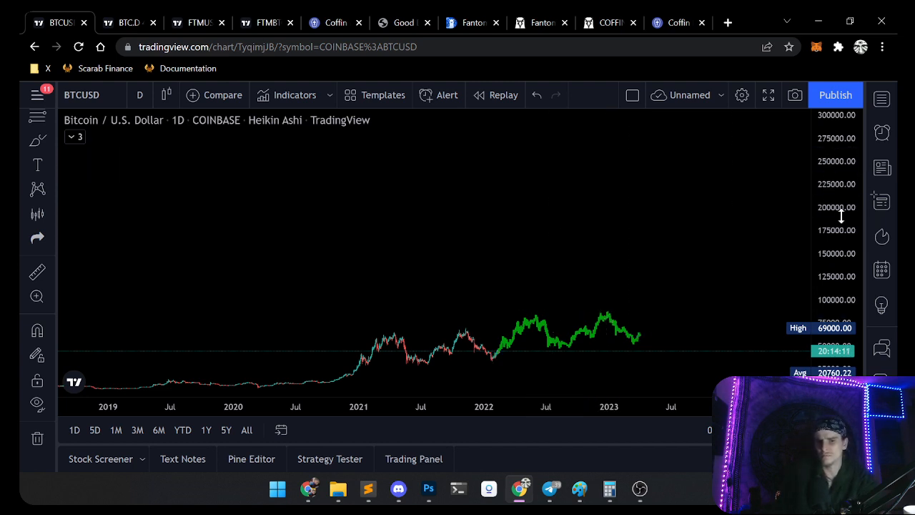
{"action": "mouse_move", "coordinate": [641, 339]}
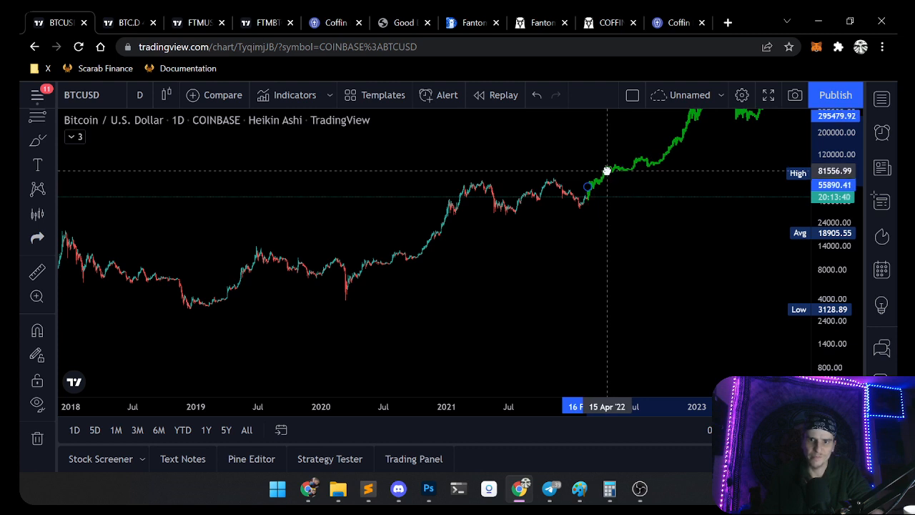
{"action": "mouse_move", "coordinate": [603, 168]}
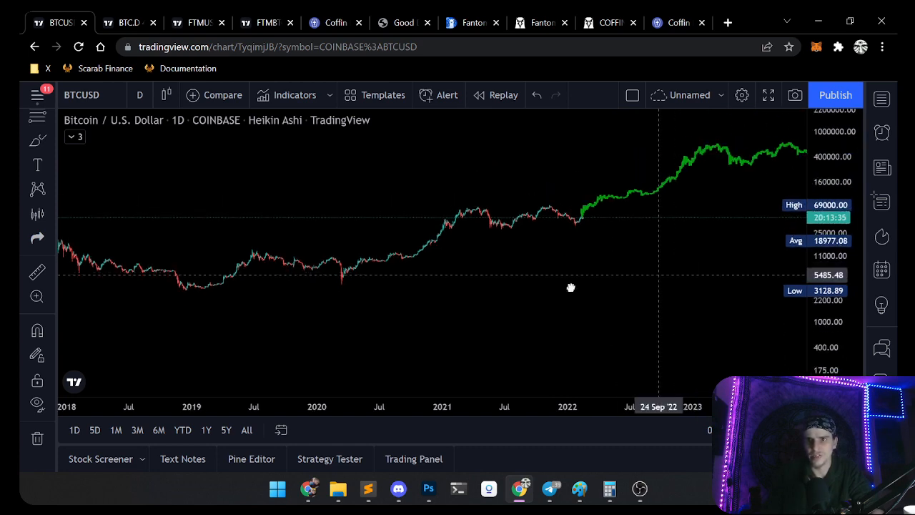
{"action": "left_click_drag", "start_coordinate": [570, 287], "coordinate": [492, 222]}
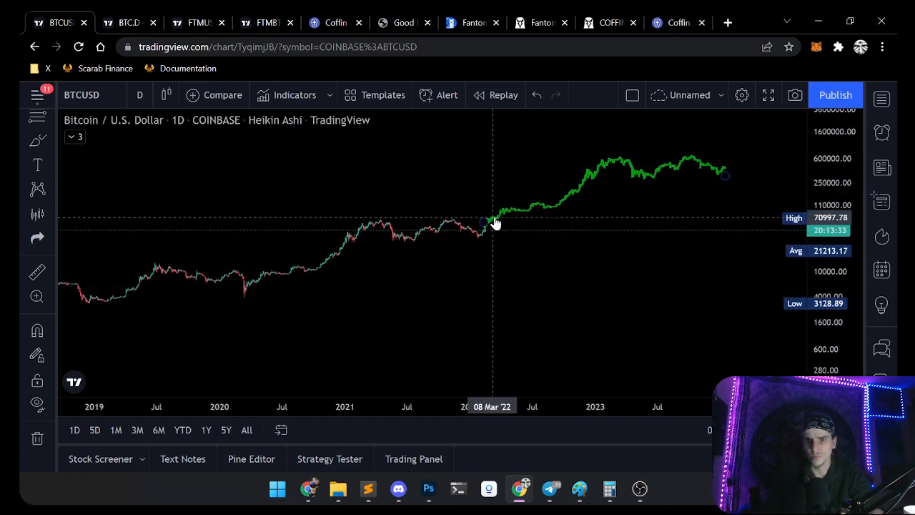
{"action": "mouse_move", "coordinate": [528, 215]}
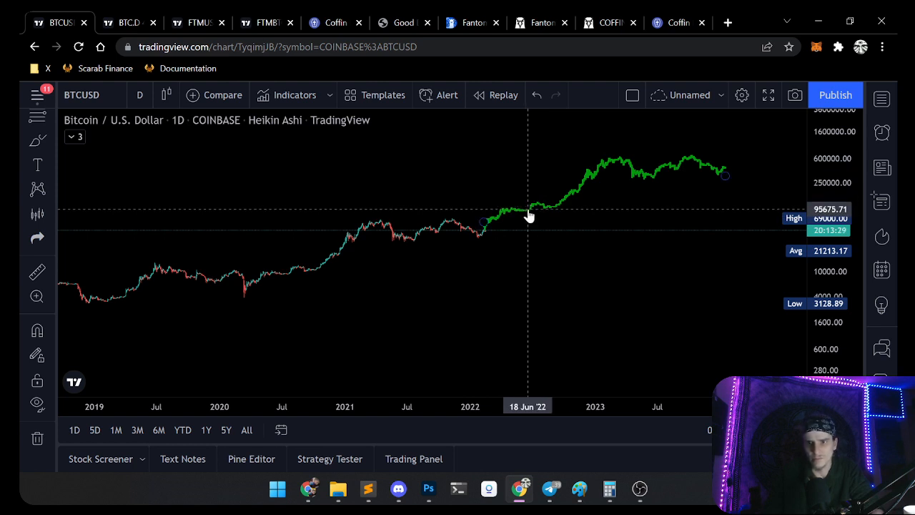
{"action": "mouse_move", "coordinate": [534, 214]}
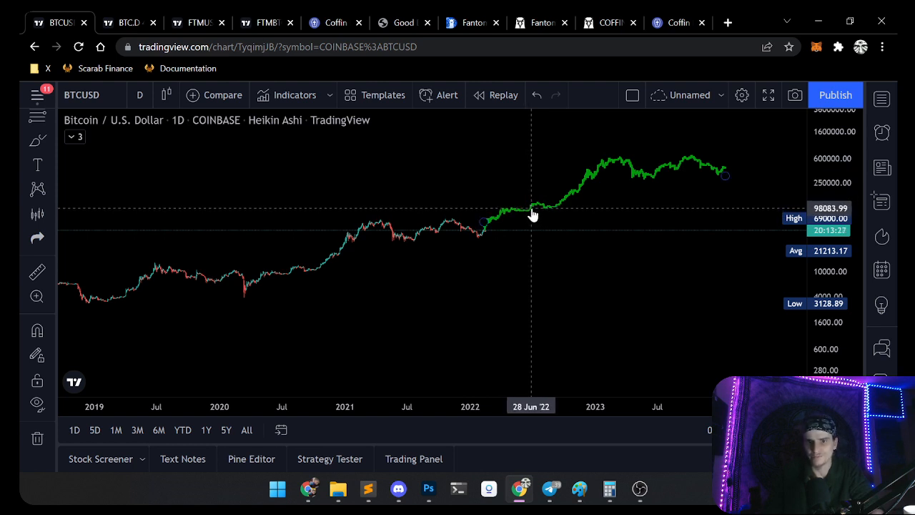
{"action": "mouse_move", "coordinate": [619, 170]}
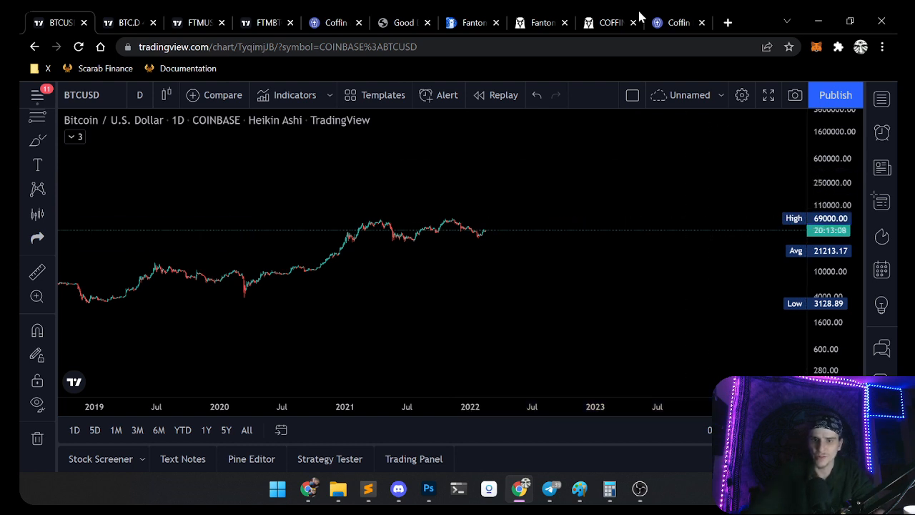
{"action": "mouse_move", "coordinate": [316, 214]}
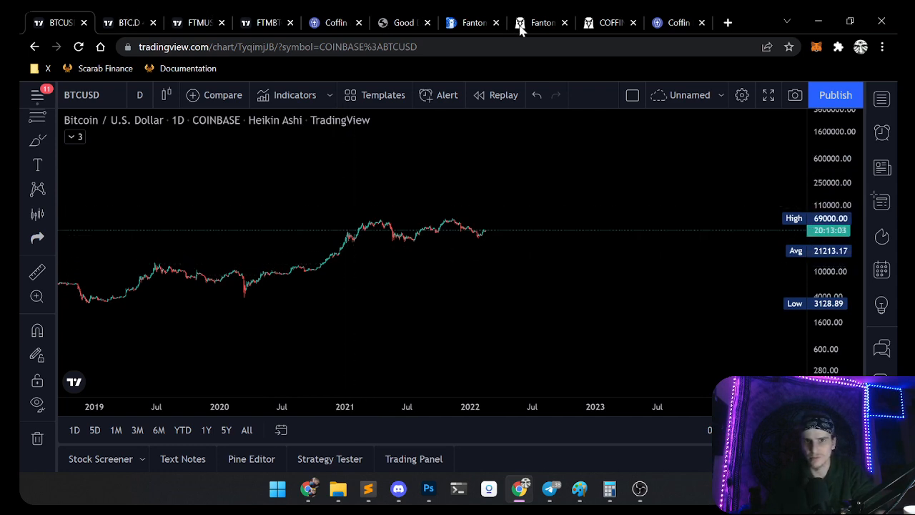
Step: Switch to the DEX Screener Fantom token rankings and scroll down the list
{"action": "left_click", "coordinate": [542, 22]}
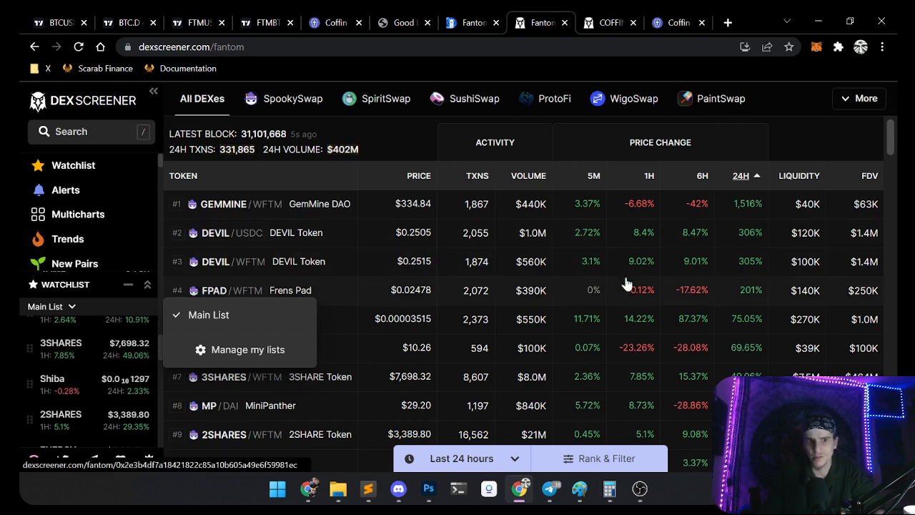
{"action": "scroll", "scroll_direction": "down", "scroll_amount": 3}
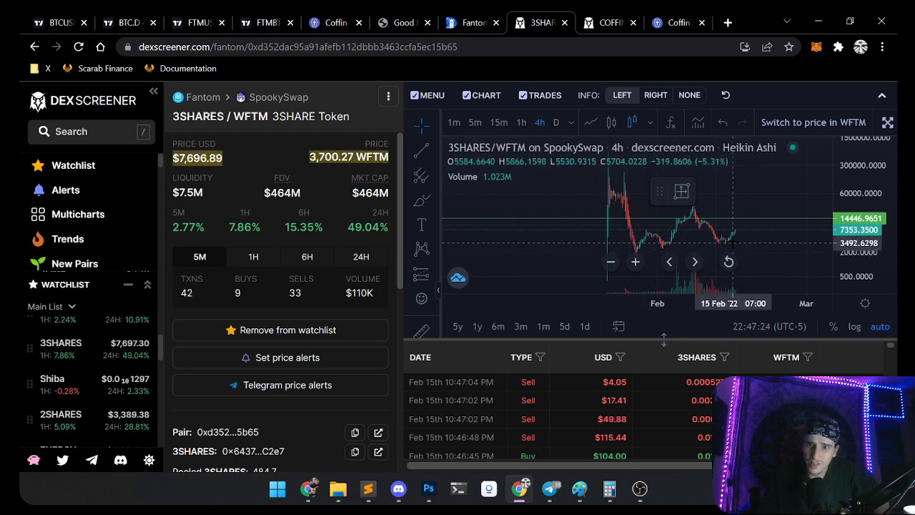
{"action": "mouse_move", "coordinate": [748, 234]}
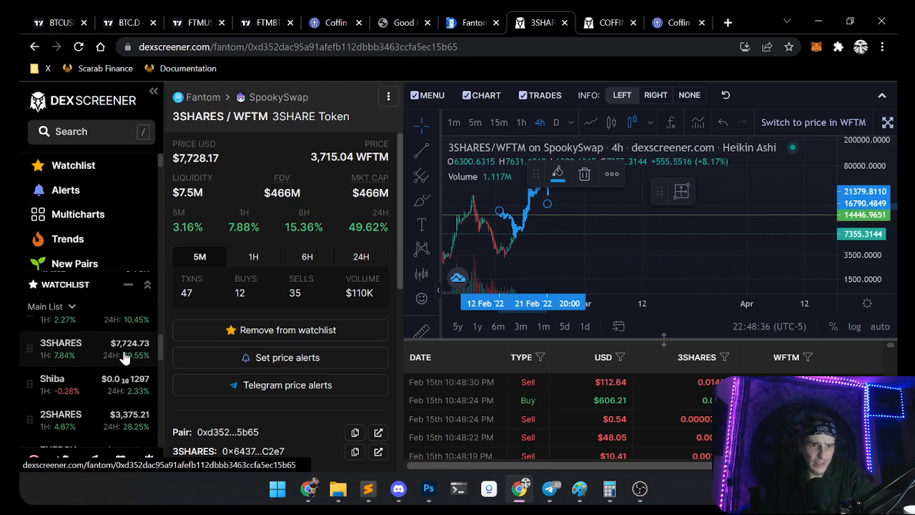
Step: Open the 2SHARES pair from the watchlist, then search 'partial' in a new tab
{"action": "left_click", "coordinate": [72, 348]}
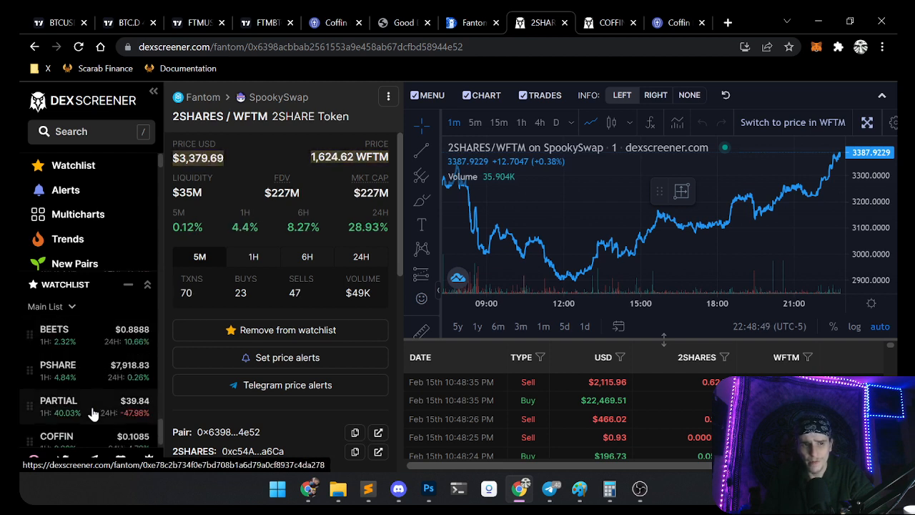
{"action": "mouse_move", "coordinate": [100, 381]}
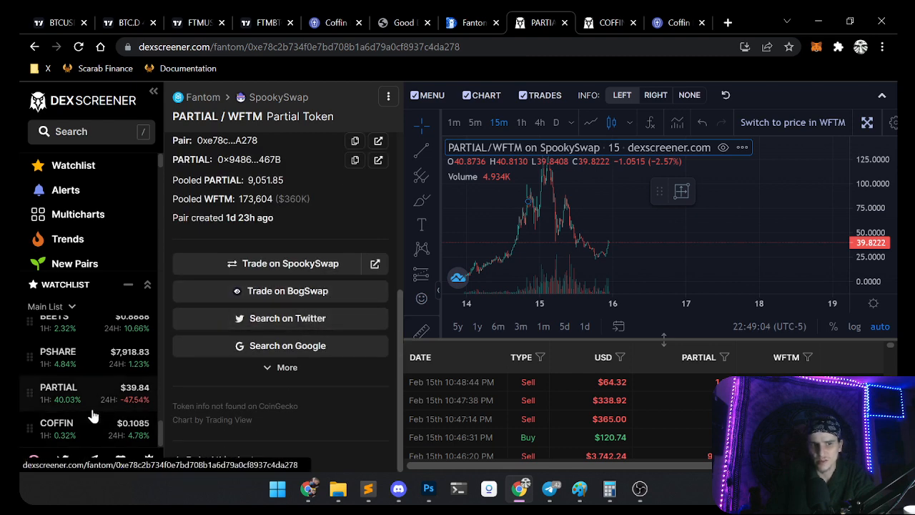
{"action": "type", "text": "partial"}
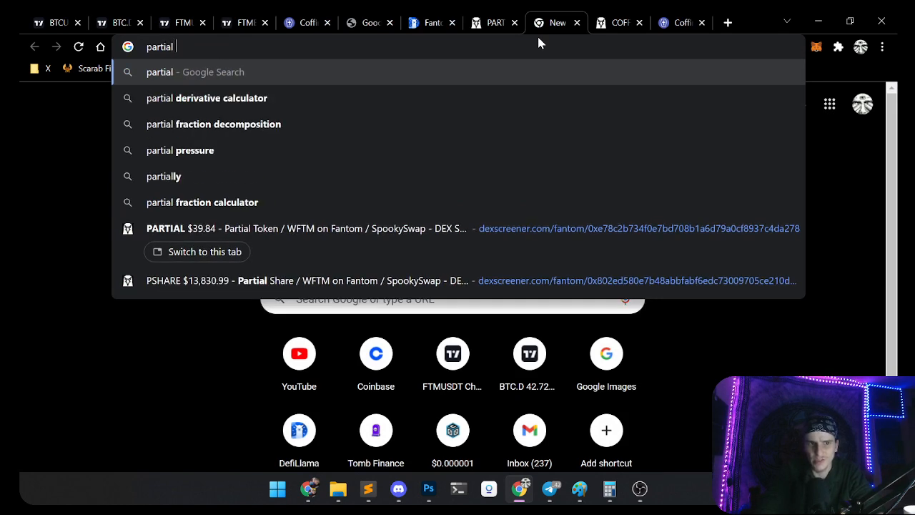
Step: Refine the Google search to 'partial pshare fantom tomb fork' and scroll through the results
{"action": "type", "text": "pshare fan"}
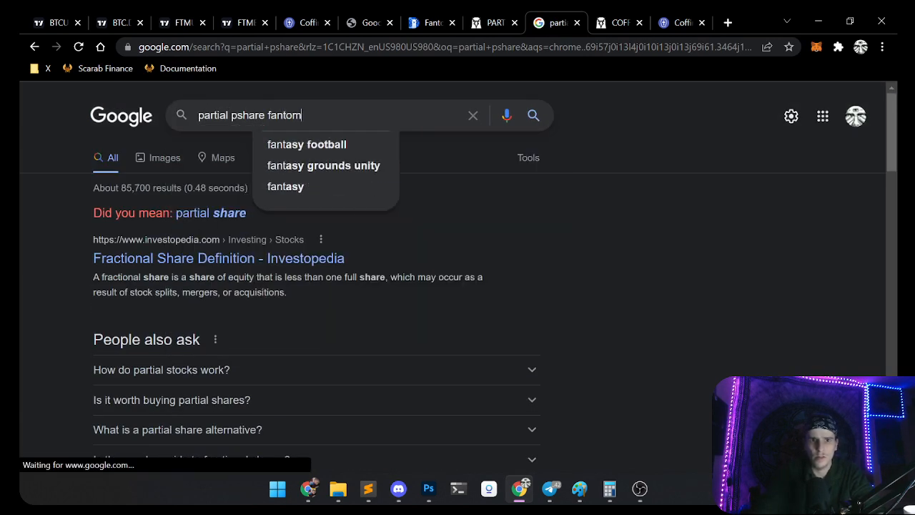
{"action": "type", "text": "tomb fork"}
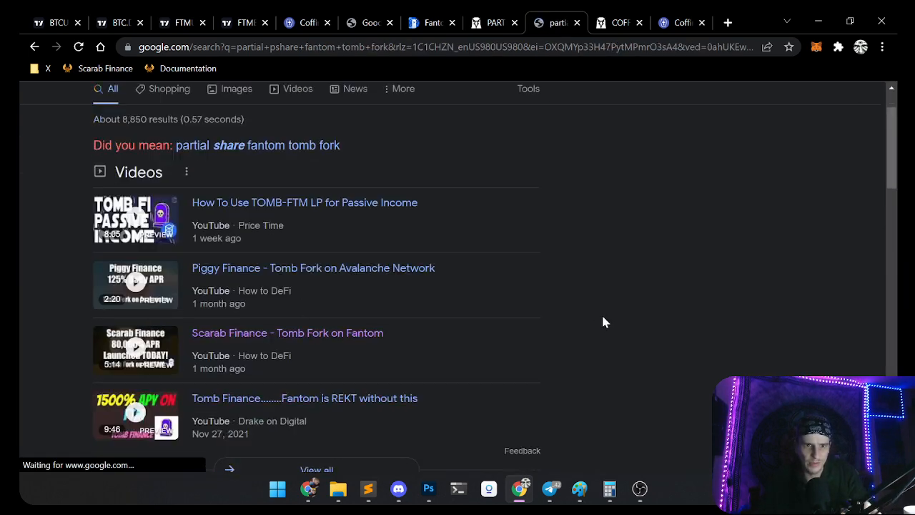
{"action": "scroll", "scroll_direction": "down", "scroll_amount": 3}
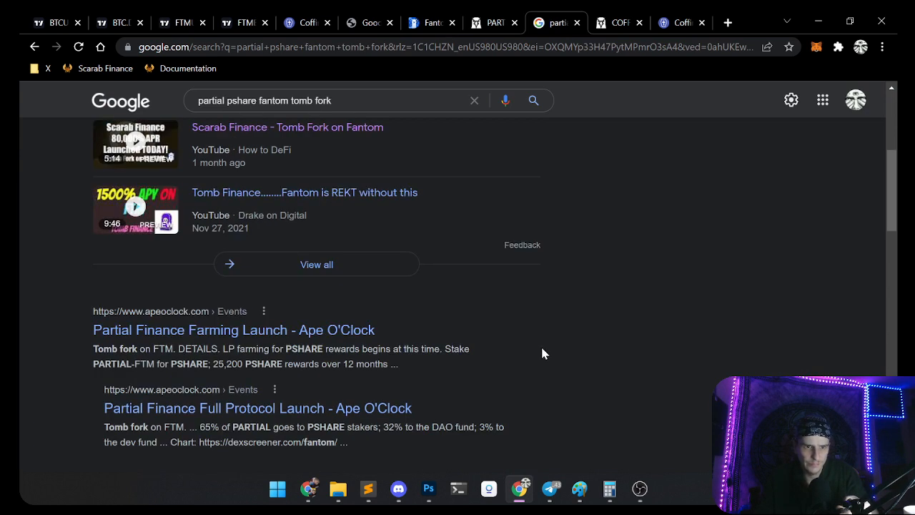
{"action": "mouse_move", "coordinate": [159, 336]}
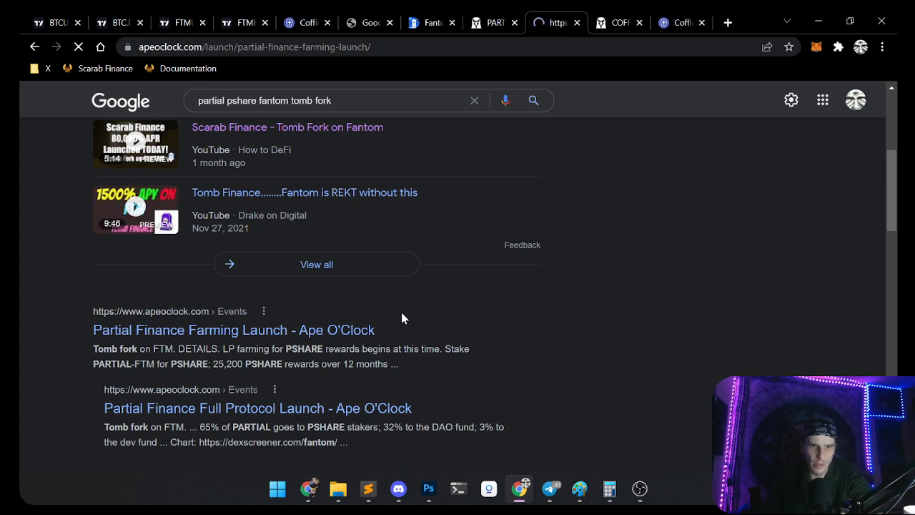
Step: Scroll Ape O'Clock's Partial Finance Farming Launch page and open partial.finance via Homepage
{"action": "left_click", "coordinate": [233, 330]}
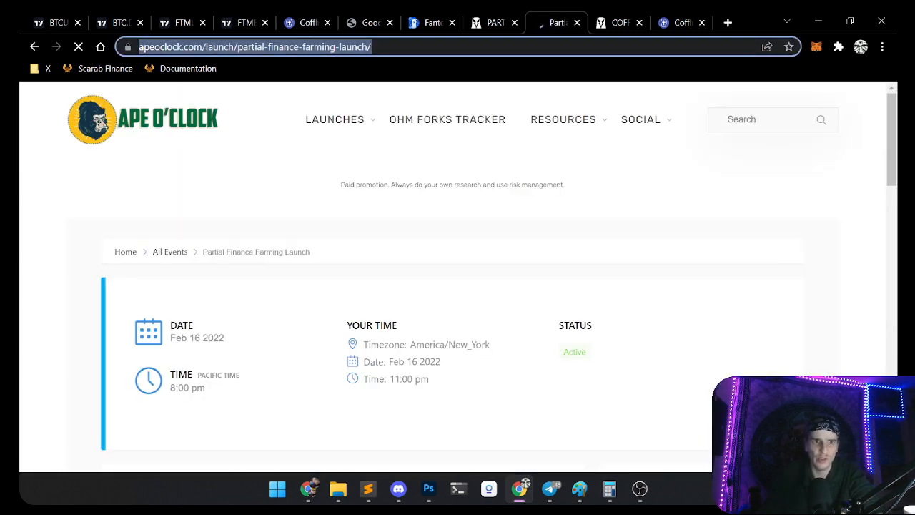
{"action": "scroll", "scroll_direction": "down", "scroll_amount": 3}
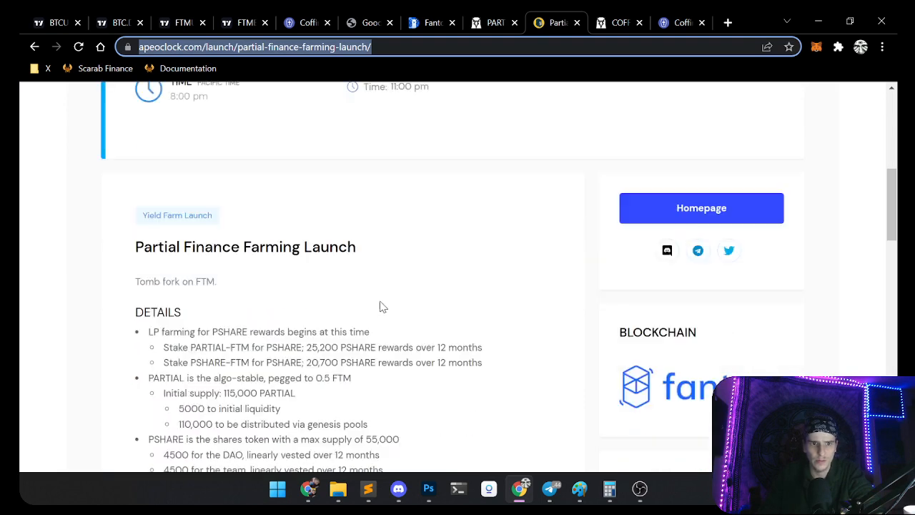
{"action": "scroll", "scroll_direction": "down", "scroll_amount": 3}
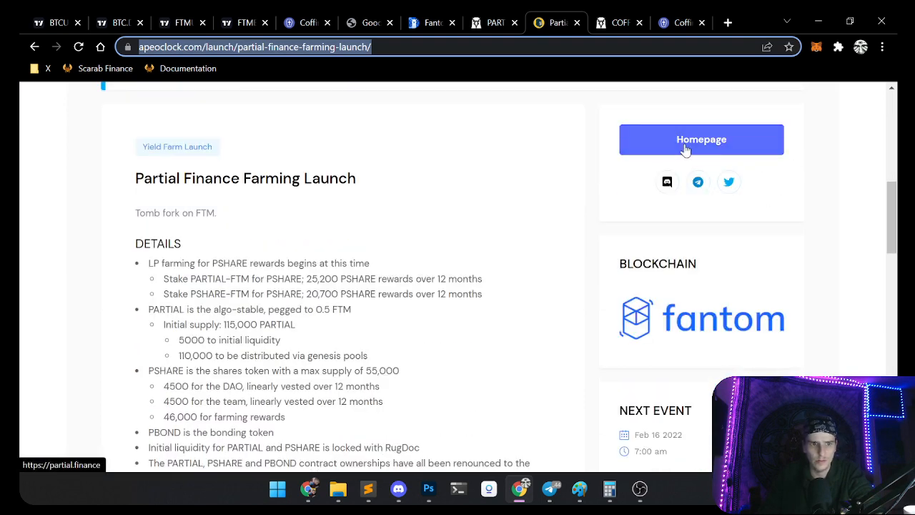
{"action": "left_click", "coordinate": [701, 140]}
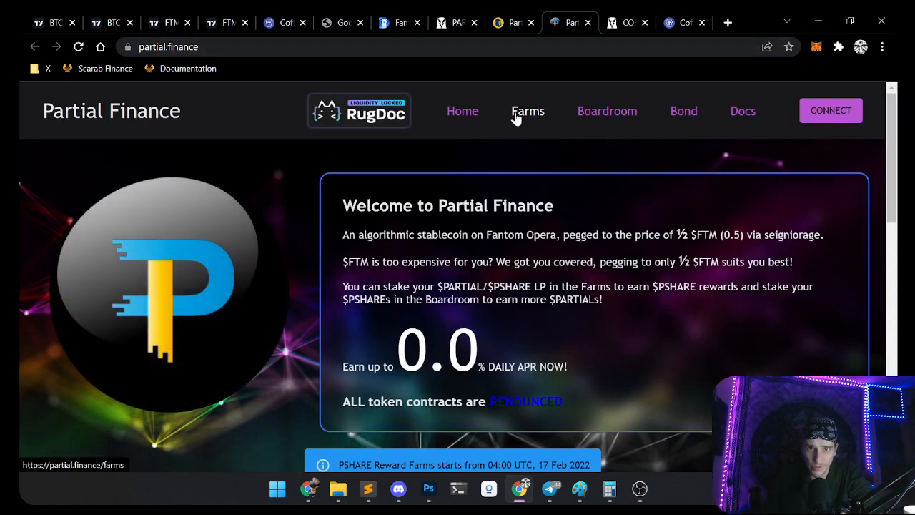
Step: Connect MetaMask on the Boardroom page and review epoch 0, 0% APR and $10,967 TVL
{"action": "left_click", "coordinate": [607, 111]}
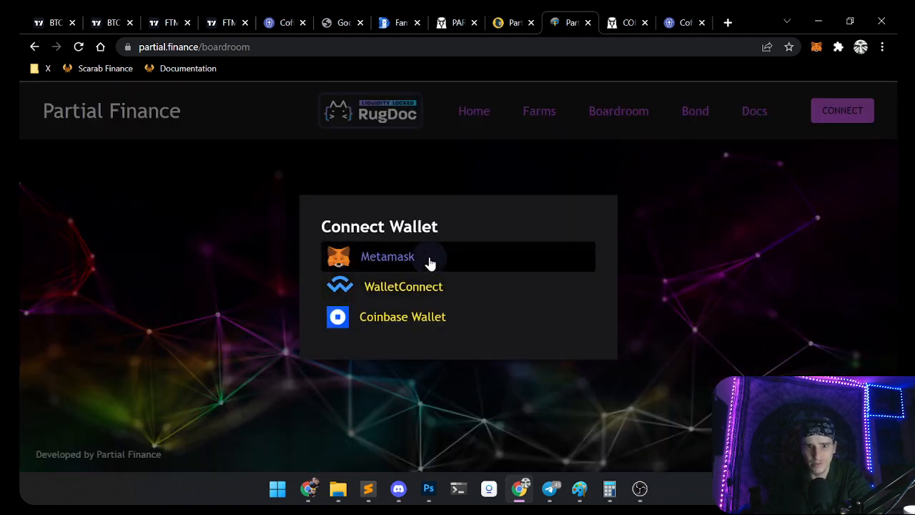
{"action": "left_click", "coordinate": [387, 256]}
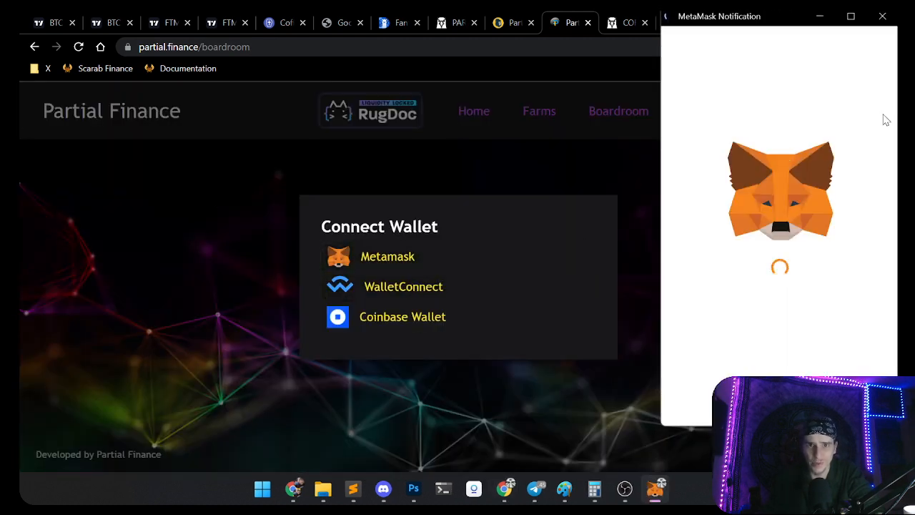
{"action": "mouse_move", "coordinate": [880, 94]}
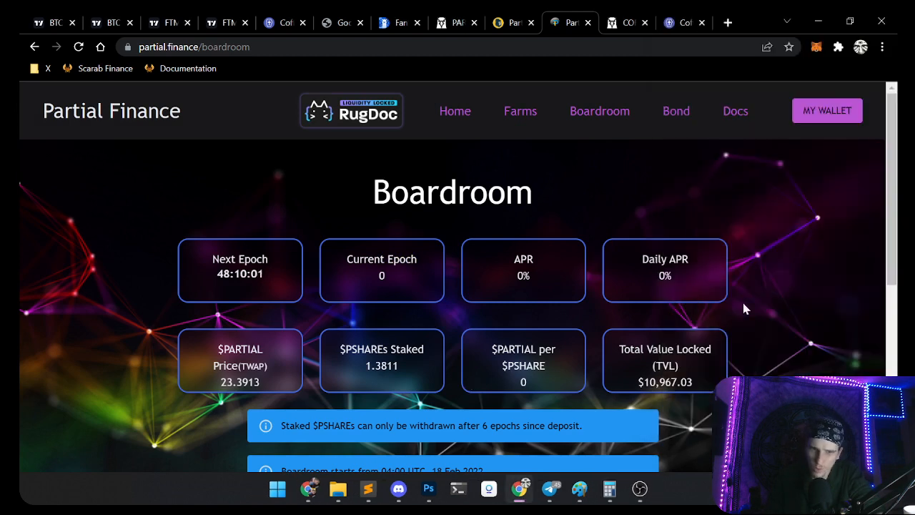
{"action": "scroll", "scroll_direction": "down", "scroll_amount": 3}
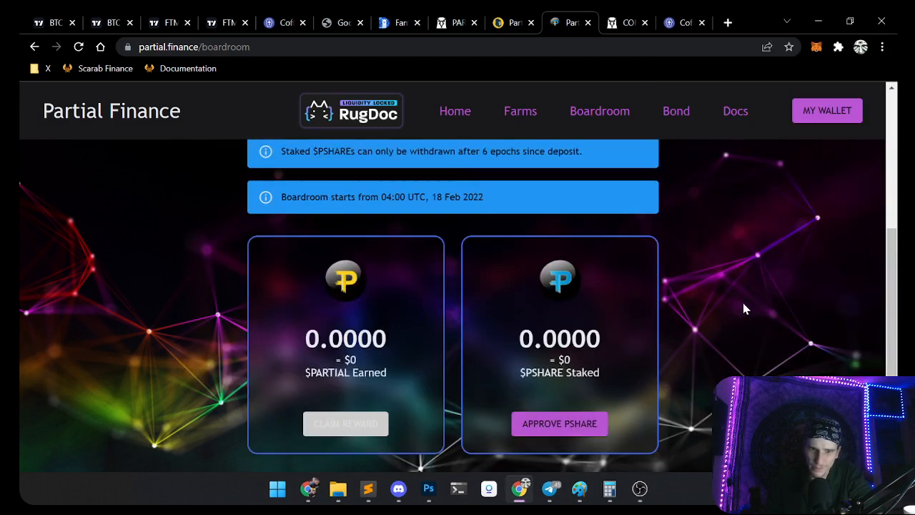
{"action": "scroll", "scroll_direction": "down", "scroll_amount": 3}
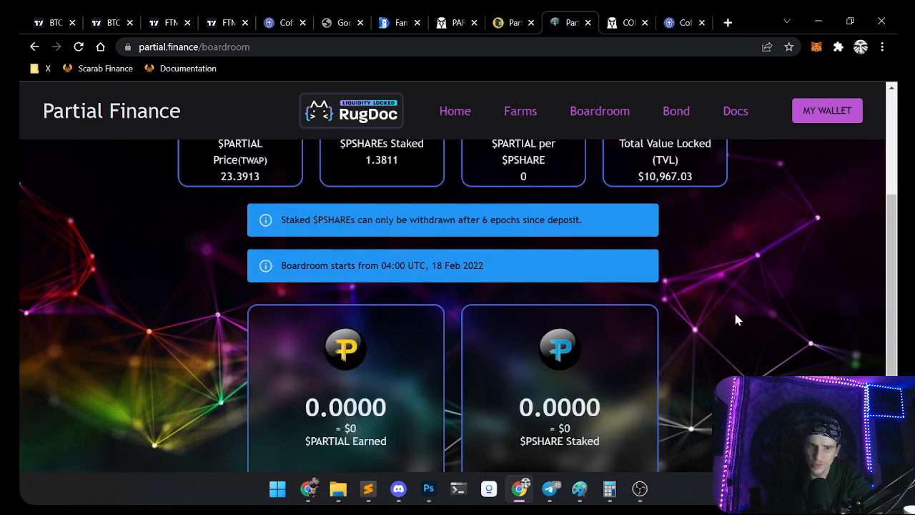
{"action": "scroll", "scroll_direction": "up", "scroll_amount": 3}
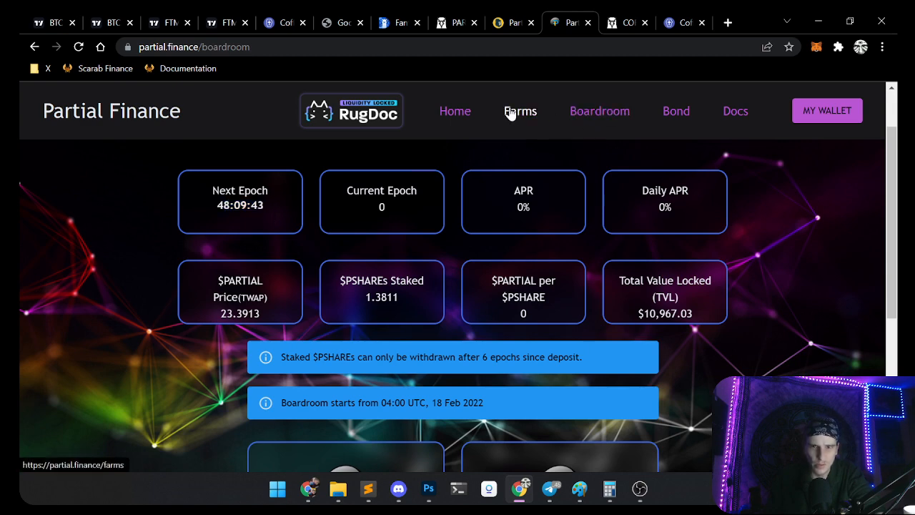
Step: Open Farms, highlight the Genesis Pool's 27 Feb end date, and scroll through the pools
{"action": "left_click", "coordinate": [519, 111]}
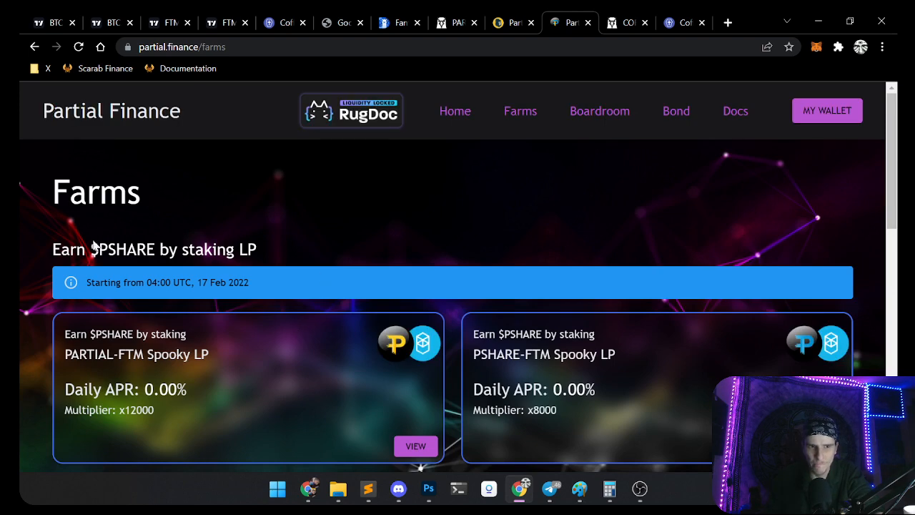
{"action": "mouse_move", "coordinate": [291, 298]}
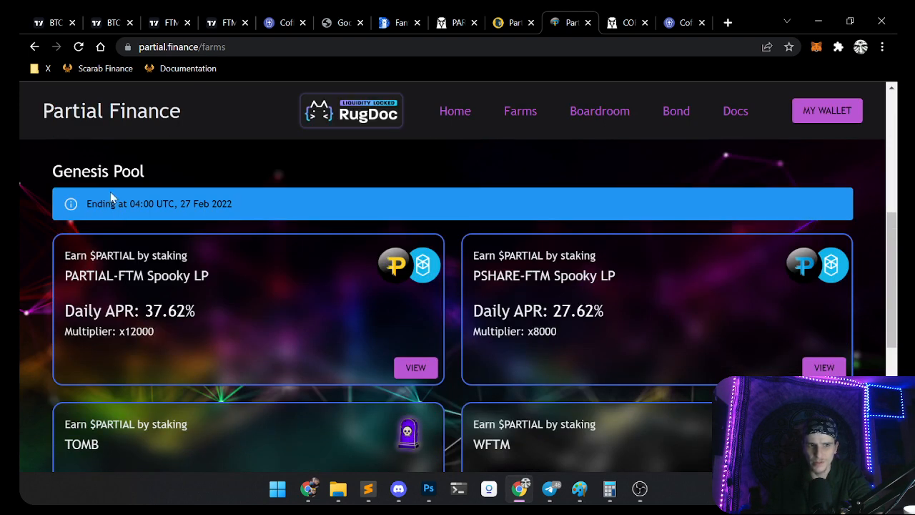
{"action": "left_click_drag", "start_coordinate": [118, 204], "coordinate": [246, 208]}
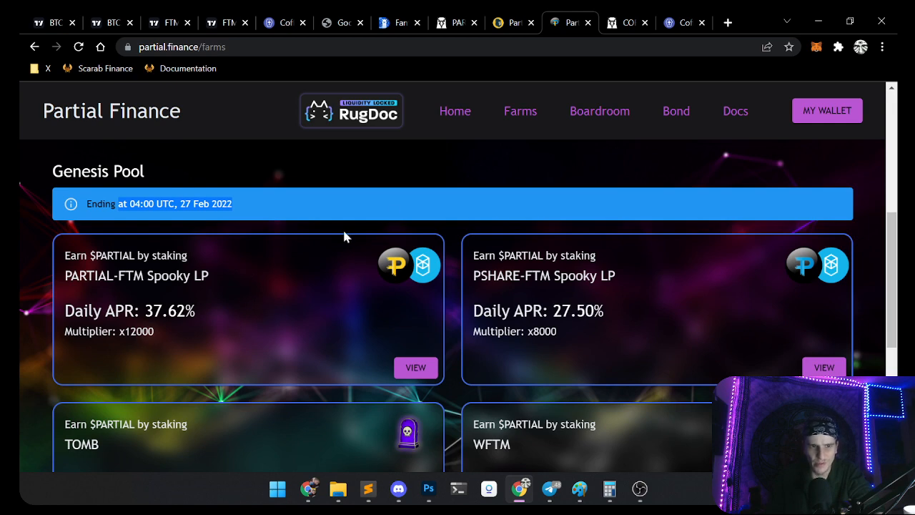
{"action": "scroll", "scroll_direction": "down", "scroll_amount": 3}
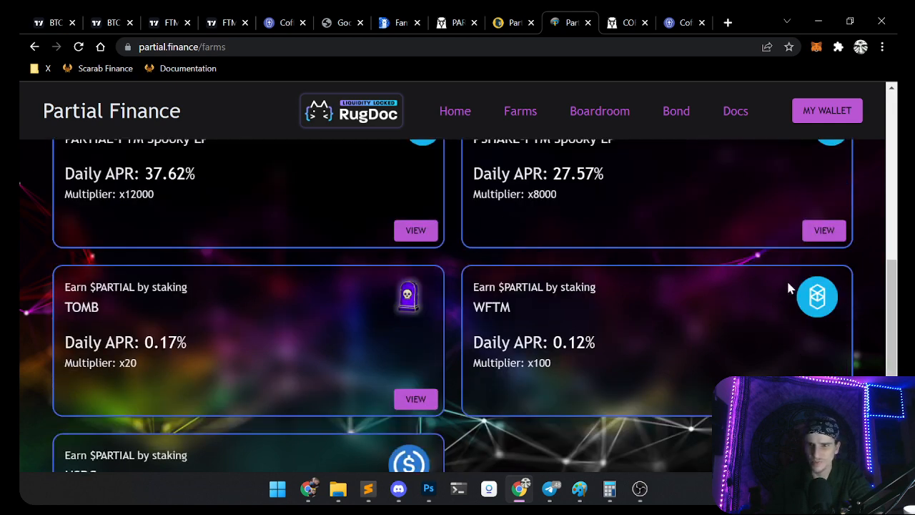
{"action": "scroll", "scroll_direction": "down", "scroll_amount": 3}
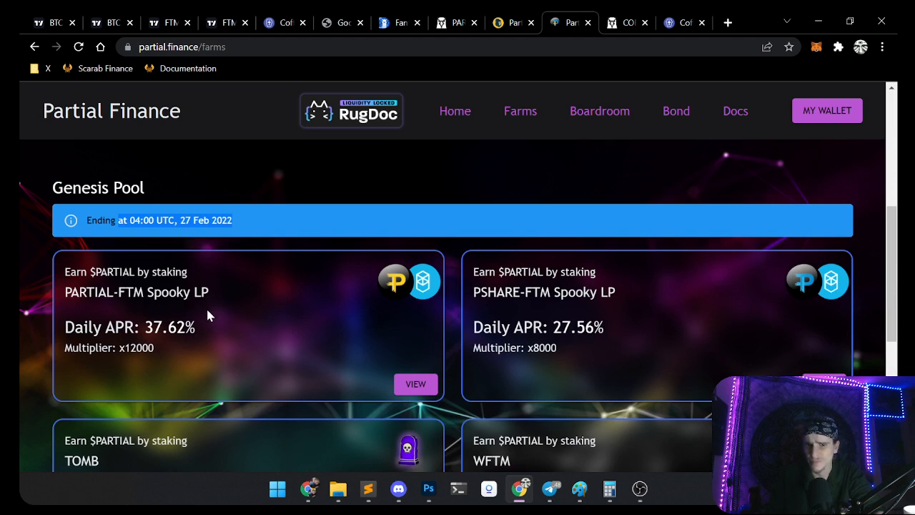
{"action": "mouse_move", "coordinate": [128, 313]}
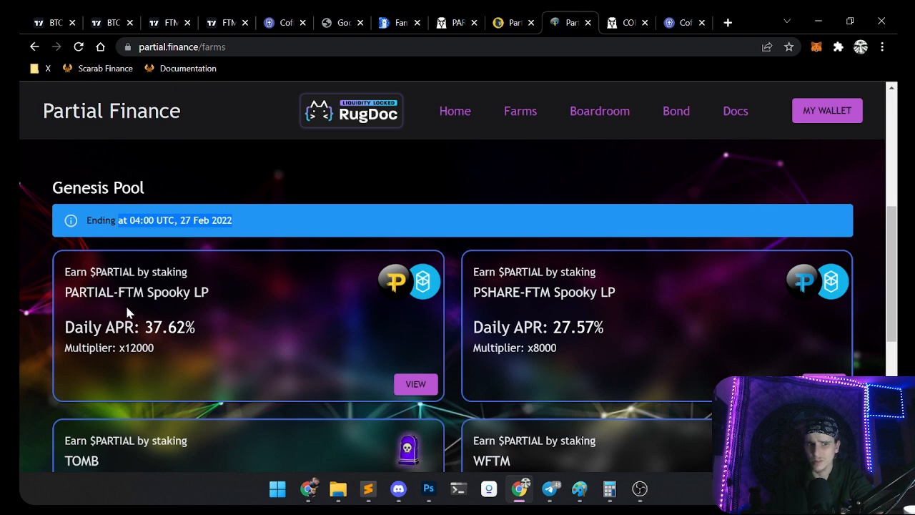
{"action": "scroll", "scroll_direction": "down", "scroll_amount": 3}
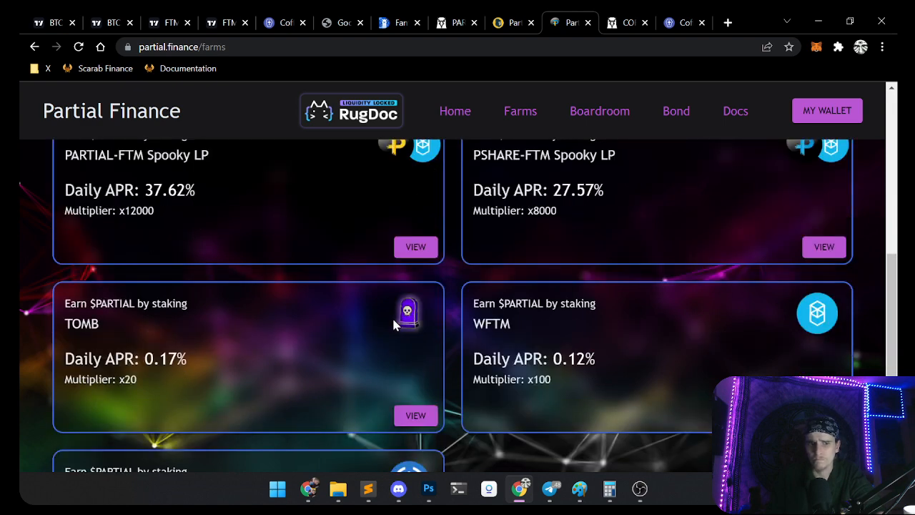
{"action": "mouse_move", "coordinate": [301, 384]}
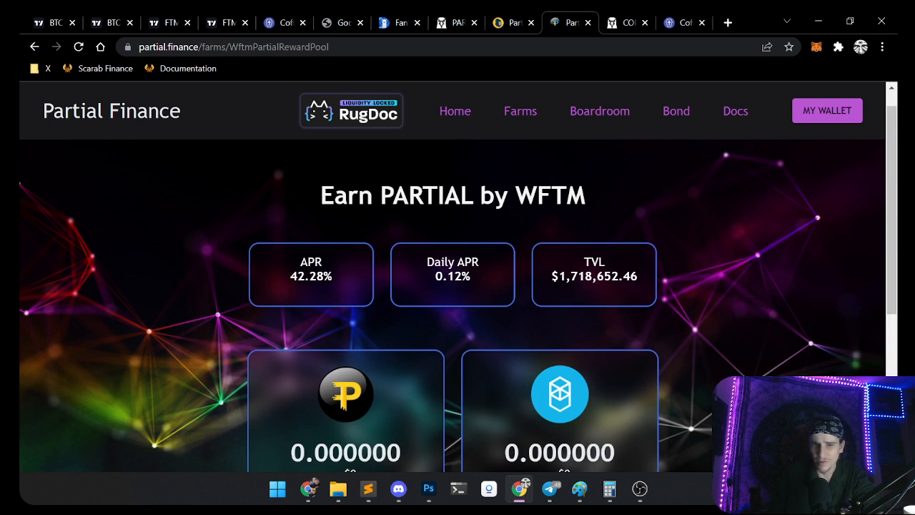
Step: Go back to the Partial Finance Farms list and scroll down it
{"action": "left_click", "coordinate": [33, 46]}
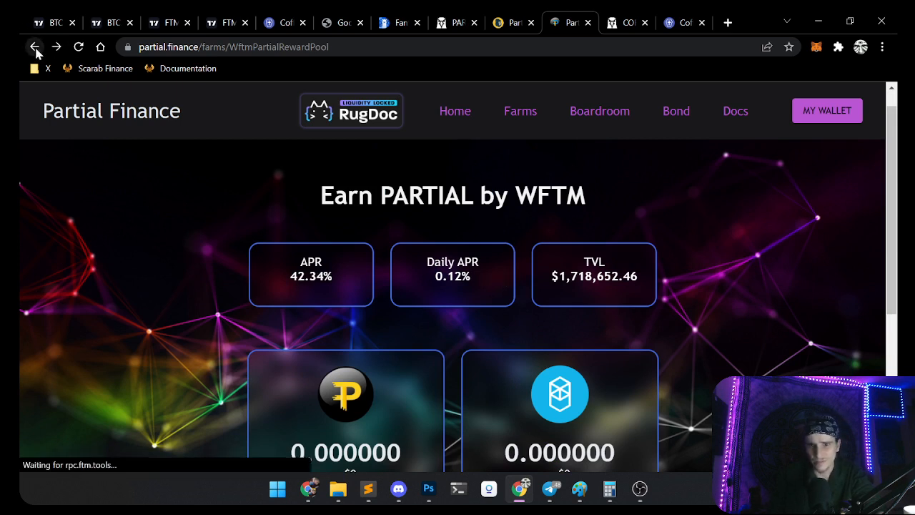
{"action": "left_click", "coordinate": [32, 46]}
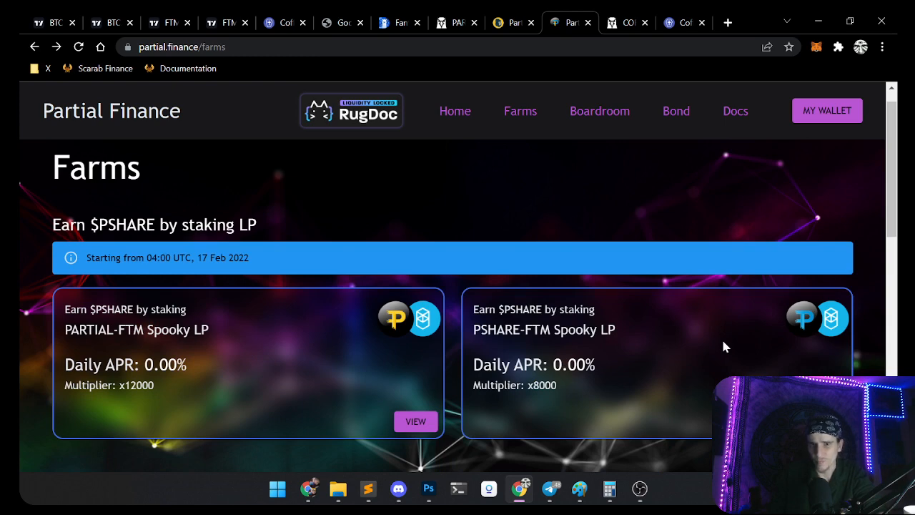
{"action": "mouse_move", "coordinate": [751, 318]}
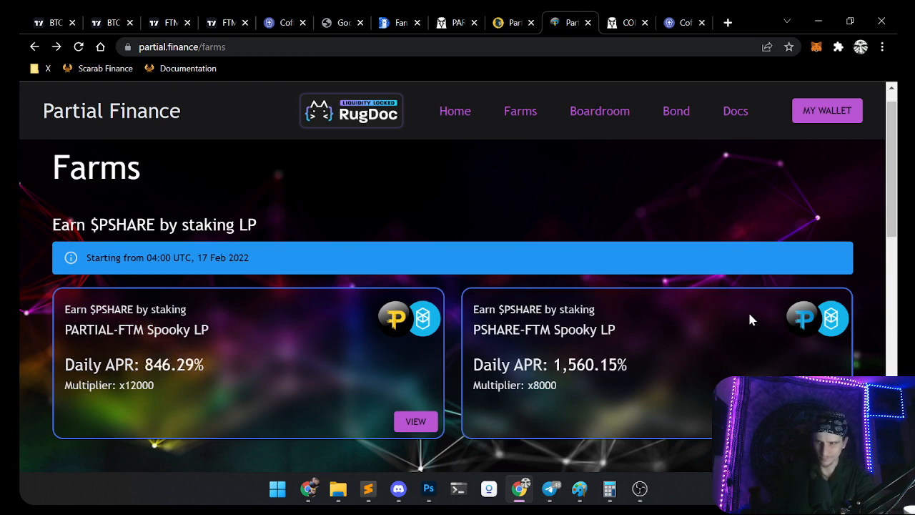
{"action": "scroll", "scroll_direction": "down", "scroll_amount": 3}
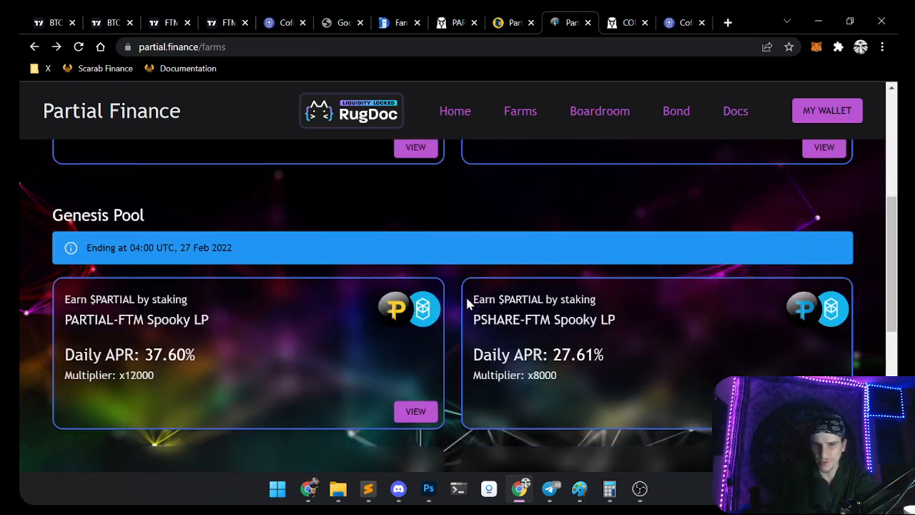
{"action": "scroll", "scroll_direction": "down", "scroll_amount": 3}
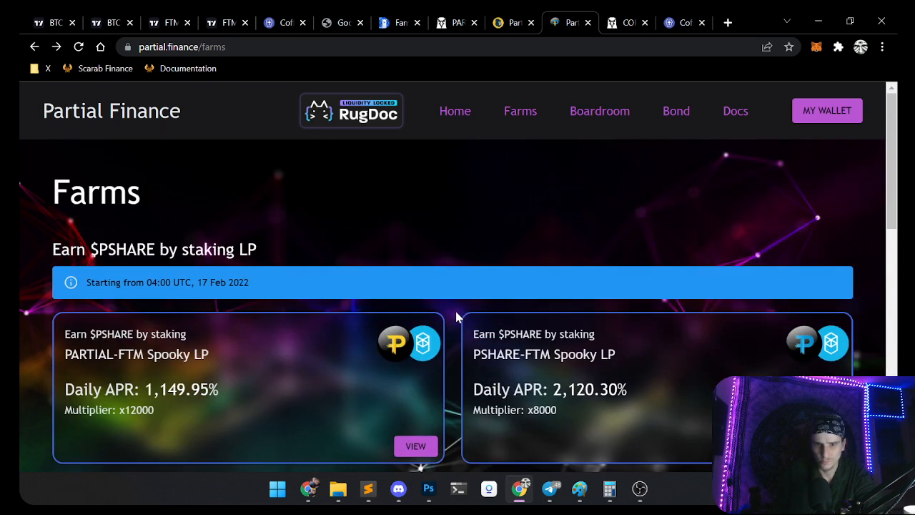
{"action": "mouse_move", "coordinate": [57, 419]}
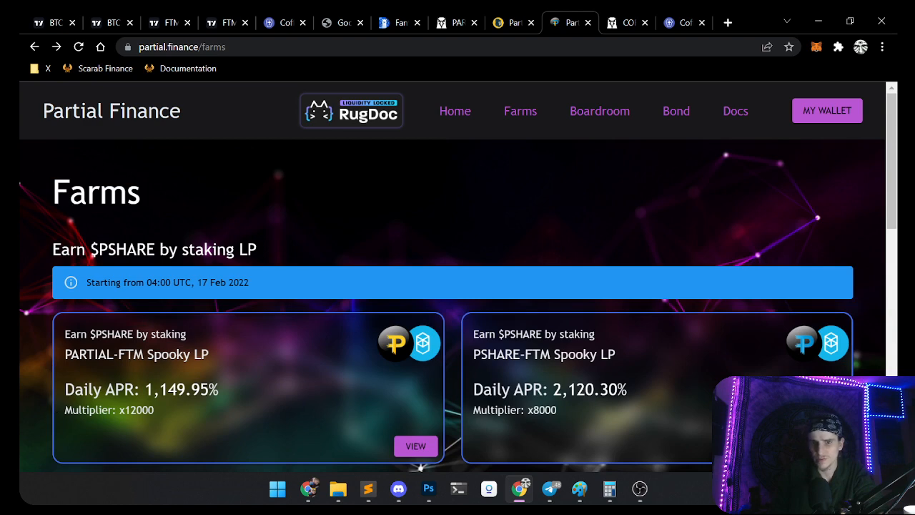
Step: Highlight the PARTIAL-FTM farm's daily APR, then return to the PARTIAL/WFTM DEX Screener chart via Ape O'Clock
{"action": "double_click", "coordinate": [181, 389]}
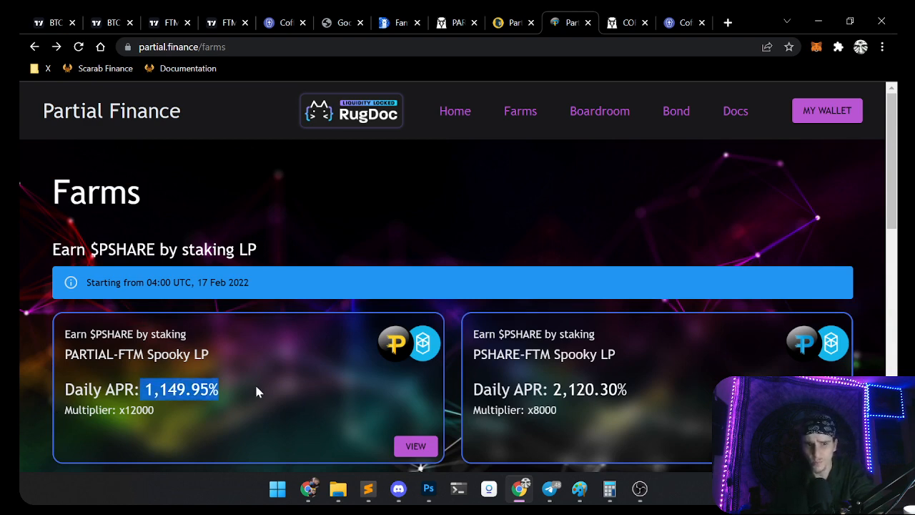
{"action": "scroll", "scroll_direction": "down", "scroll_amount": 3}
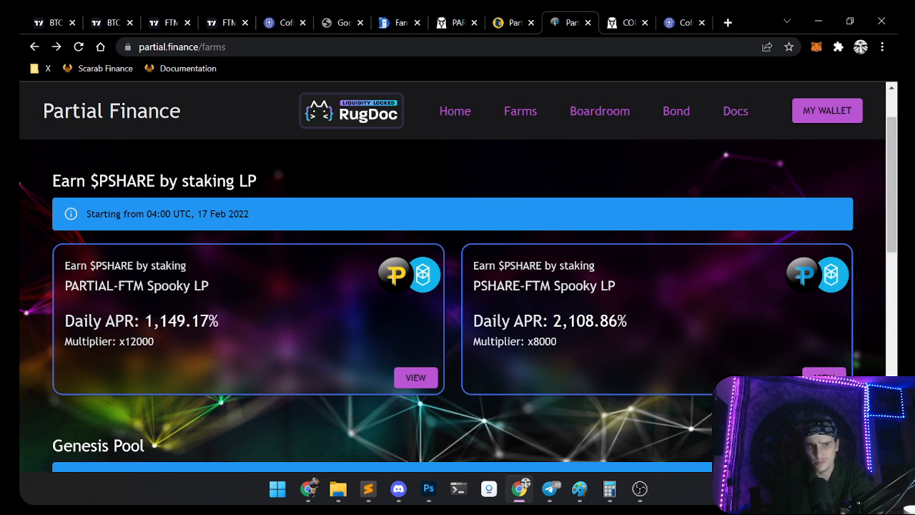
{"action": "left_click", "coordinate": [513, 23]}
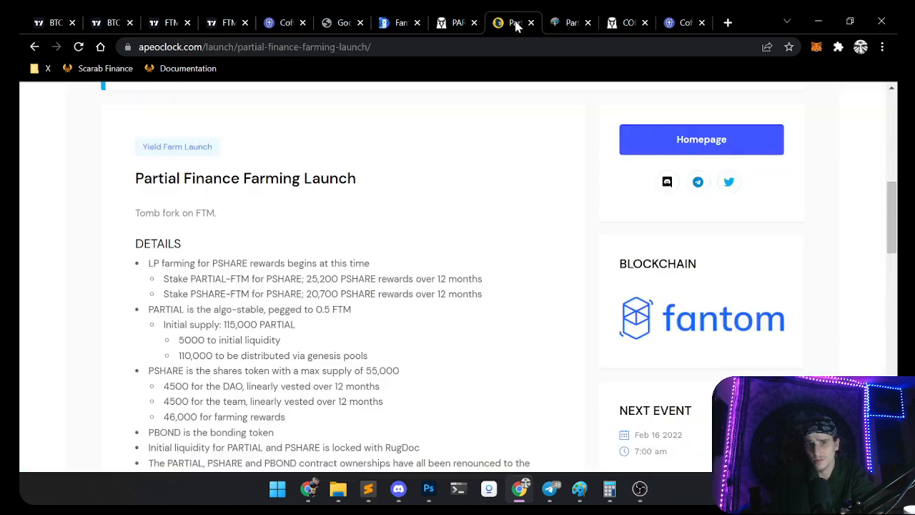
{"action": "left_click", "coordinate": [454, 22]}
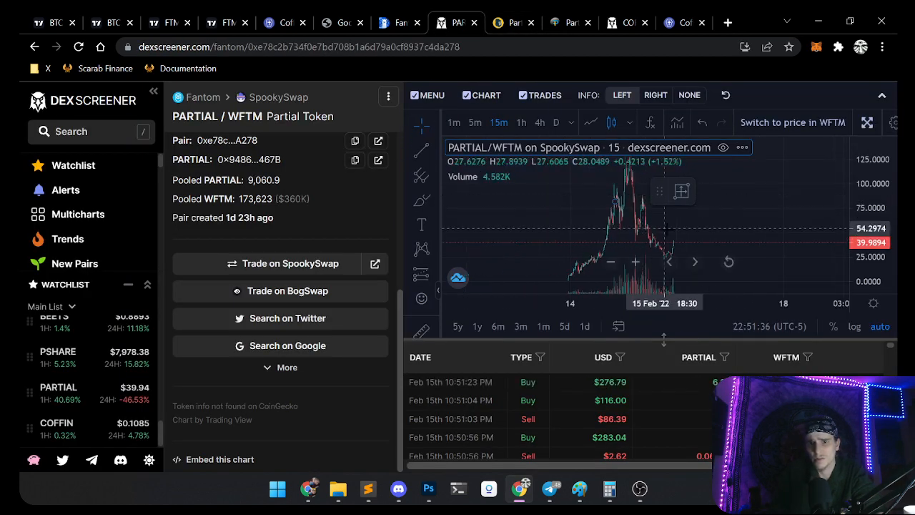
Step: View the PARTIAL/WFTM chart full screen on 5-minute candles, then return to Partial Finance
{"action": "left_click", "coordinate": [475, 123]}
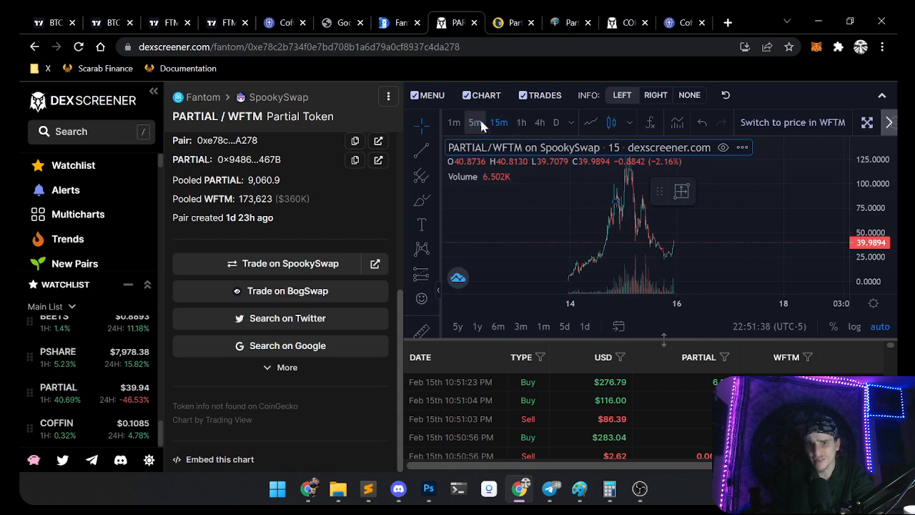
{"action": "left_click", "coordinate": [855, 326]}
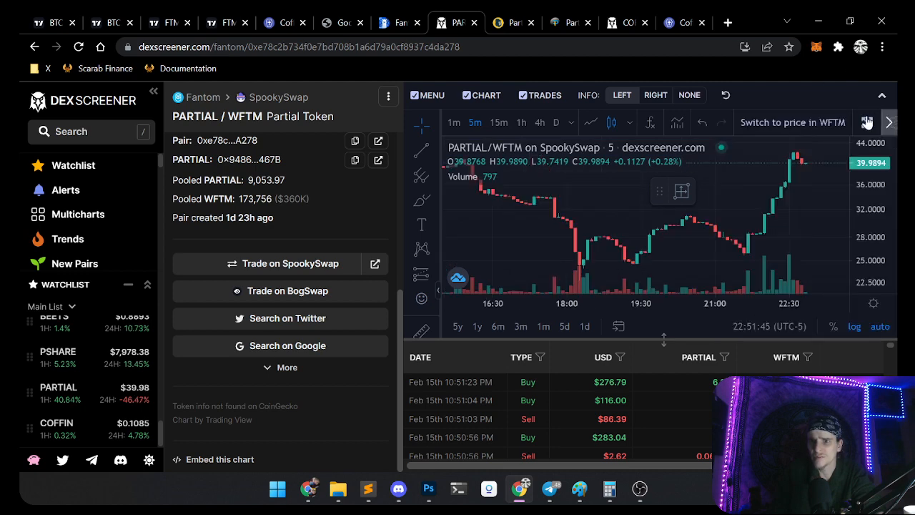
{"action": "left_click", "coordinate": [865, 121]}
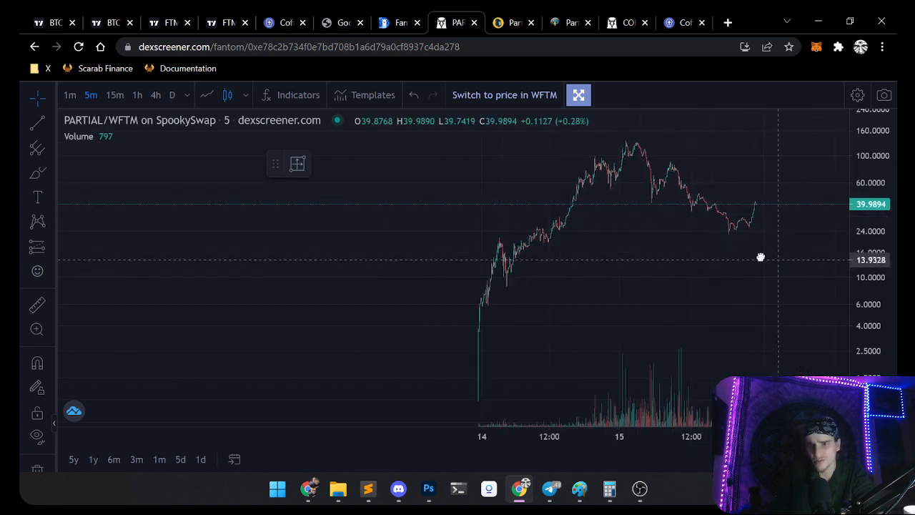
{"action": "left_click_drag", "start_coordinate": [760, 256], "coordinate": [583, 211]}
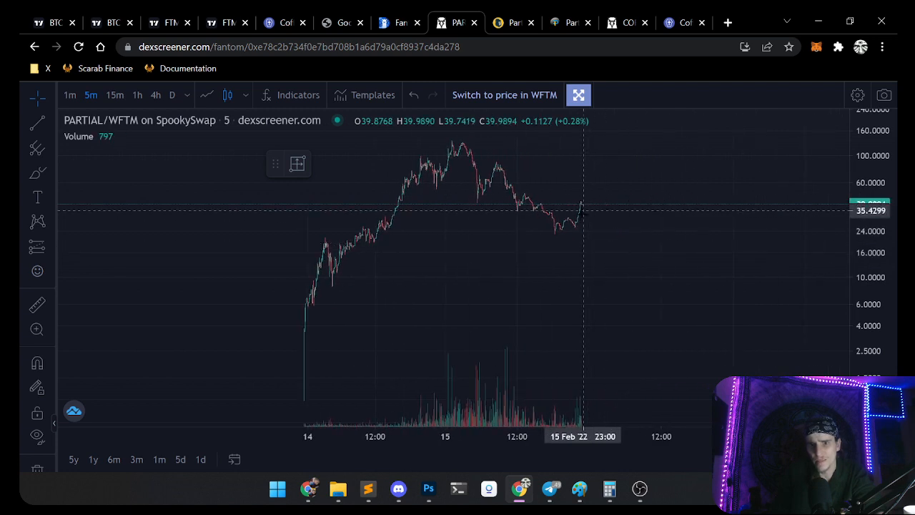
{"action": "mouse_move", "coordinate": [603, 186]}
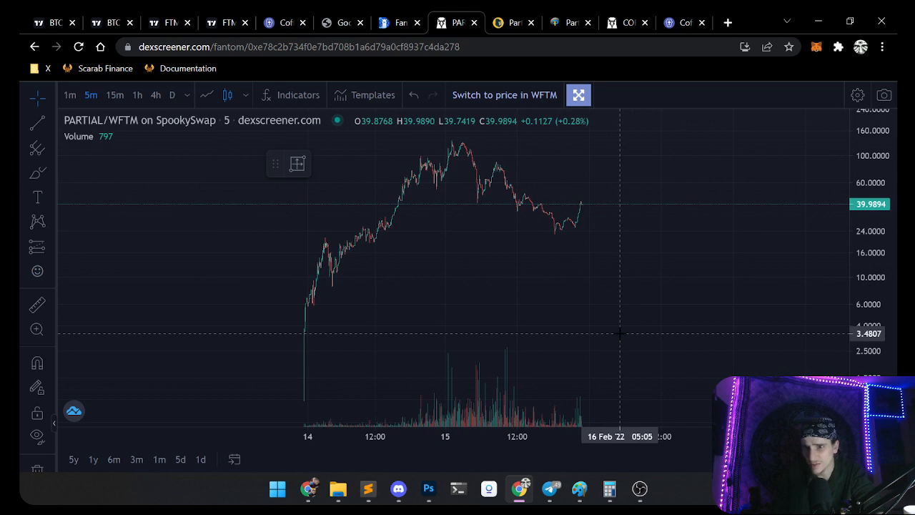
{"action": "mouse_move", "coordinate": [695, 263]}
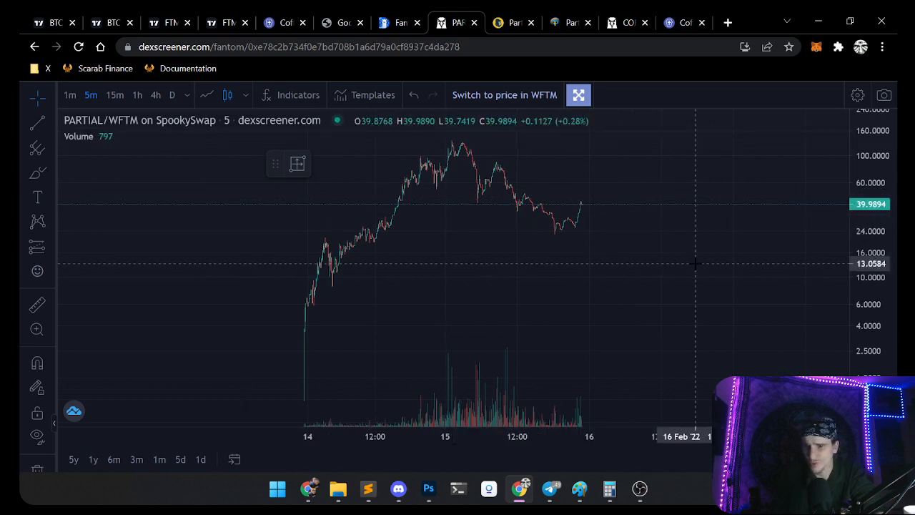
{"action": "left_click", "coordinate": [510, 22]}
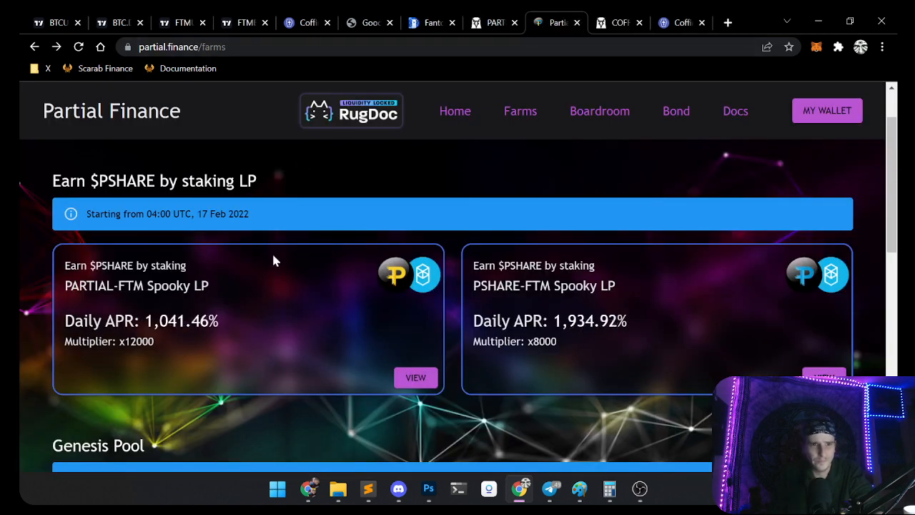
Step: Review the homepage's 2,120.3% daily APR and $6,821,388 TVL, then go to Farms
{"action": "left_click", "coordinate": [455, 111]}
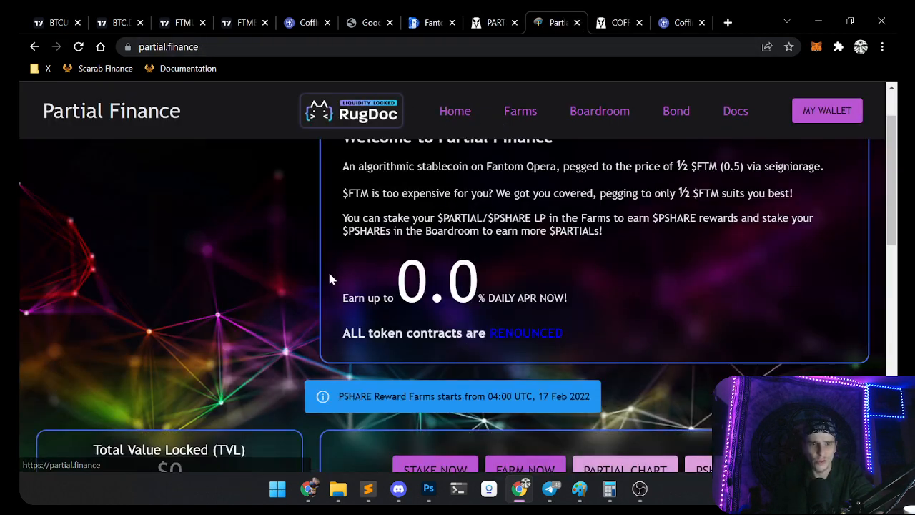
{"action": "scroll", "scroll_direction": "up", "scroll_amount": 3}
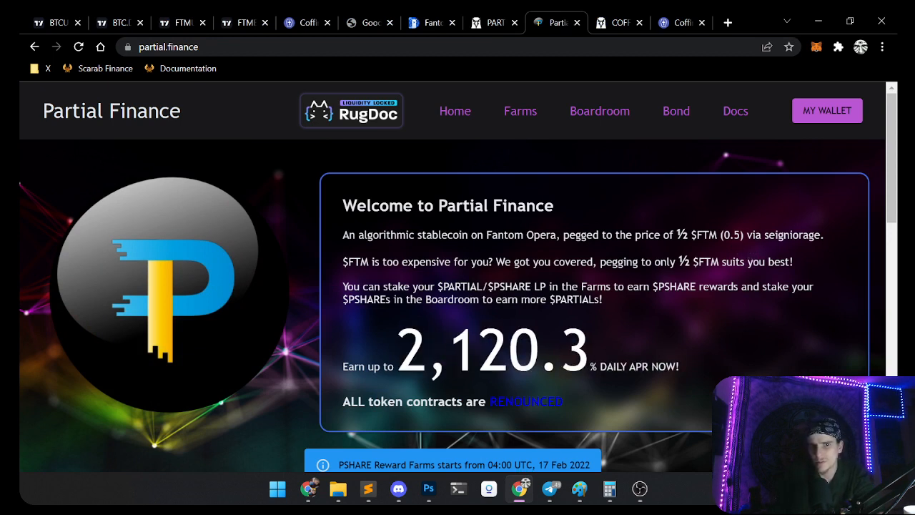
{"action": "mouse_move", "coordinate": [601, 272]}
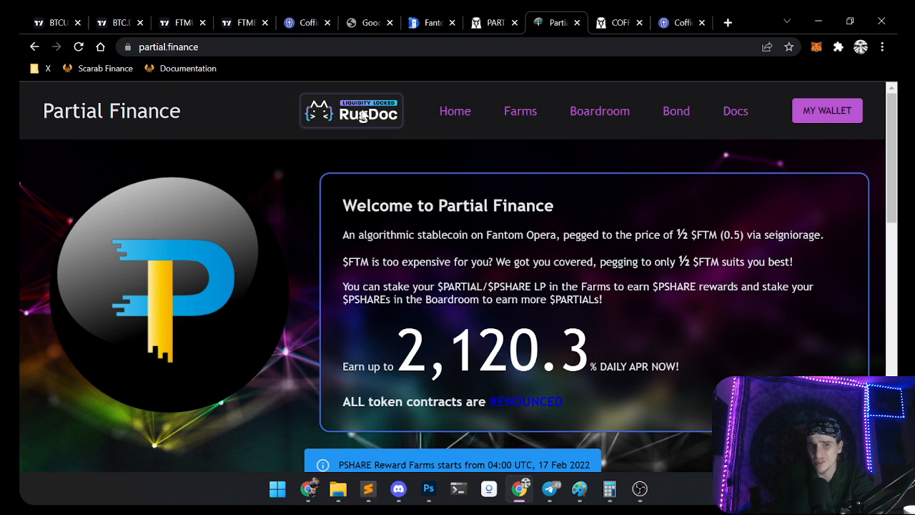
{"action": "scroll", "scroll_direction": "down", "scroll_amount": 3}
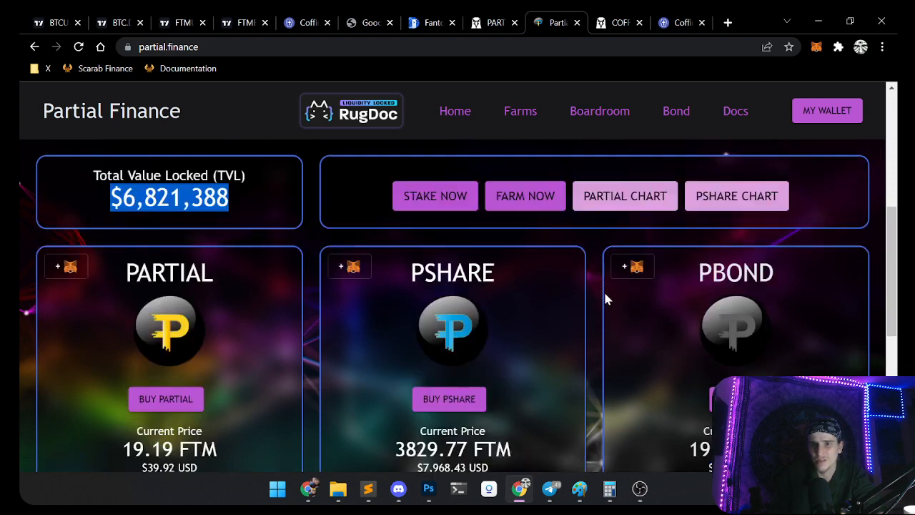
{"action": "left_click", "coordinate": [520, 111]}
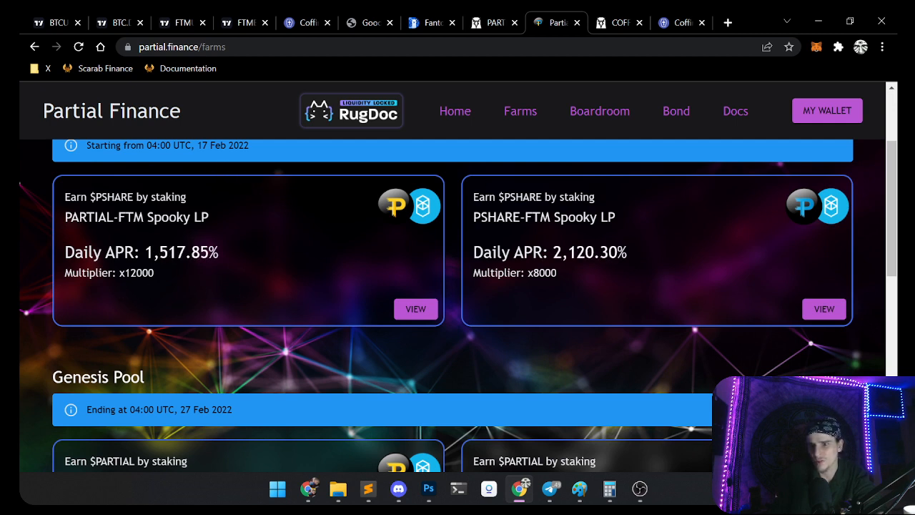
{"action": "mouse_move", "coordinate": [184, 233]}
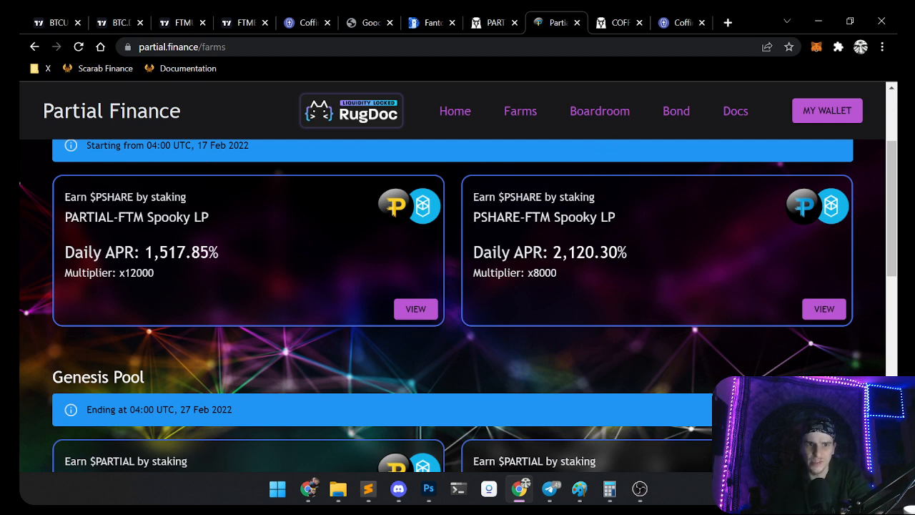
{"action": "mouse_move", "coordinate": [443, 145]}
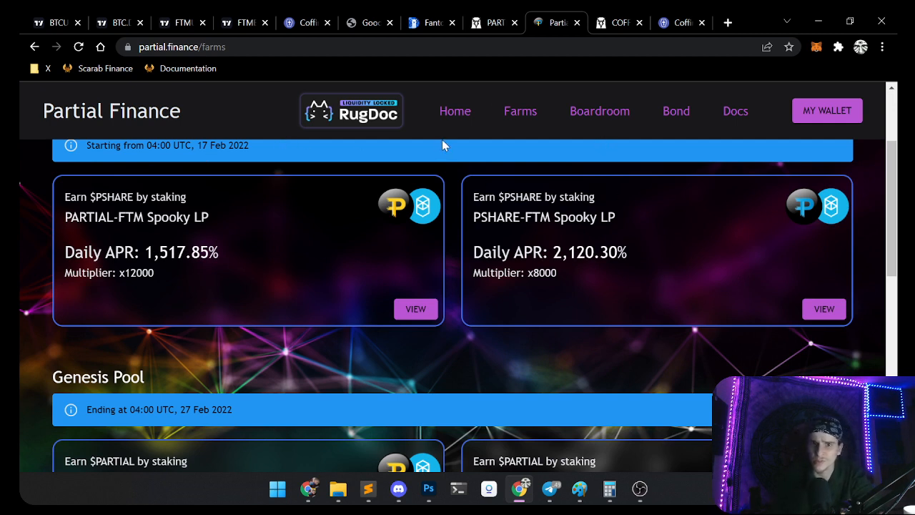
{"action": "left_click", "coordinate": [599, 110]}
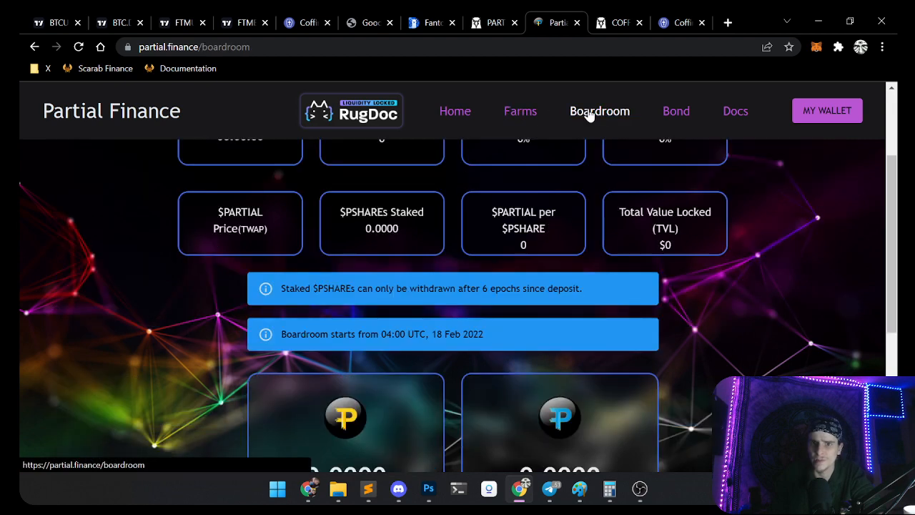
{"action": "scroll", "scroll_direction": "up", "scroll_amount": 3}
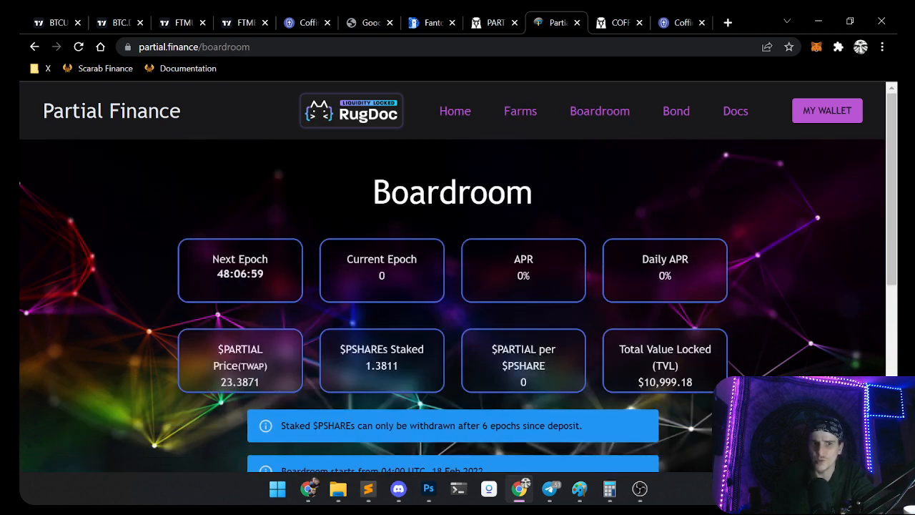
{"action": "mouse_move", "coordinate": [276, 297]}
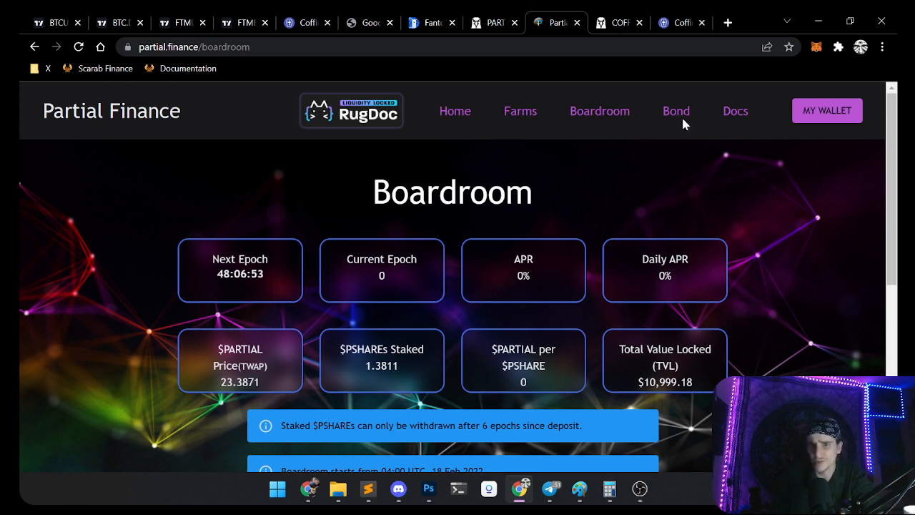
{"action": "left_click", "coordinate": [520, 111]}
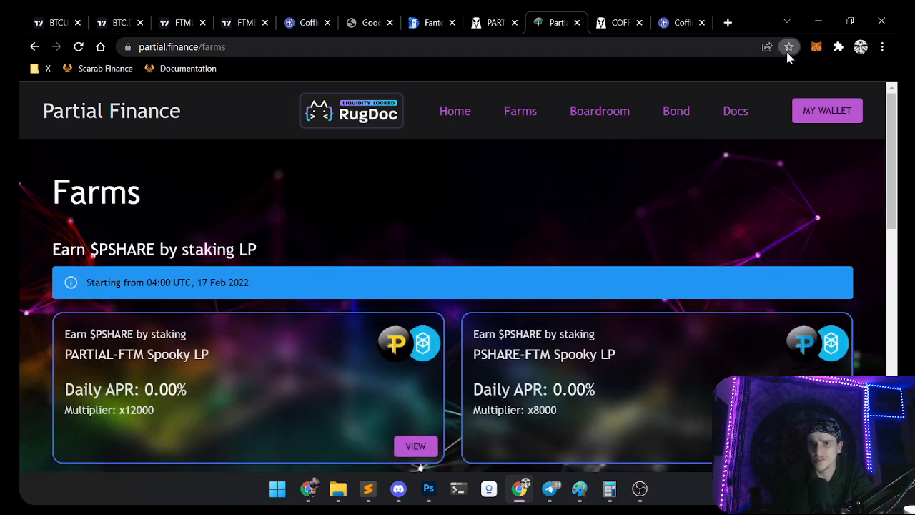
Step: Bookmark the Farms page and open the PARTIAL-FTM Spooky LP Genesis Pool page
{"action": "left_click", "coordinate": [789, 47]}
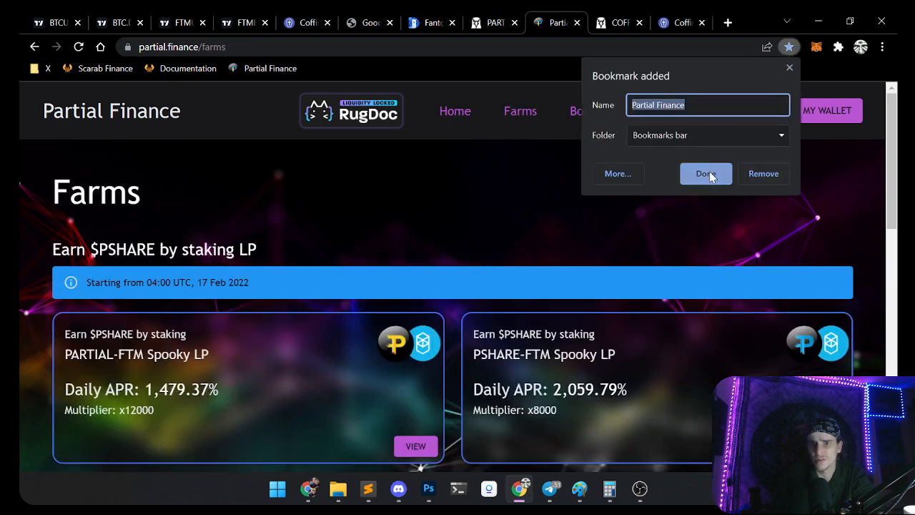
{"action": "left_click", "coordinate": [706, 174]}
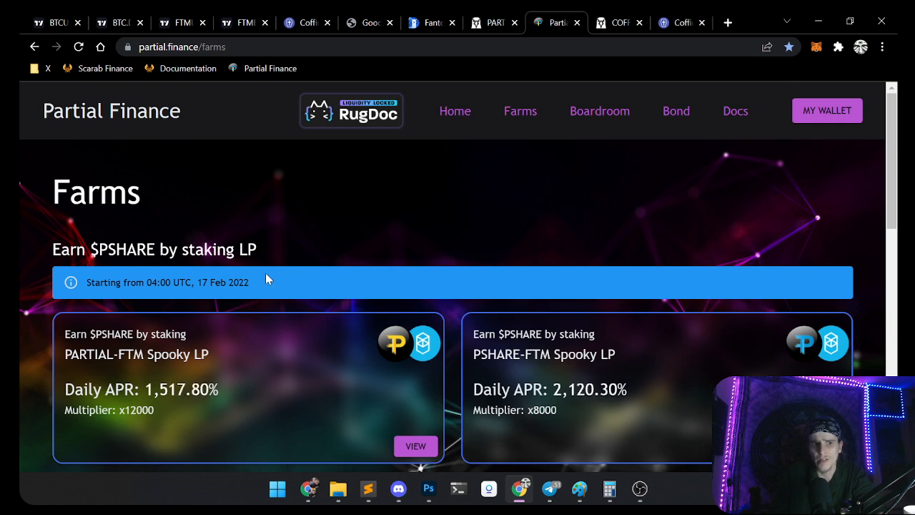
{"action": "scroll", "scroll_direction": "down", "scroll_amount": 3}
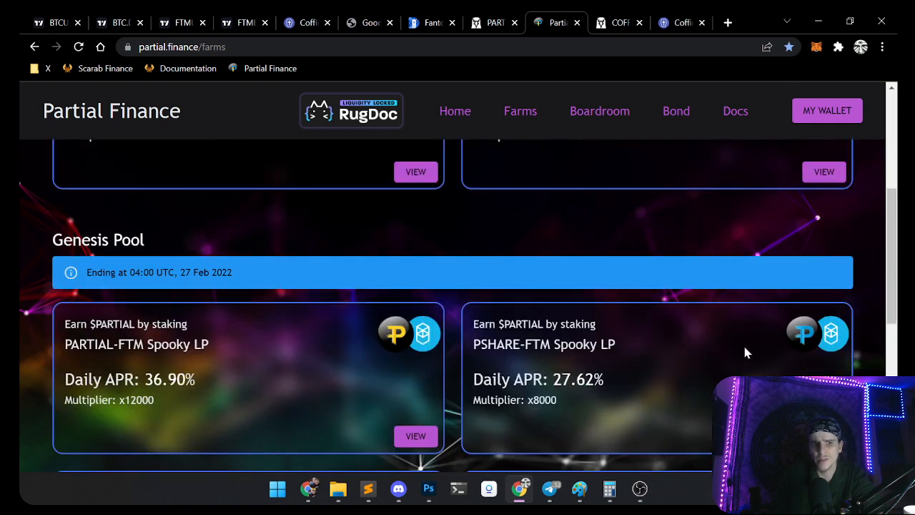
{"action": "scroll", "scroll_direction": "down", "scroll_amount": 3}
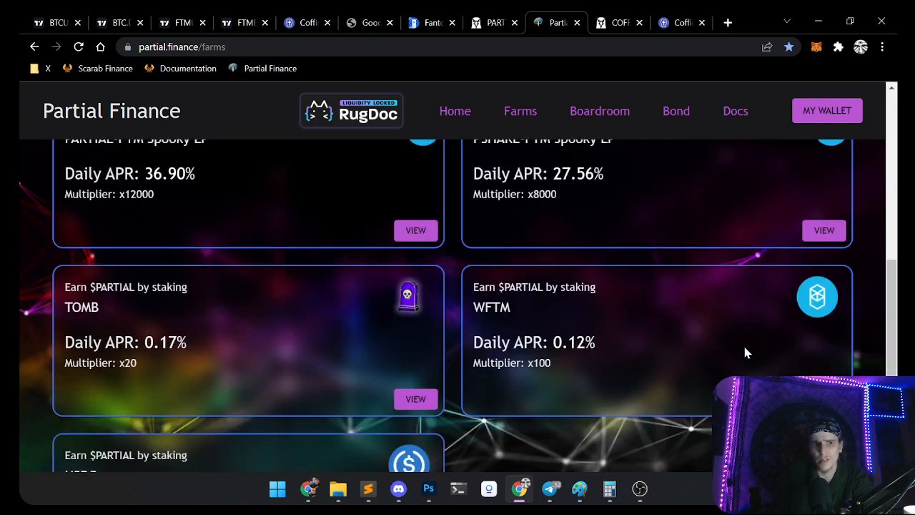
{"action": "scroll", "scroll_direction": "up", "scroll_amount": 3}
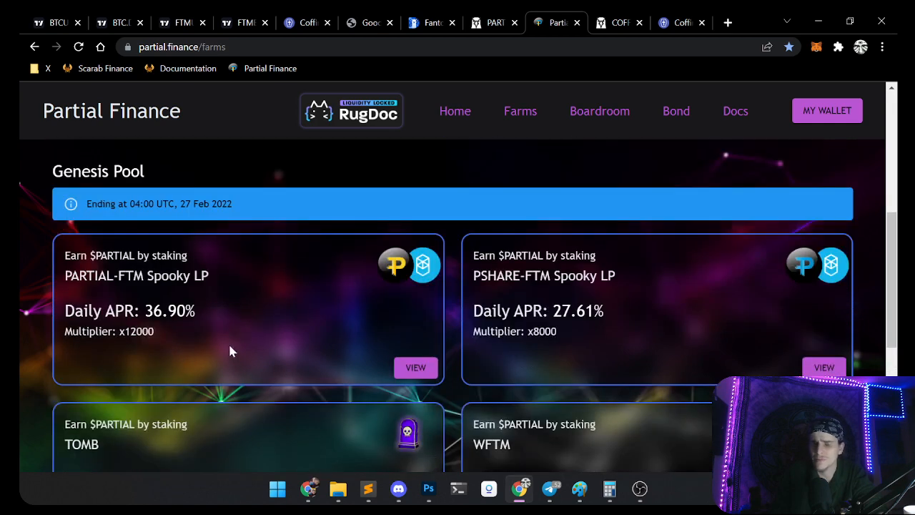
{"action": "mouse_move", "coordinate": [642, 339]}
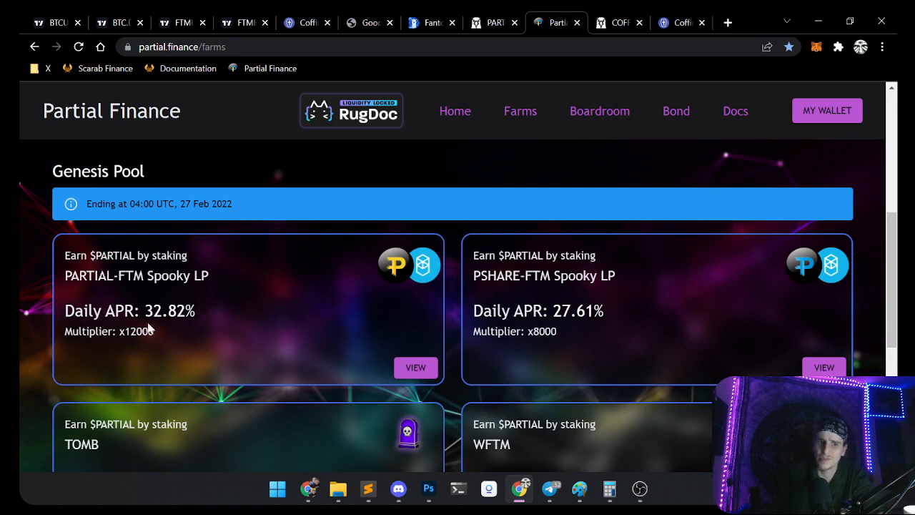
{"action": "left_click", "coordinate": [416, 367]}
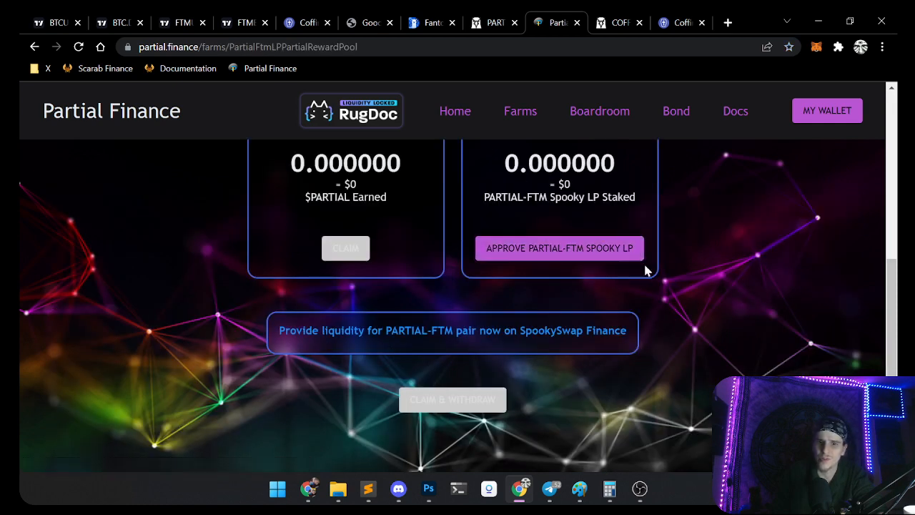
Step: Highlight the PARTIAL-FTM Genesis pool's 36.89% daily APR
{"action": "scroll", "scroll_direction": "up", "scroll_amount": 3}
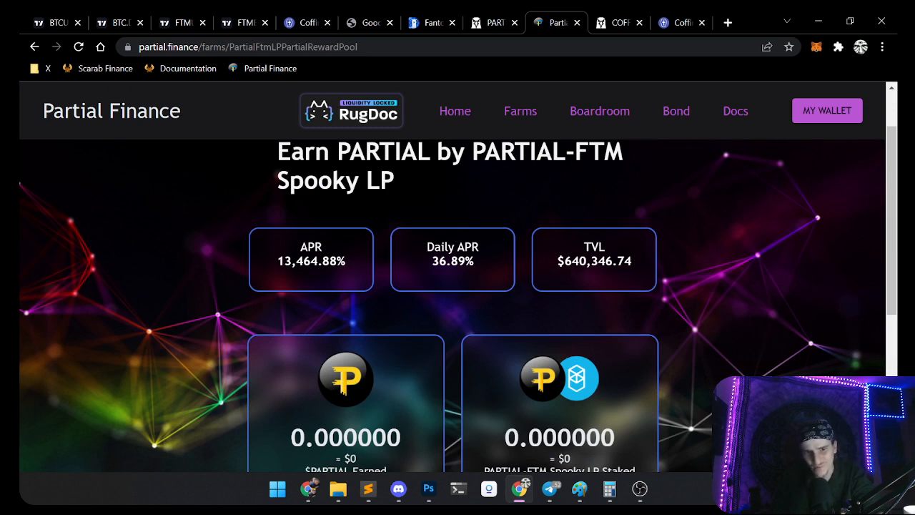
{"action": "double_click", "coordinate": [452, 260]}
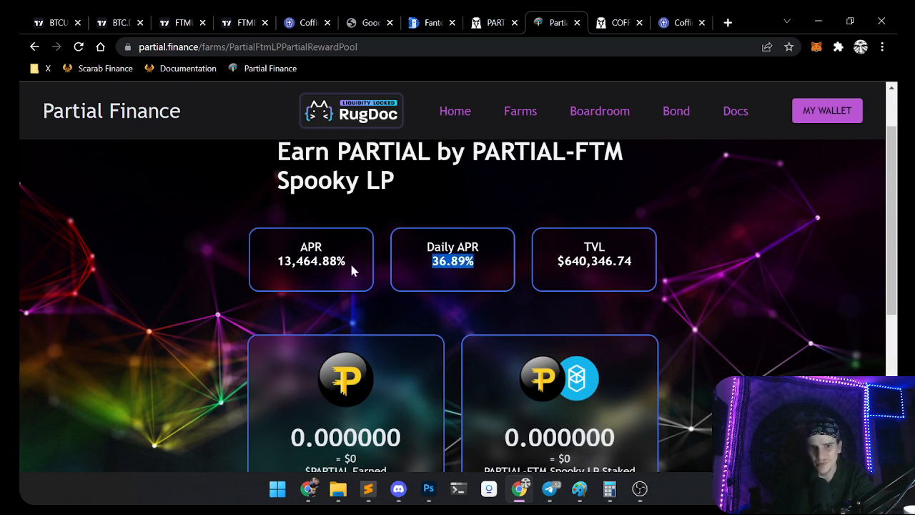
{"action": "scroll", "scroll_direction": "down", "scroll_amount": 3}
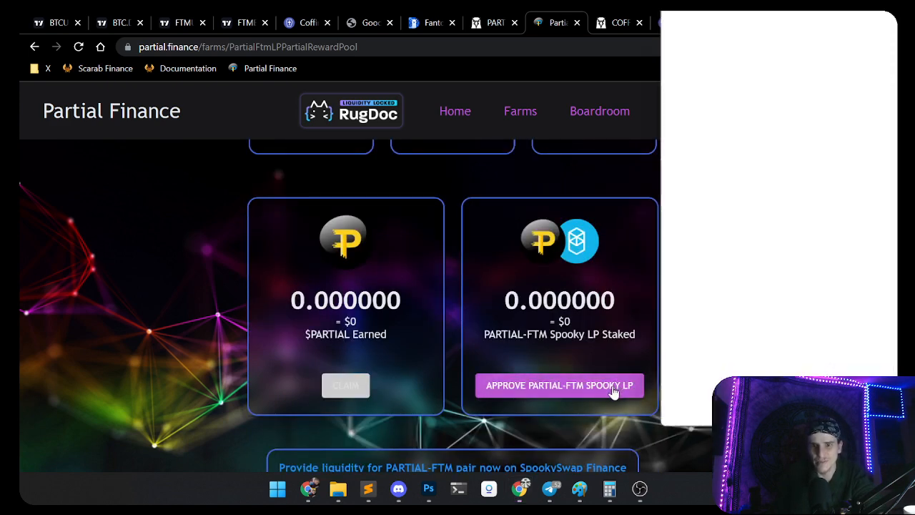
Step: Request MetaMask approval for PARTIAL-FTM Spooky LP, then open the Crypto Lodge Telegram group
{"action": "left_click", "coordinate": [559, 386]}
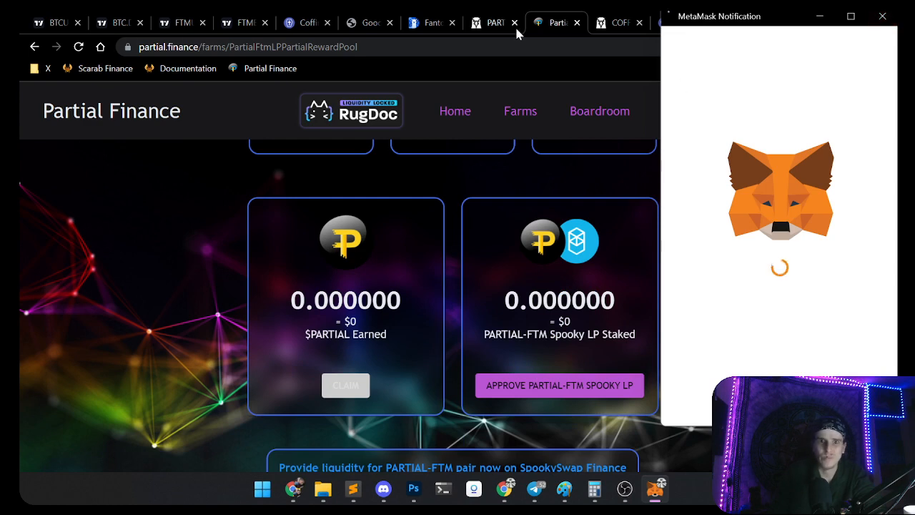
{"action": "left_click", "coordinate": [493, 22]}
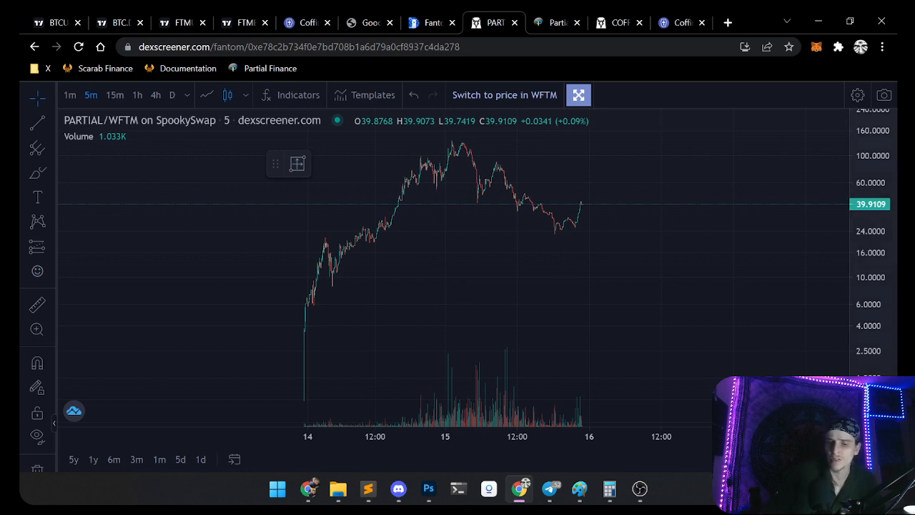
{"action": "left_click", "coordinate": [550, 488]}
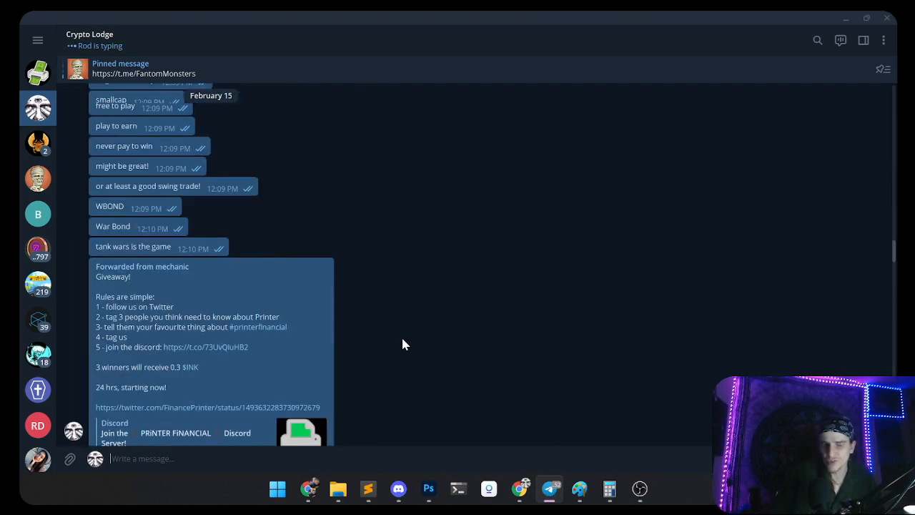
{"action": "scroll", "scroll_direction": "down", "scroll_amount": 3}
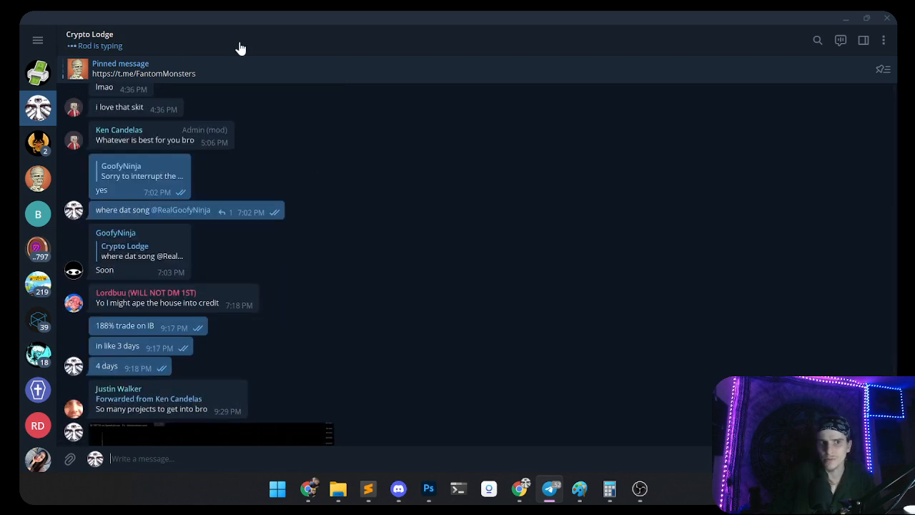
{"action": "scroll", "scroll_direction": "down", "scroll_amount": 3}
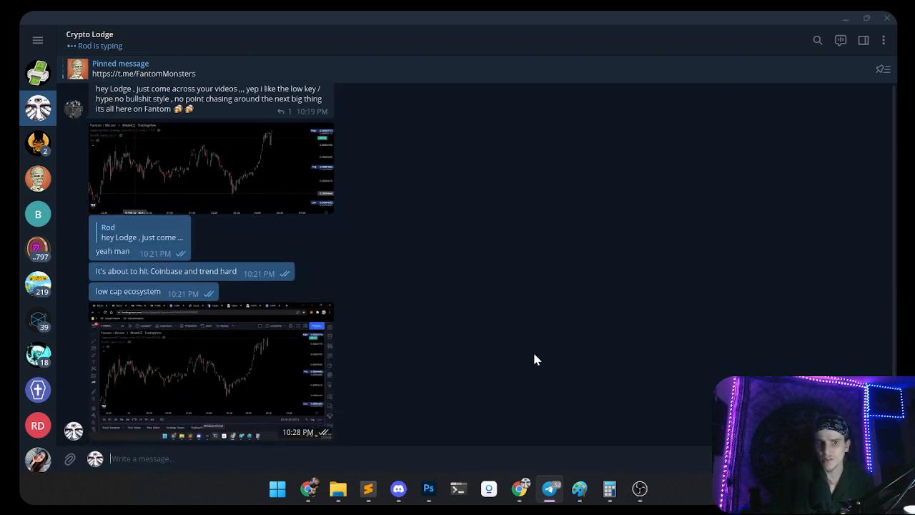
{"action": "mouse_move", "coordinate": [700, 15]}
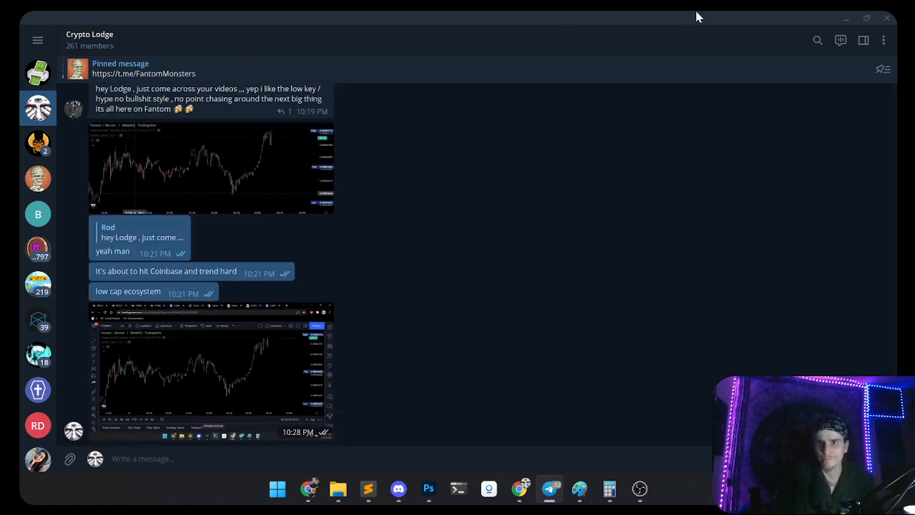
{"action": "mouse_move", "coordinate": [536, 366]}
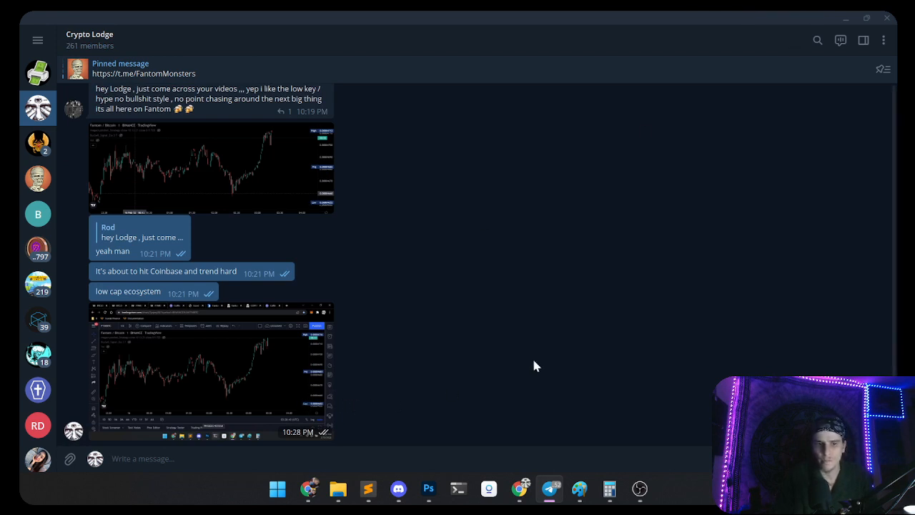